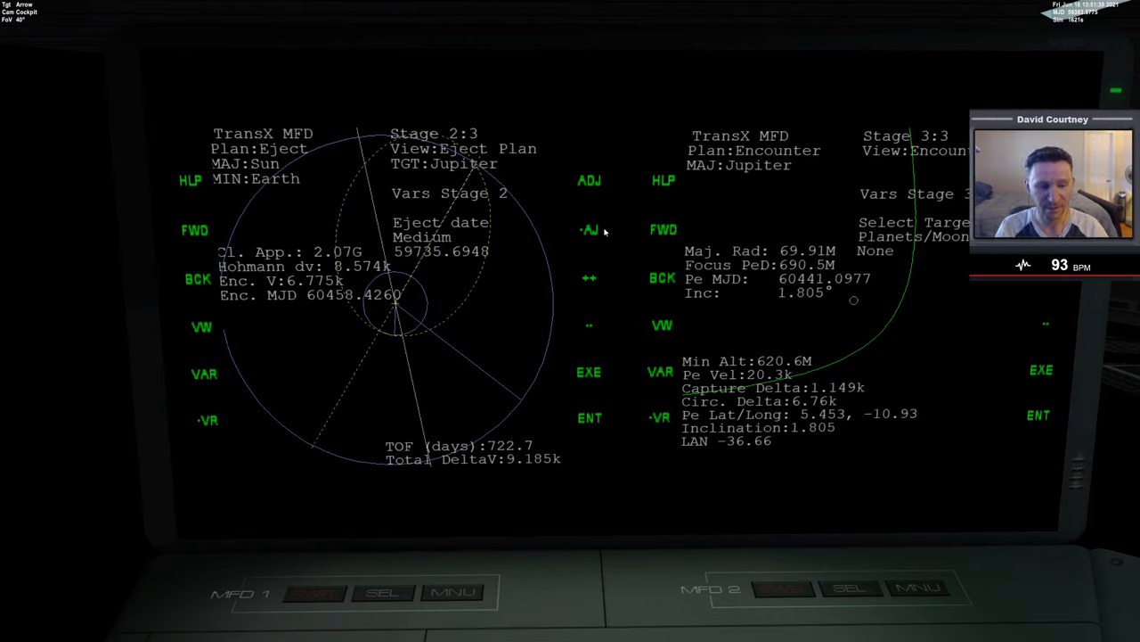
pyautogui.moveTo(363, 122)
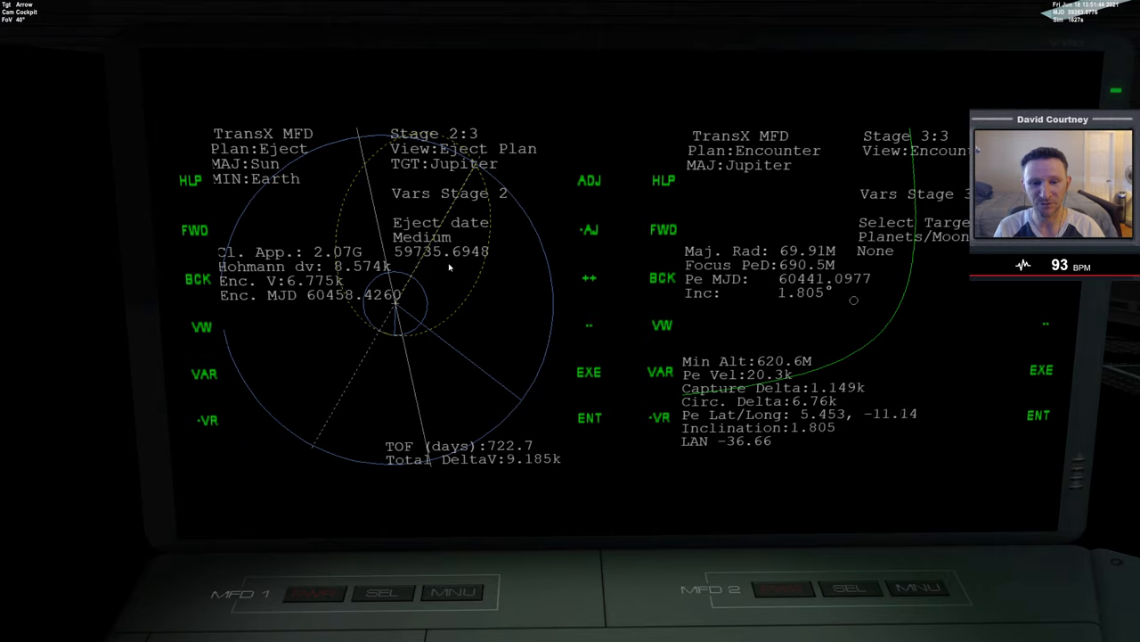
pyautogui.moveTo(436, 264)
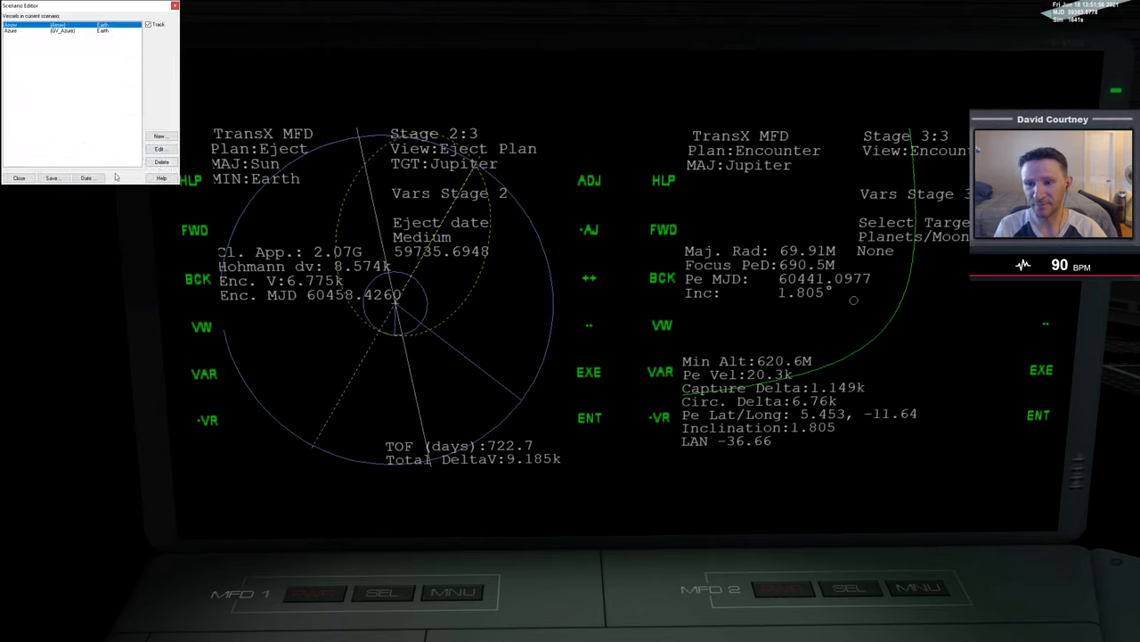
# Step: Change the scenario date in the Scenario Editor and apply it so the Jupiter plan recomputes
pyautogui.click(86, 178)
pyautogui.write('59734.7')
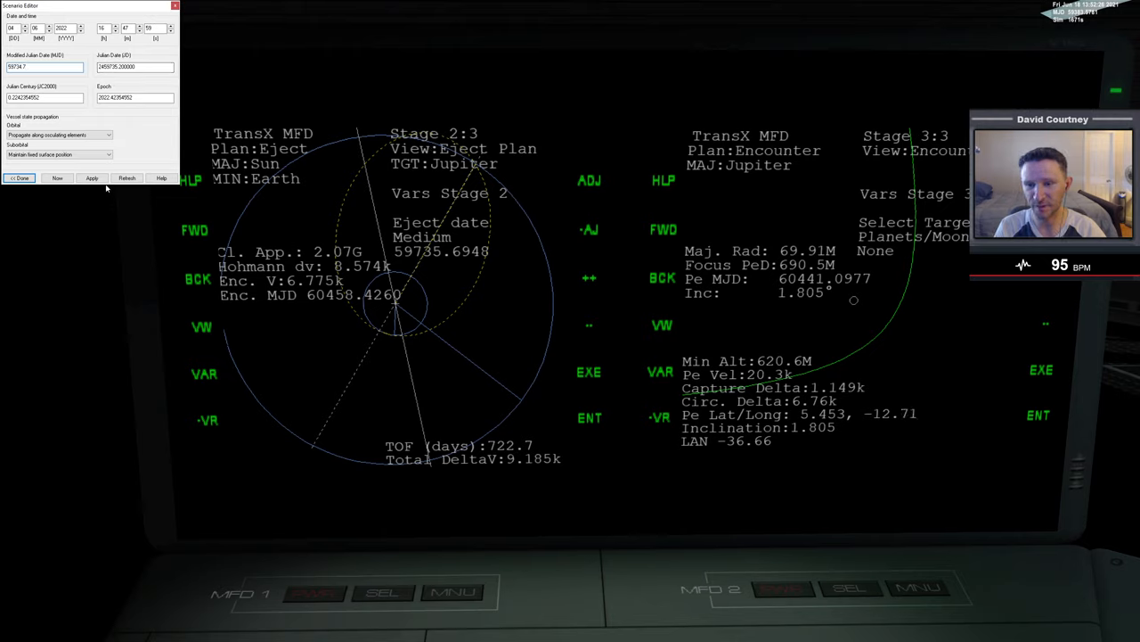
pyautogui.click(93, 178)
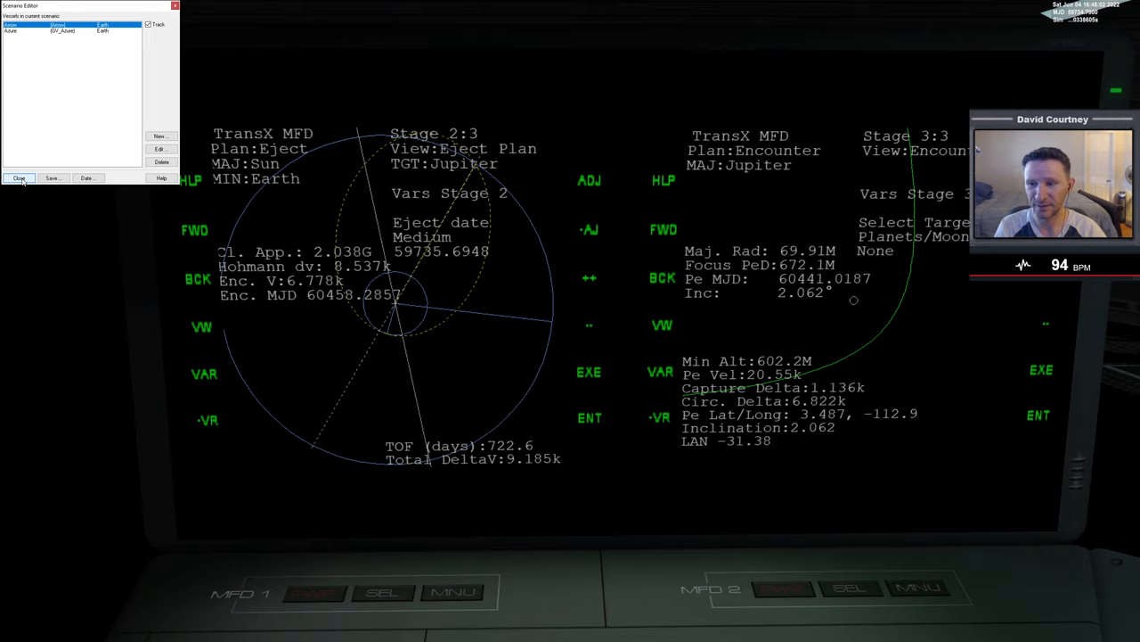
# Step: Close the Scenario Editor and step the eject-date sensitivity down to Micro
pyautogui.click(18, 178)
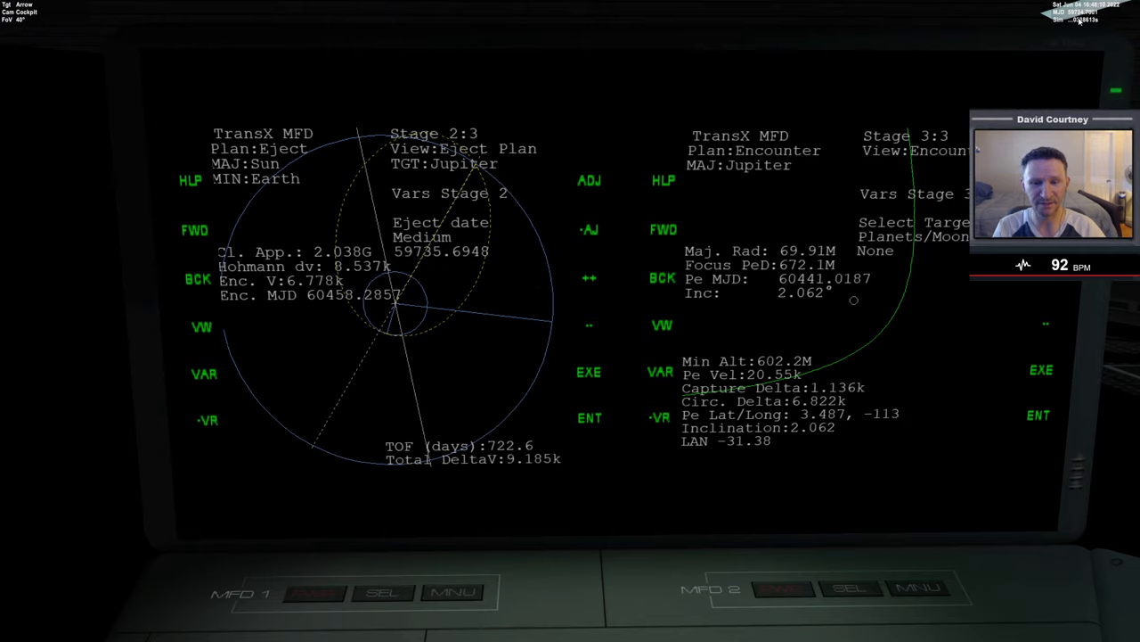
pyautogui.moveTo(488, 268)
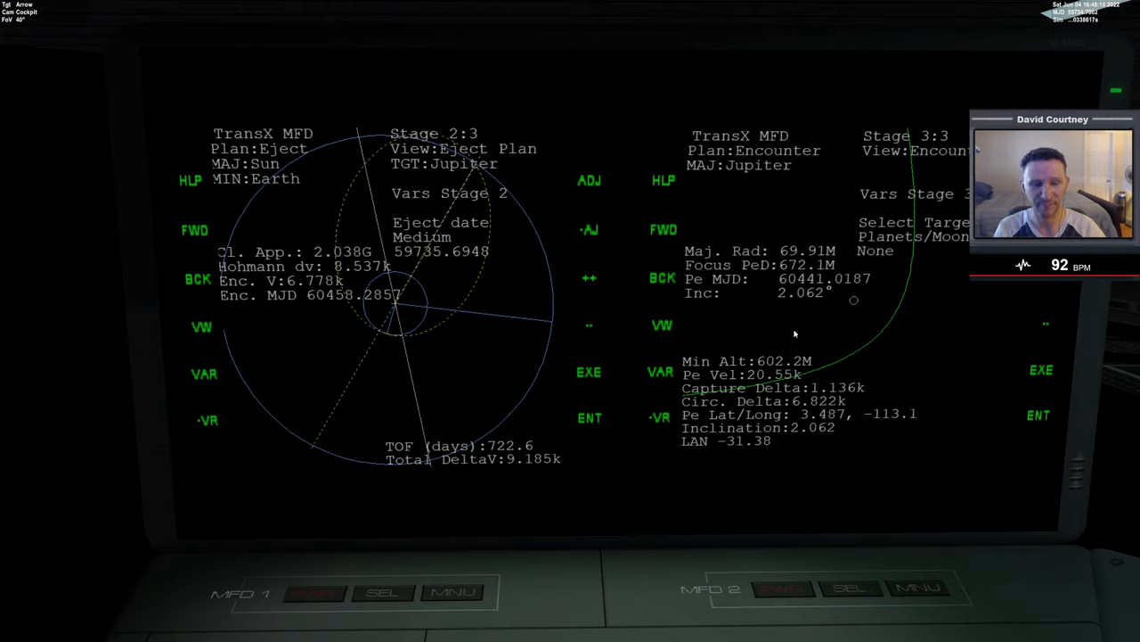
pyautogui.moveTo(740, 310)
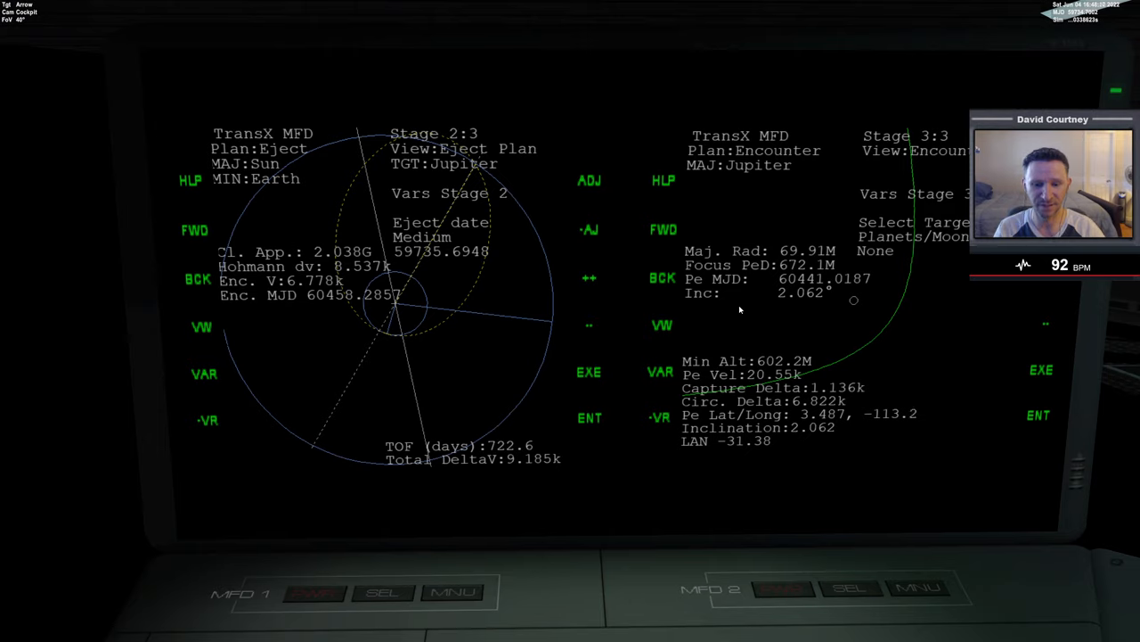
pyautogui.moveTo(898, 320)
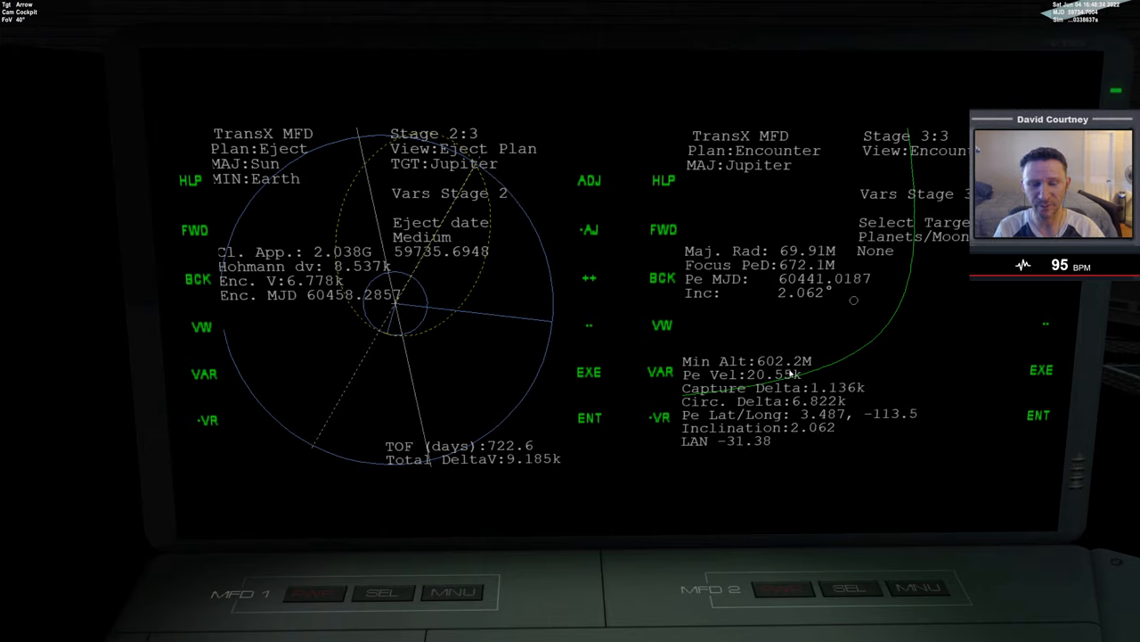
pyautogui.click(590, 180)
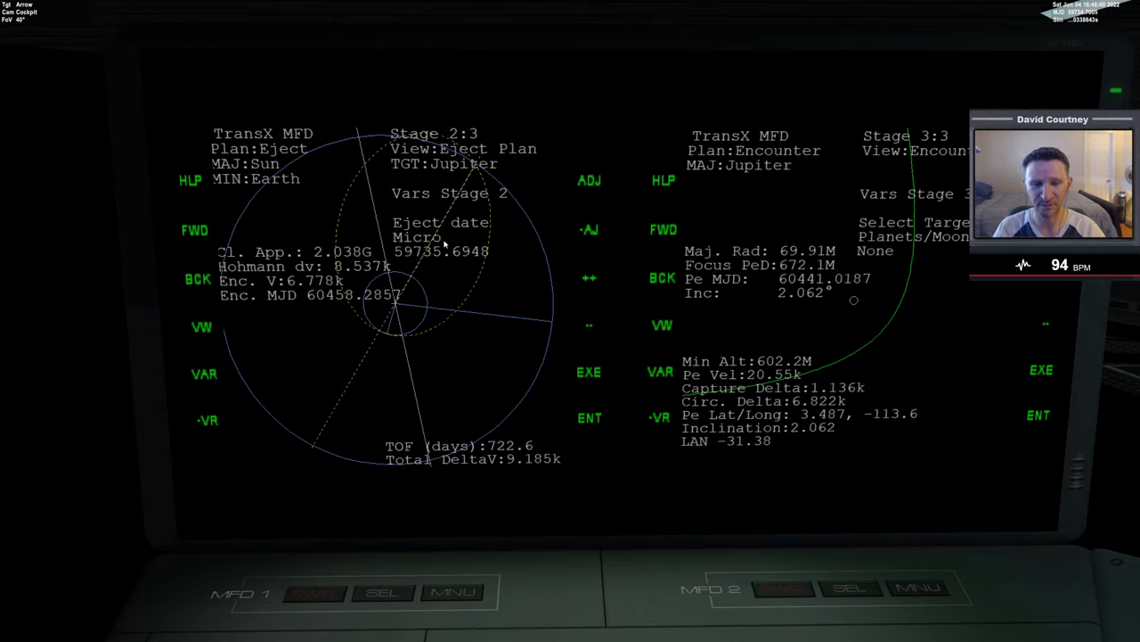
pyautogui.moveTo(597, 288)
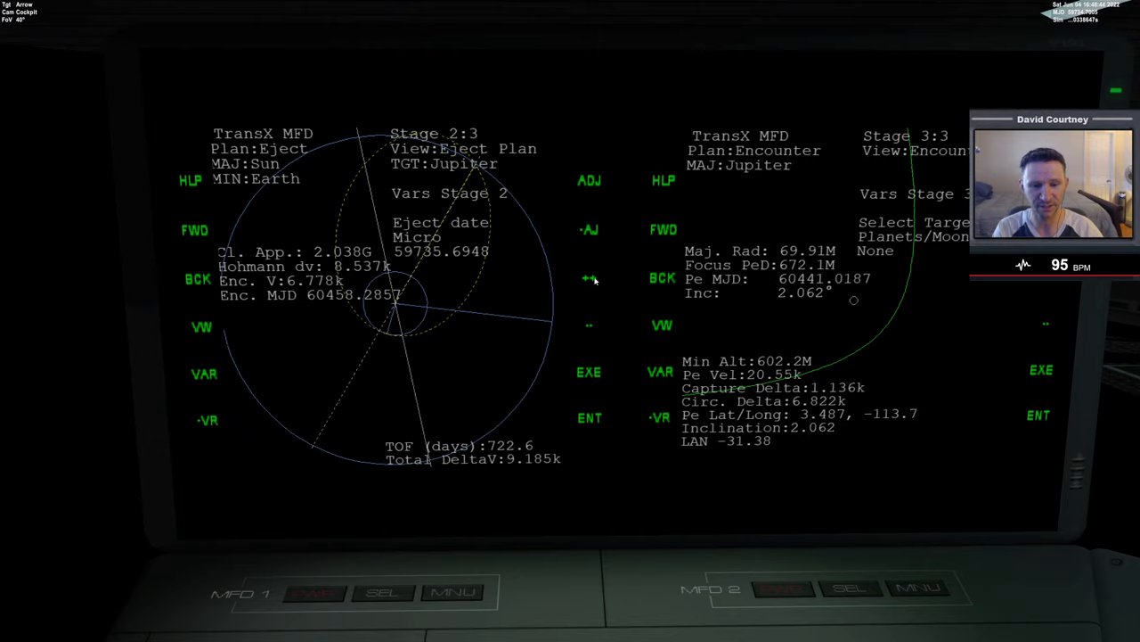
pyautogui.moveTo(784, 314)
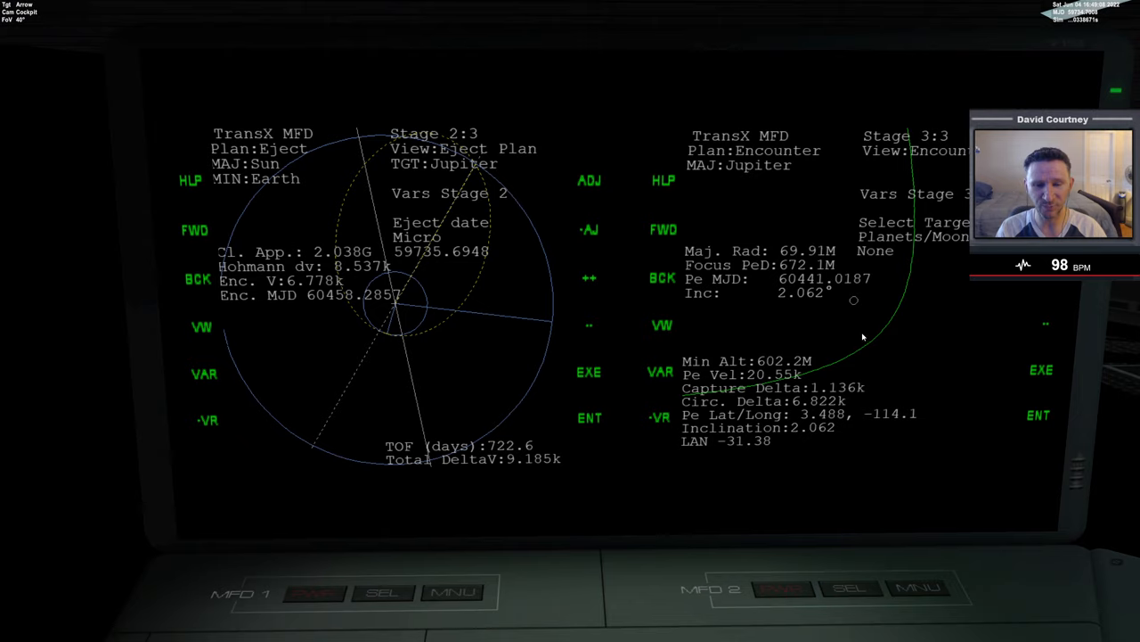
pyautogui.moveTo(782, 317)
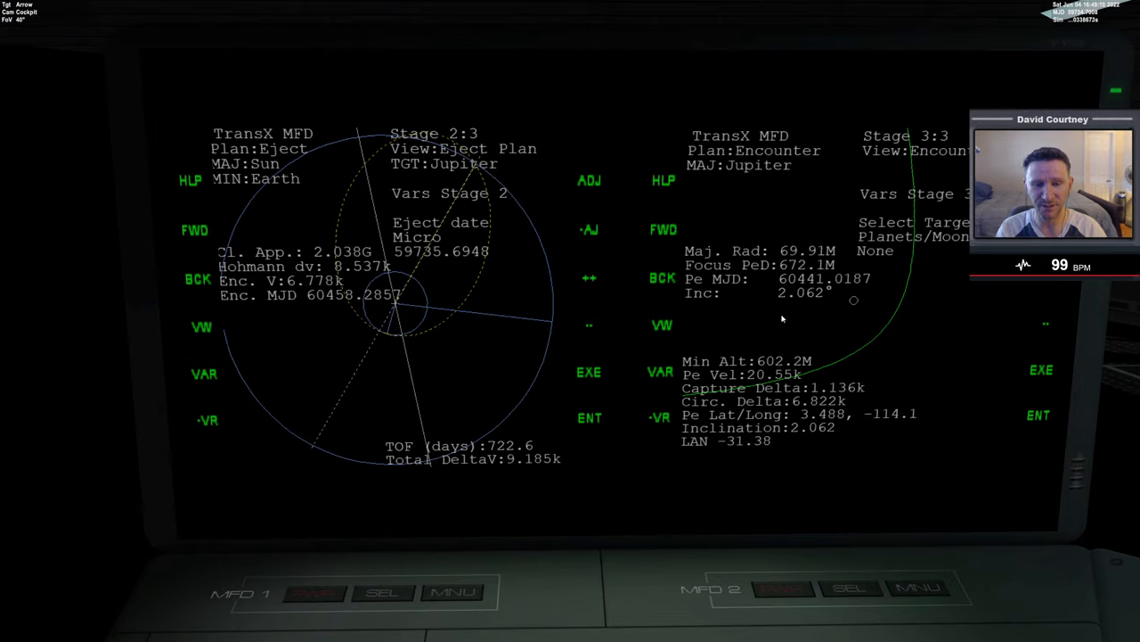
pyautogui.moveTo(570, 421)
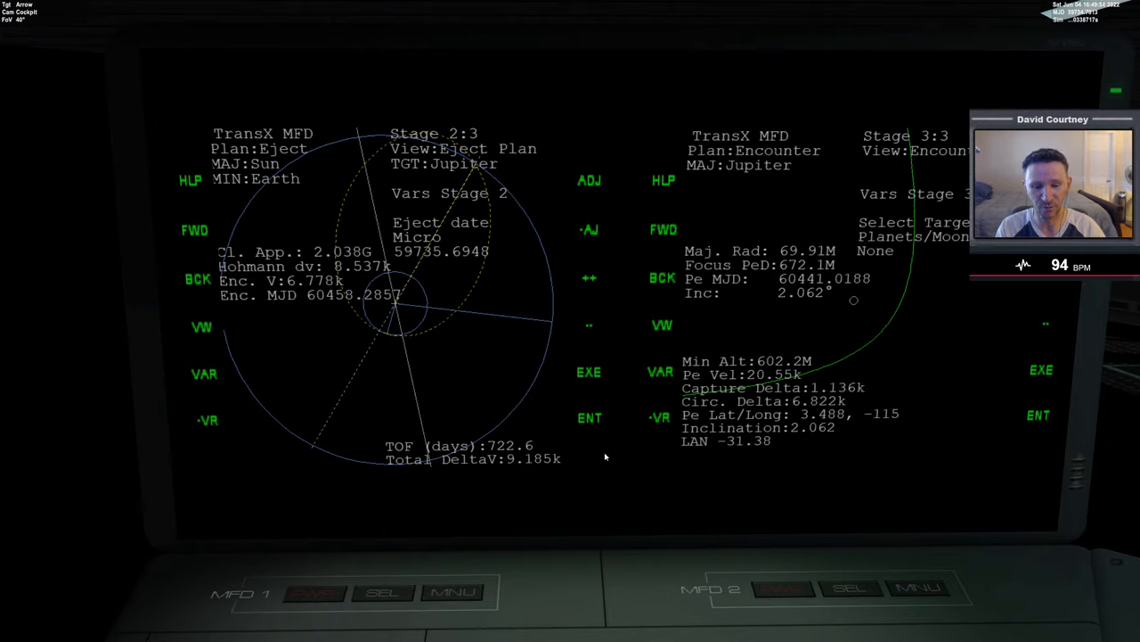
pyautogui.moveTo(549, 460)
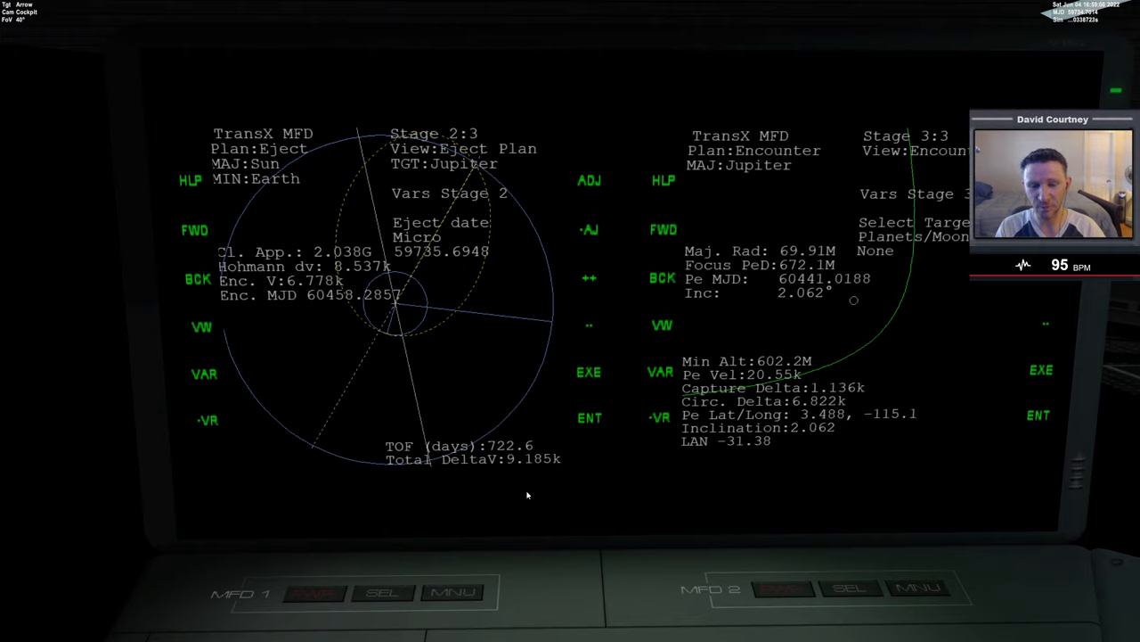
pyautogui.moveTo(542, 479)
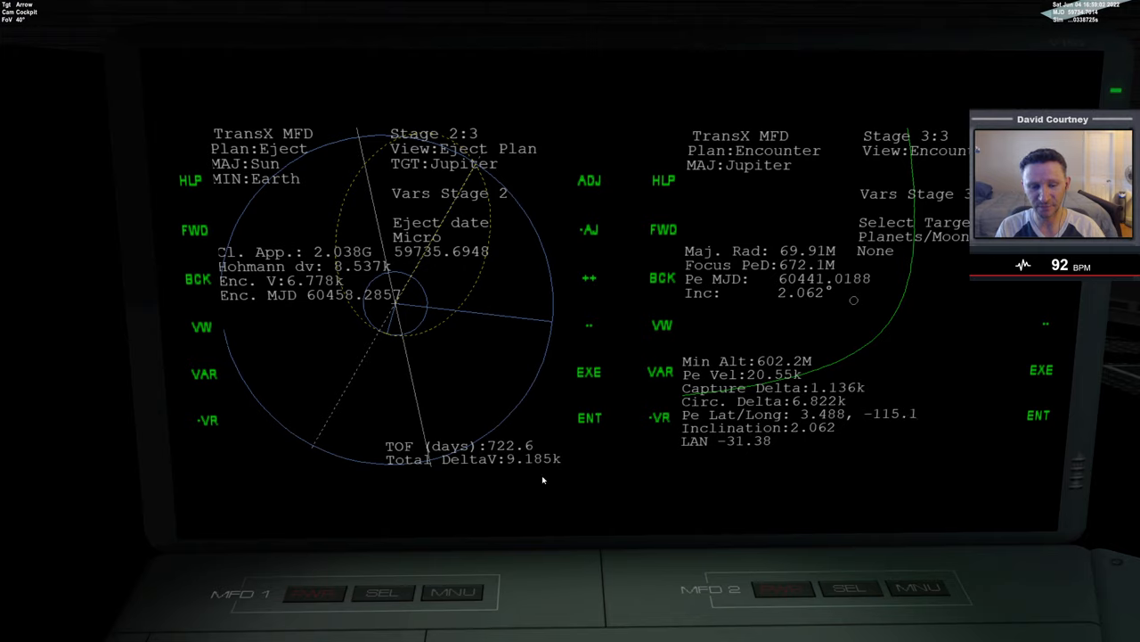
pyautogui.moveTo(595, 410)
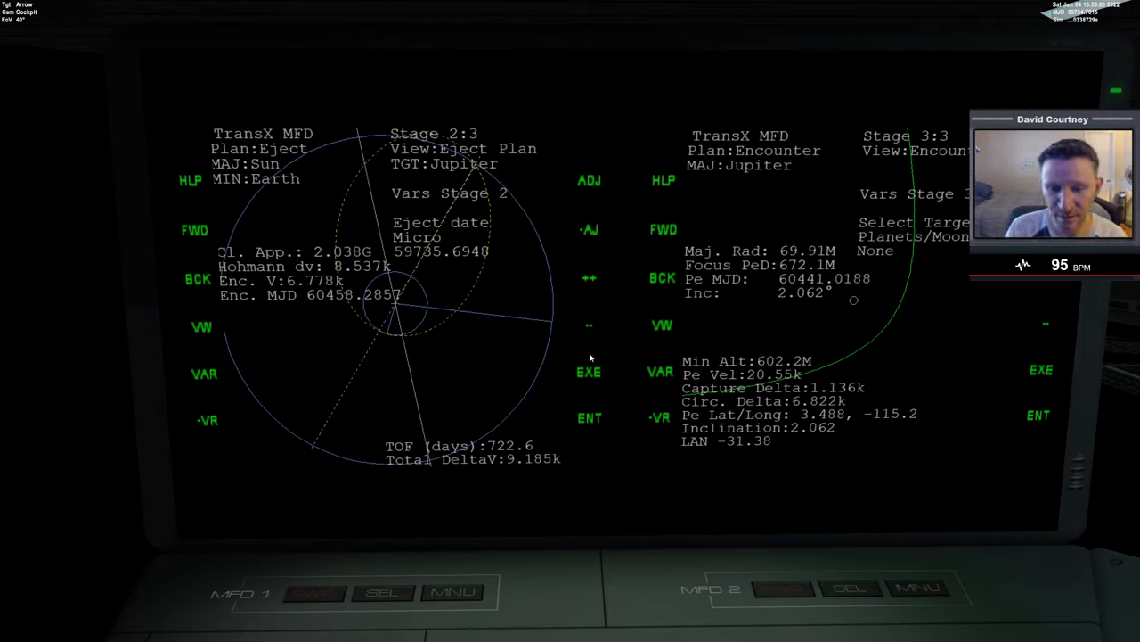
pyautogui.moveTo(581, 337)
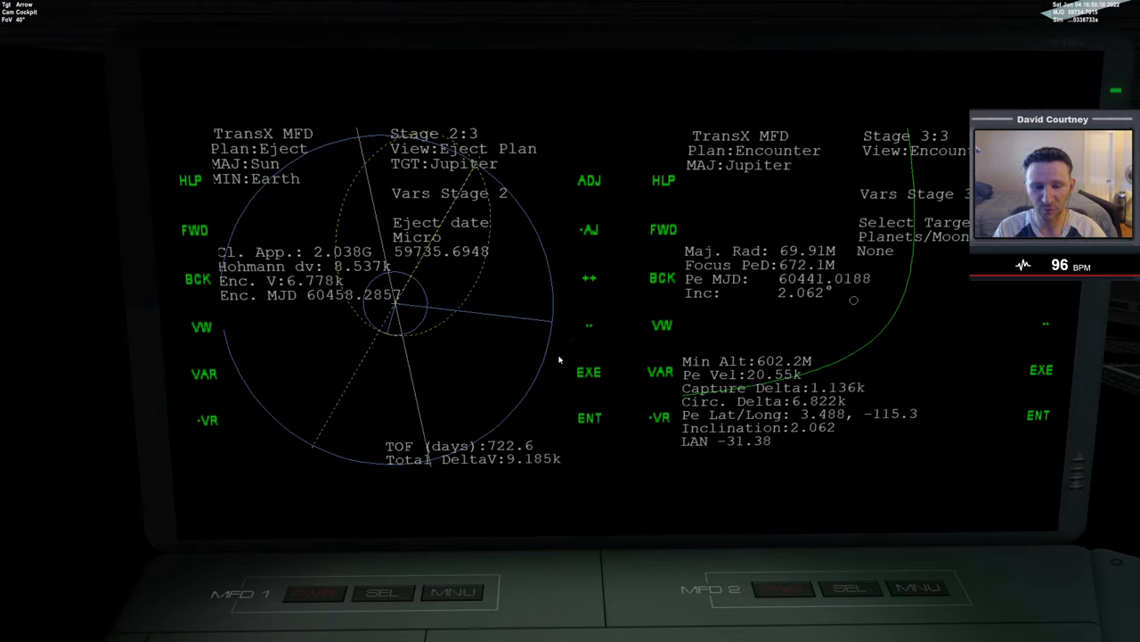
pyautogui.moveTo(490, 276)
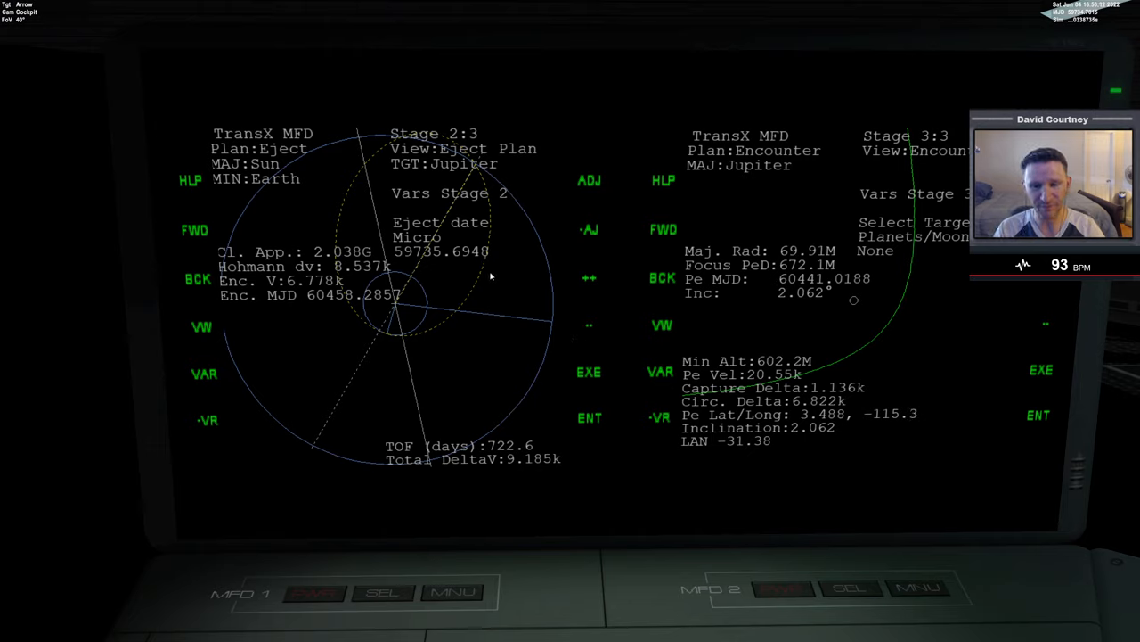
pyautogui.moveTo(542, 417)
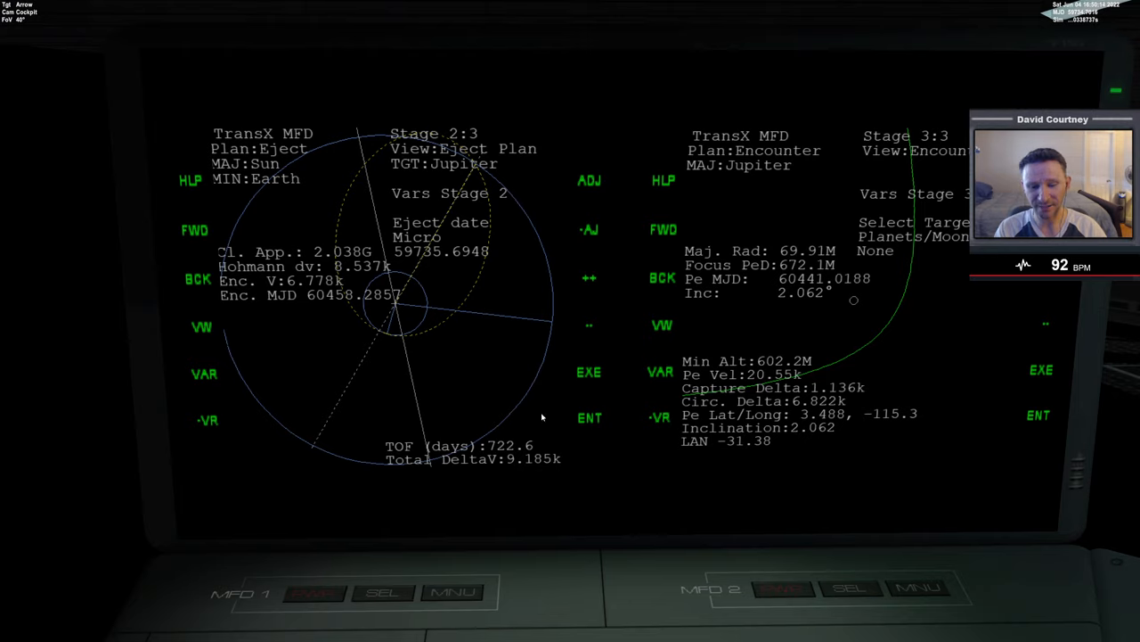
pyautogui.moveTo(412, 189)
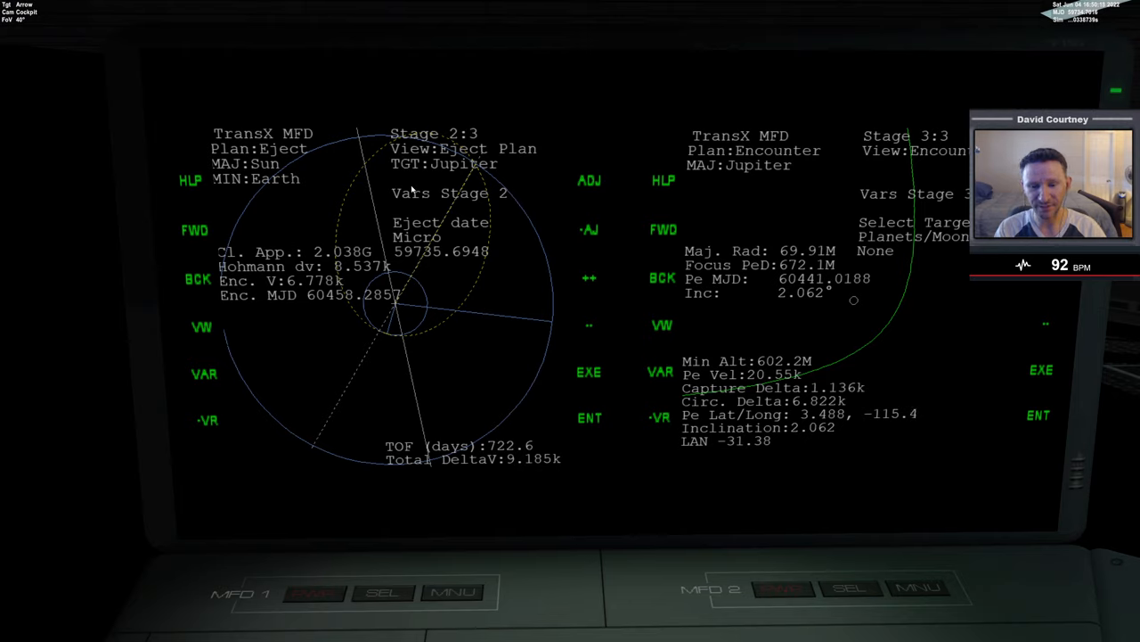
pyautogui.moveTo(395, 335)
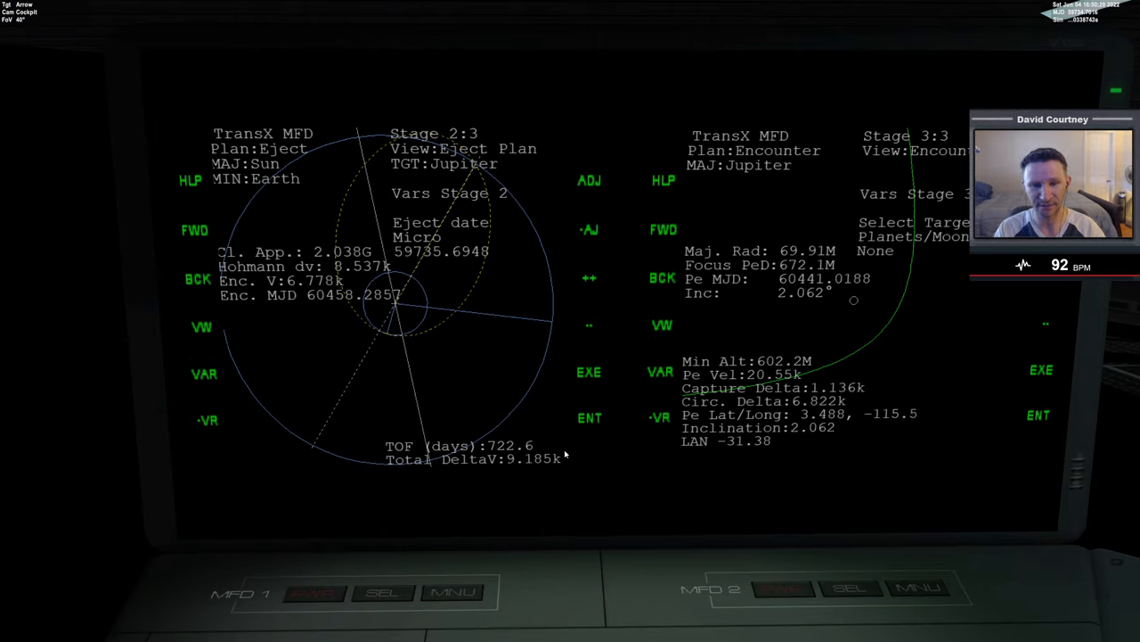
pyautogui.moveTo(627, 264)
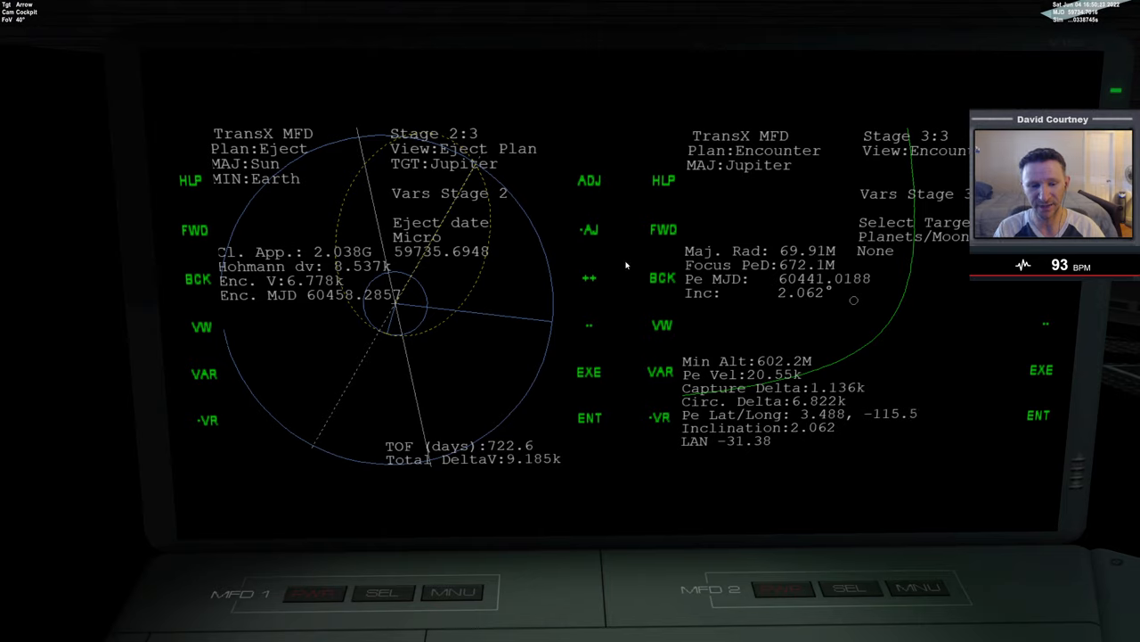
pyautogui.moveTo(499, 335)
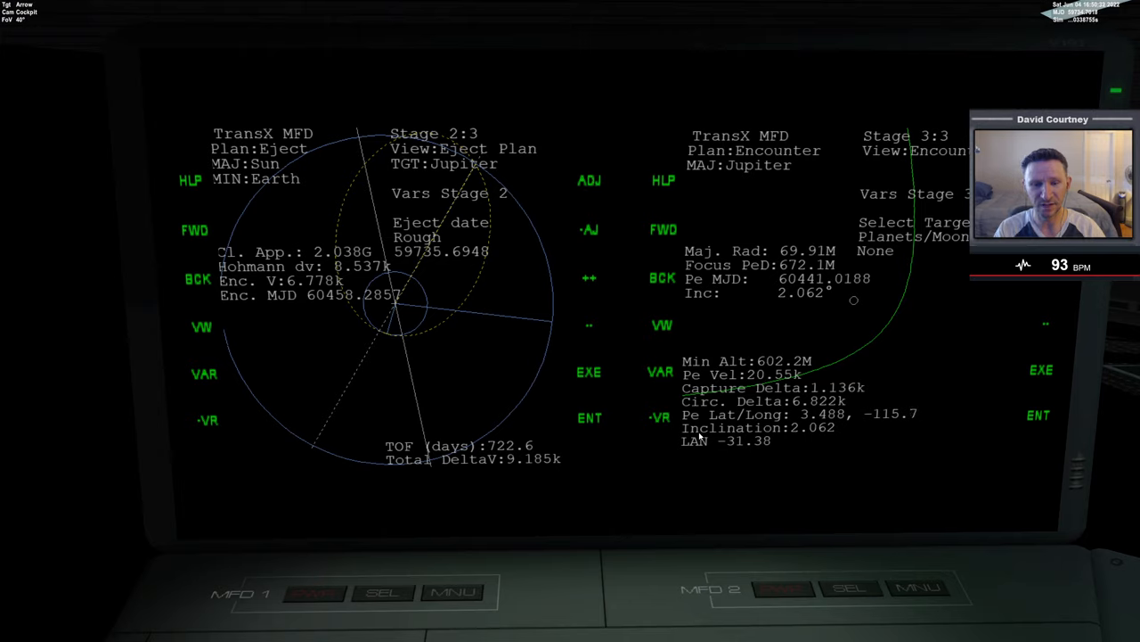
pyautogui.moveTo(634, 433)
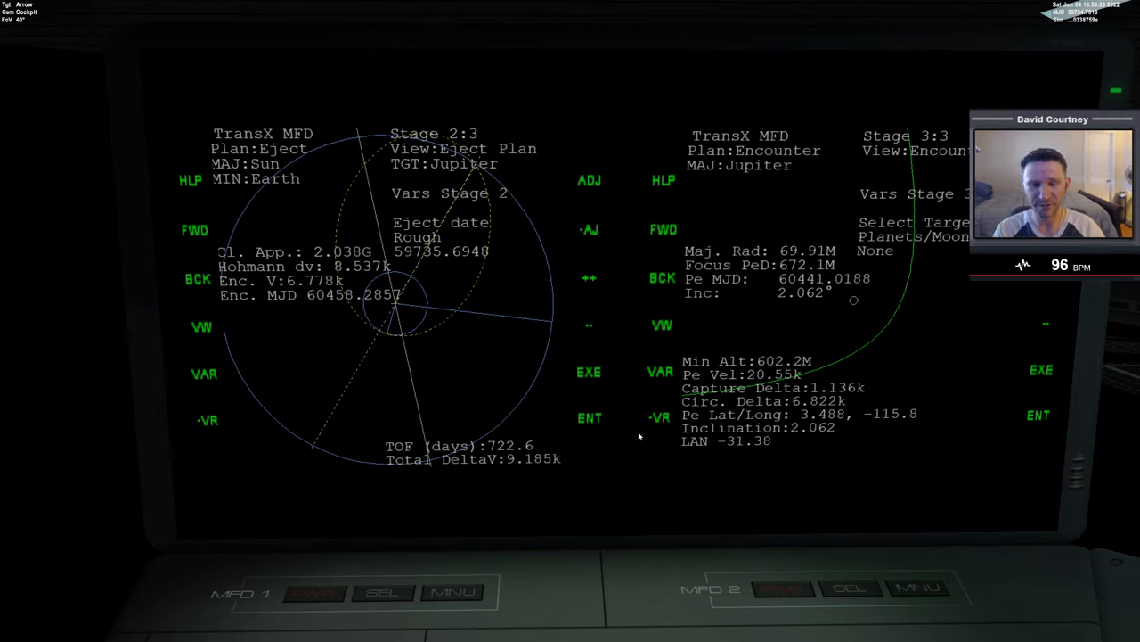
pyautogui.moveTo(817, 442)
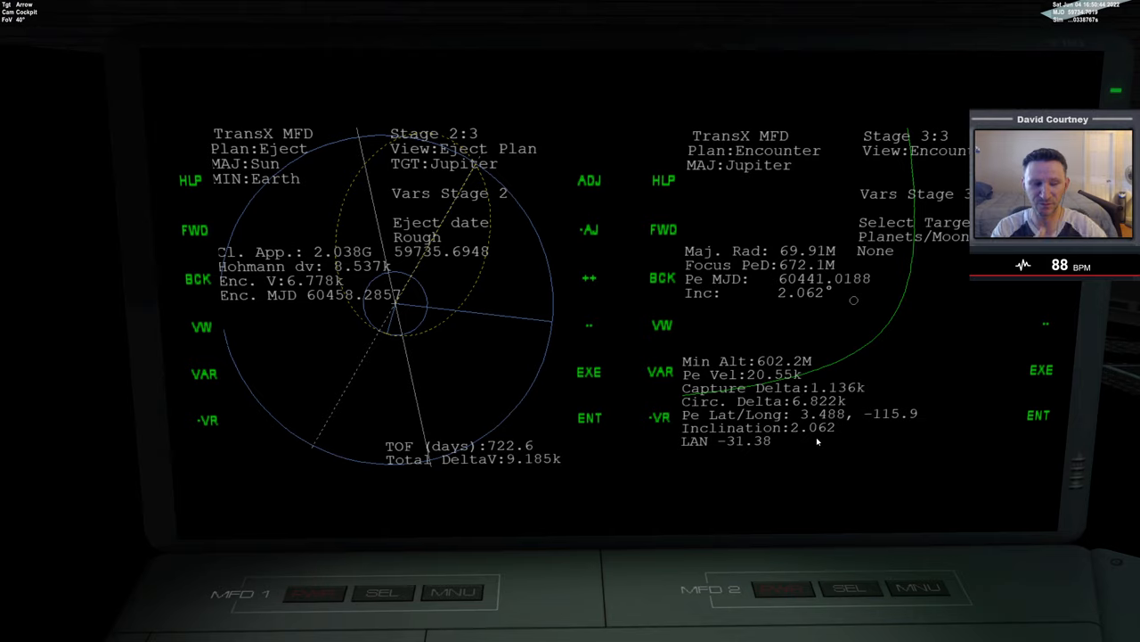
pyautogui.moveTo(638, 289)
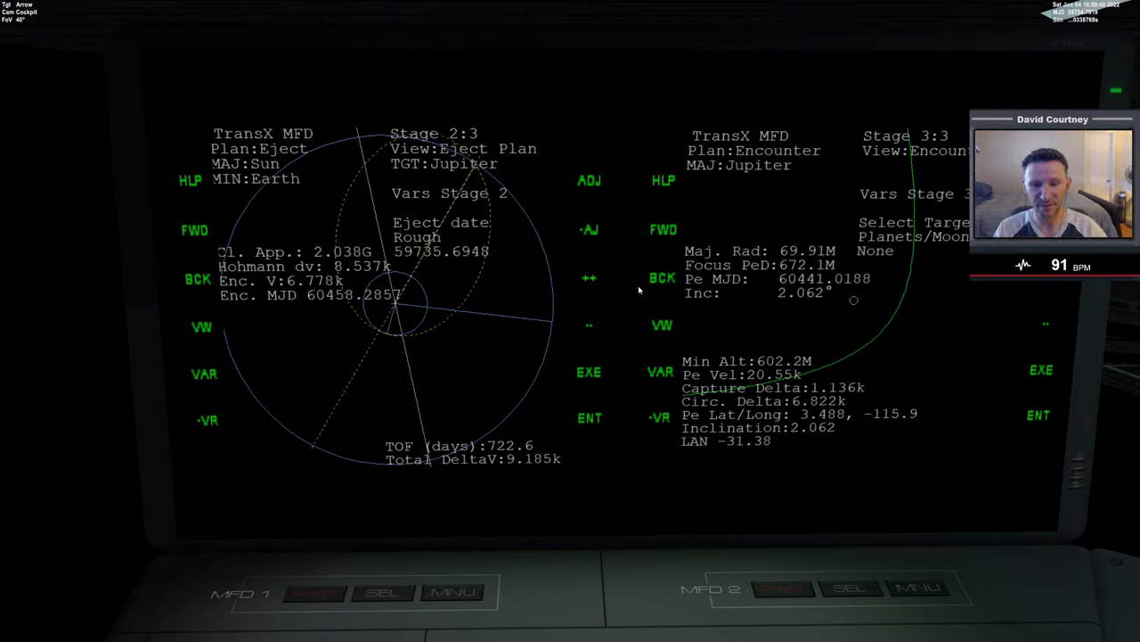
pyautogui.moveTo(388, 349)
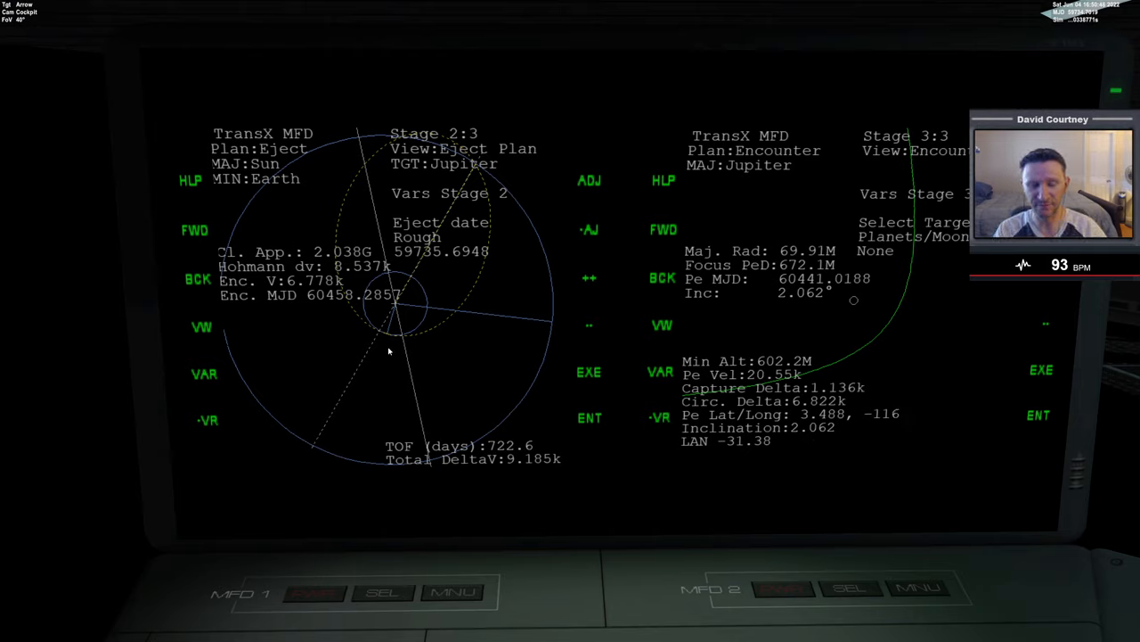
pyautogui.moveTo(260, 364)
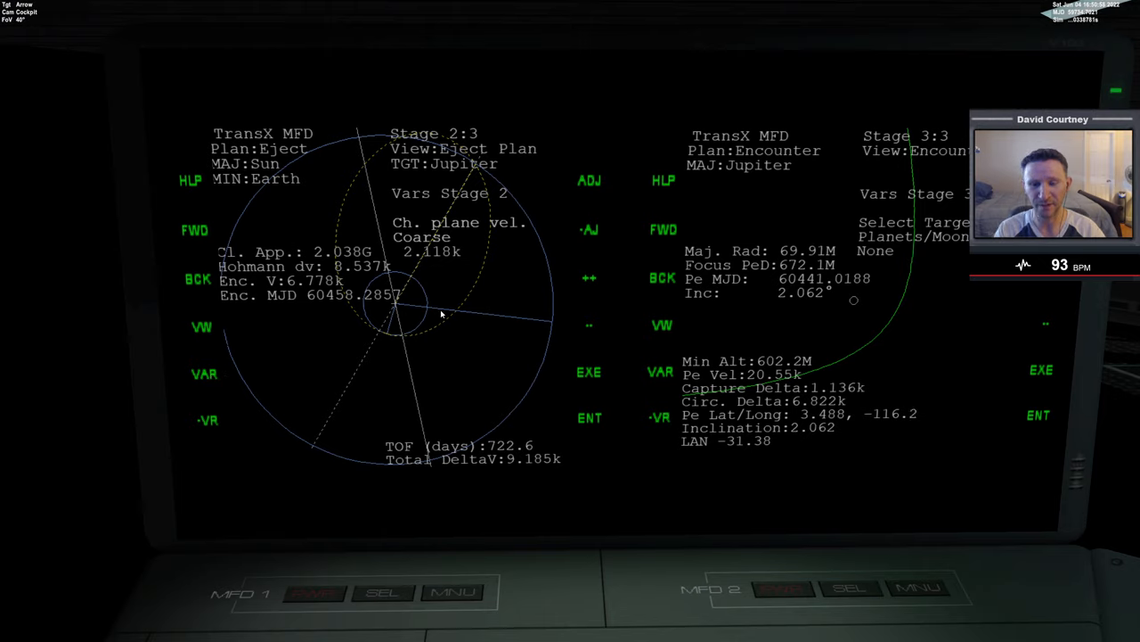
pyautogui.moveTo(581, 237)
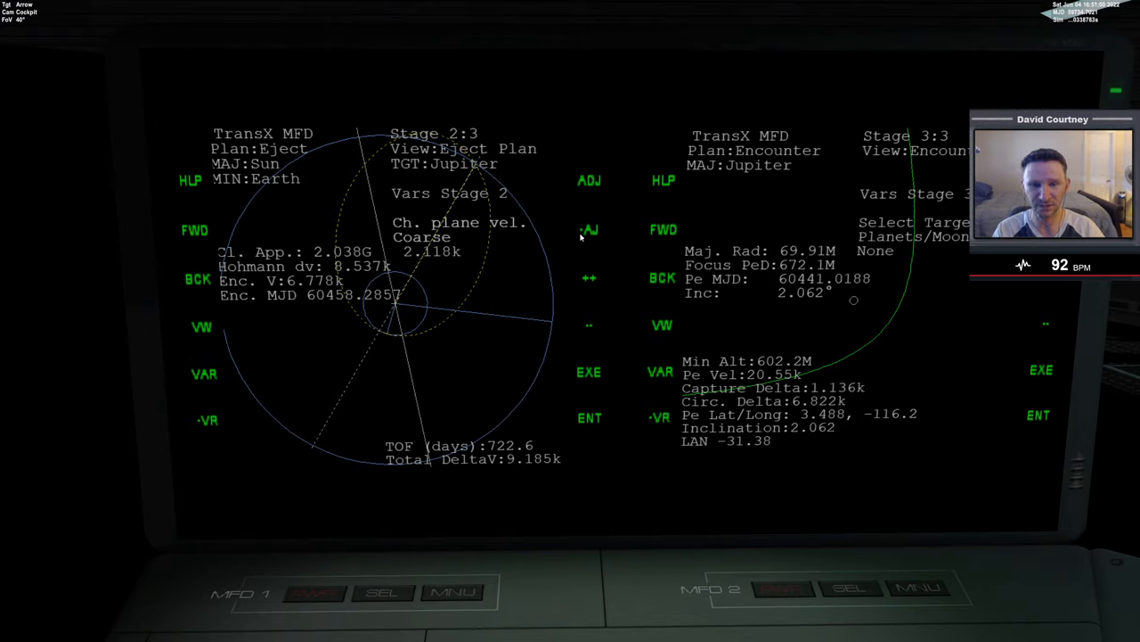
# Step: Change the eject-date adjustment step to Rough before shifting the date
pyautogui.click(588, 230)
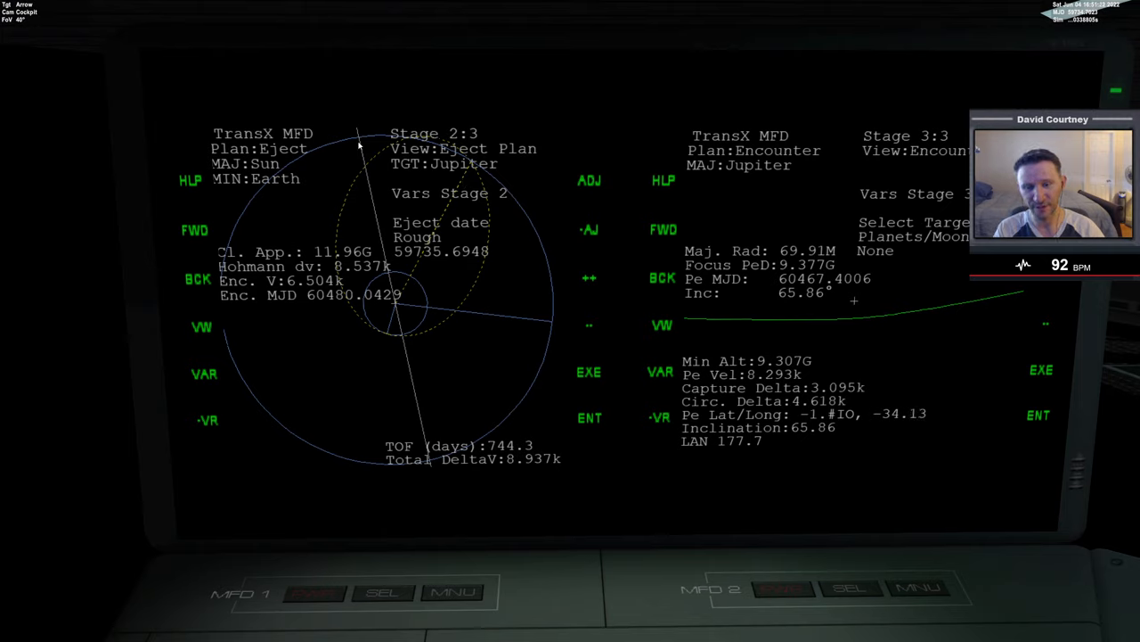
pyautogui.moveTo(446, 264)
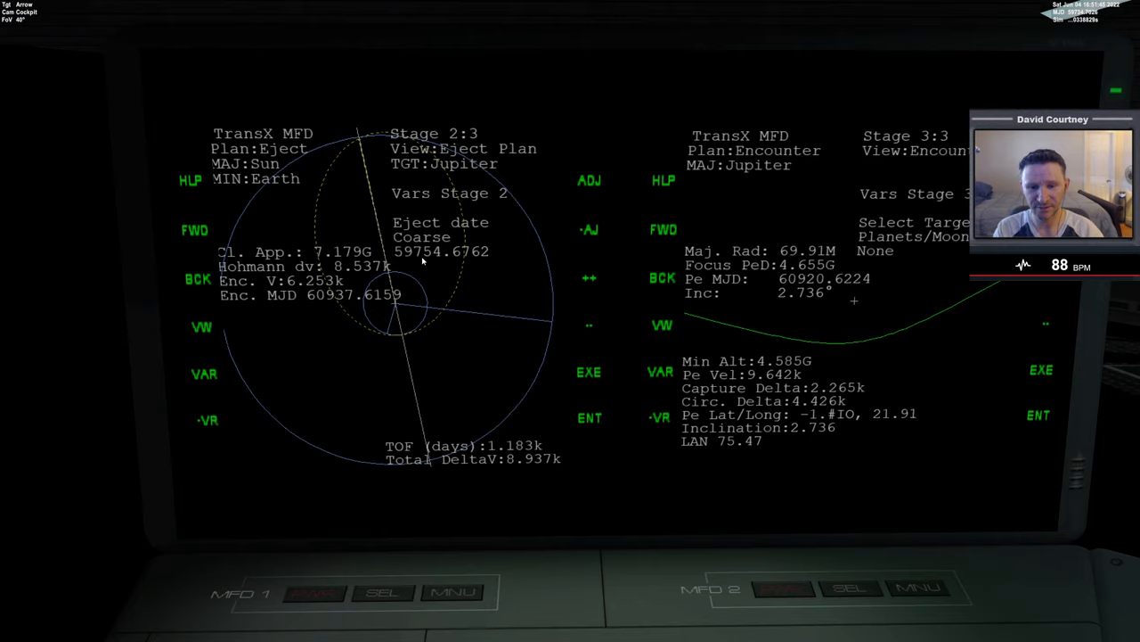
pyautogui.moveTo(436, 261)
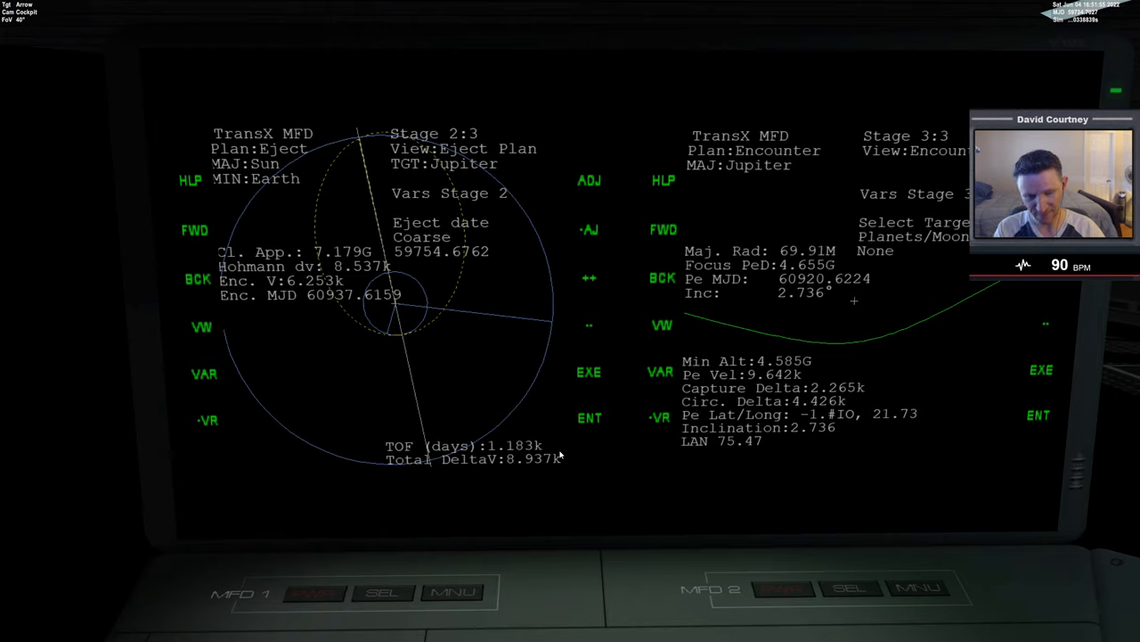
pyautogui.moveTo(538, 430)
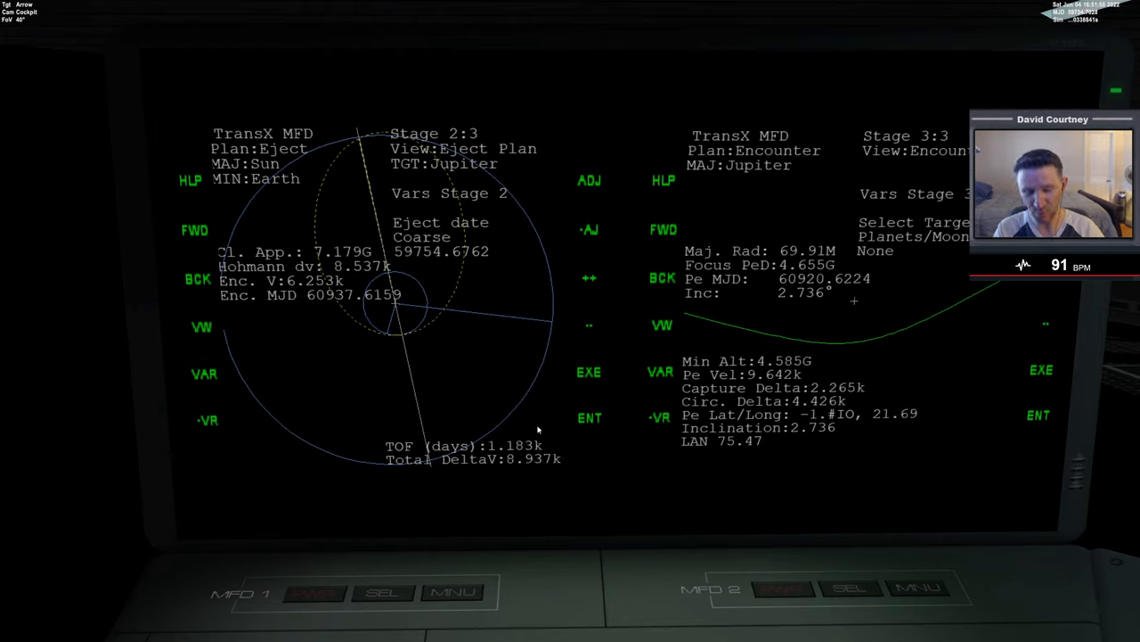
# Step: Refine the eject-date step to Medium and move on to nudging prograde velocity near 8.94k
pyautogui.click(588, 278)
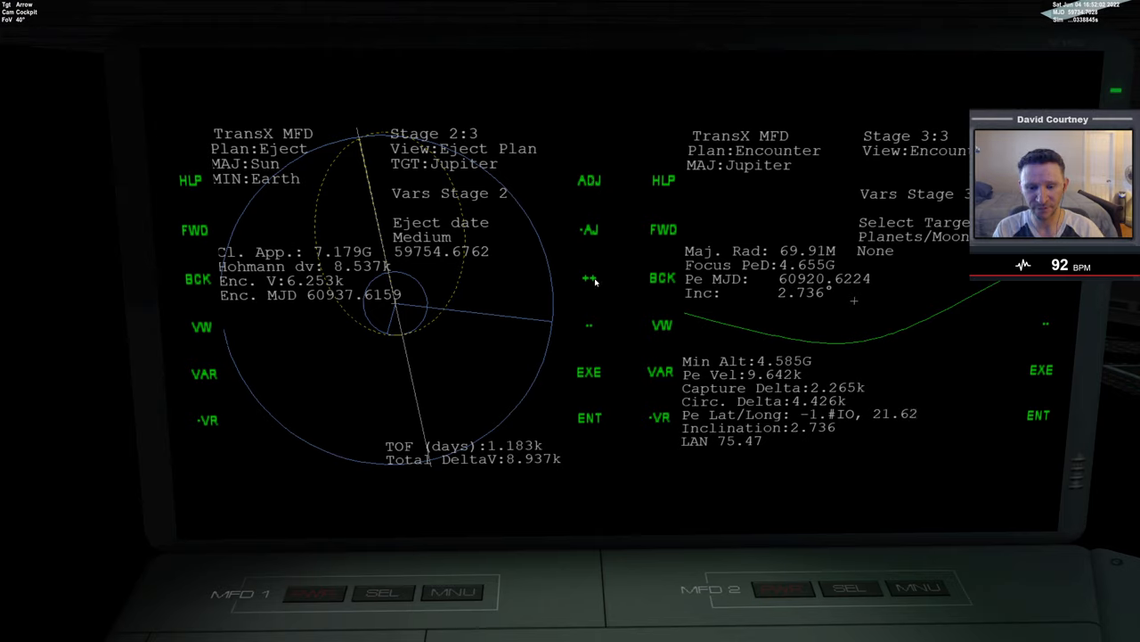
pyautogui.moveTo(502, 460)
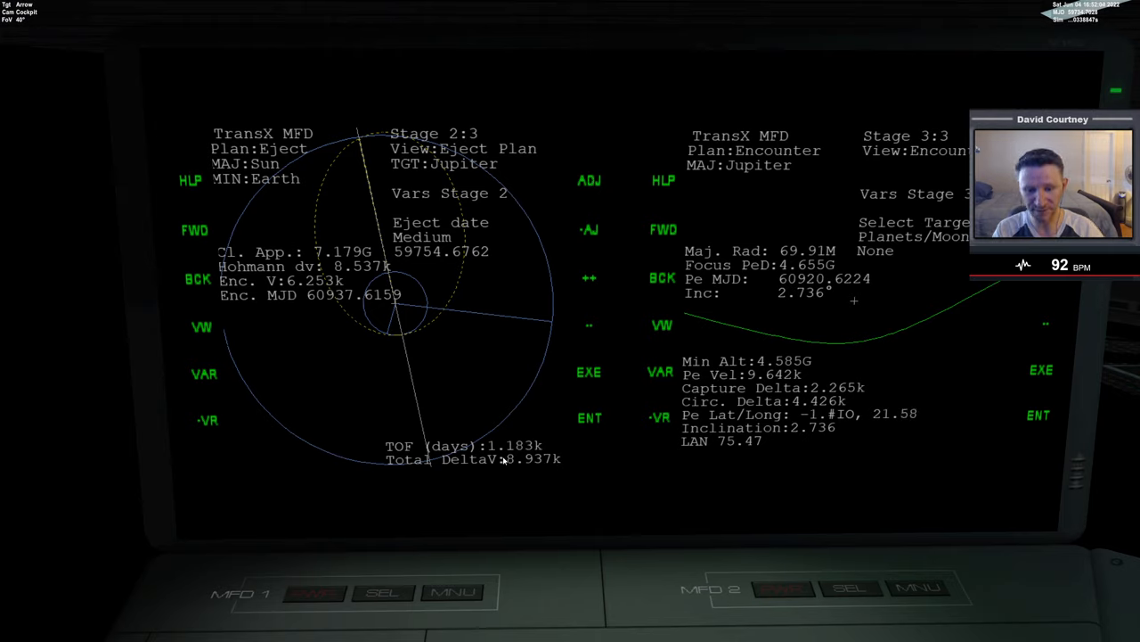
pyautogui.moveTo(528, 467)
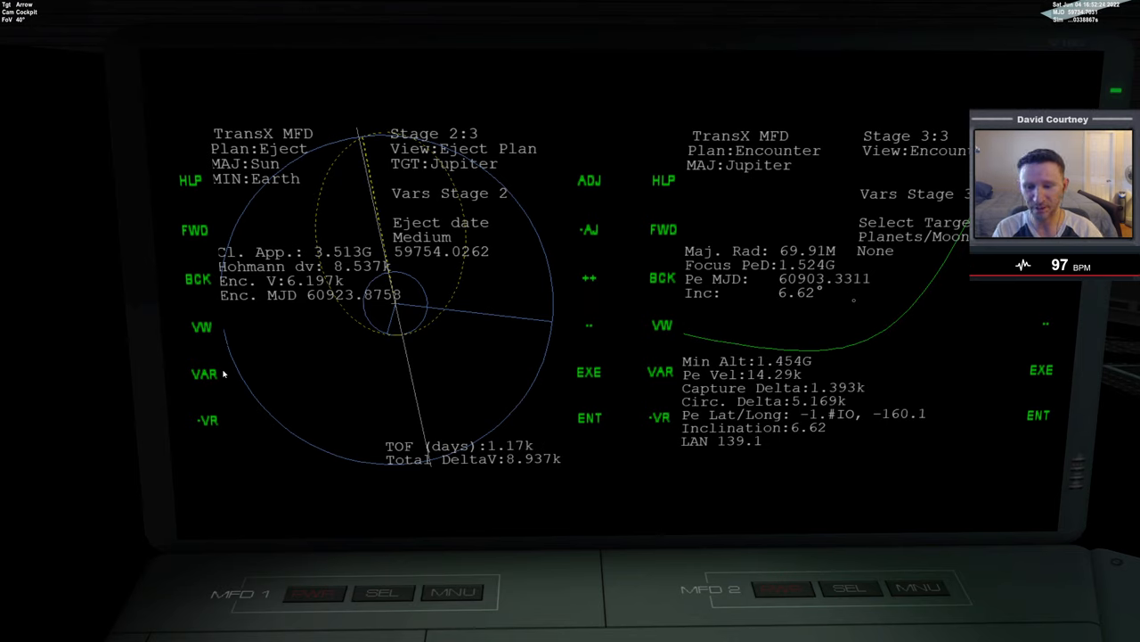
pyautogui.click(203, 374)
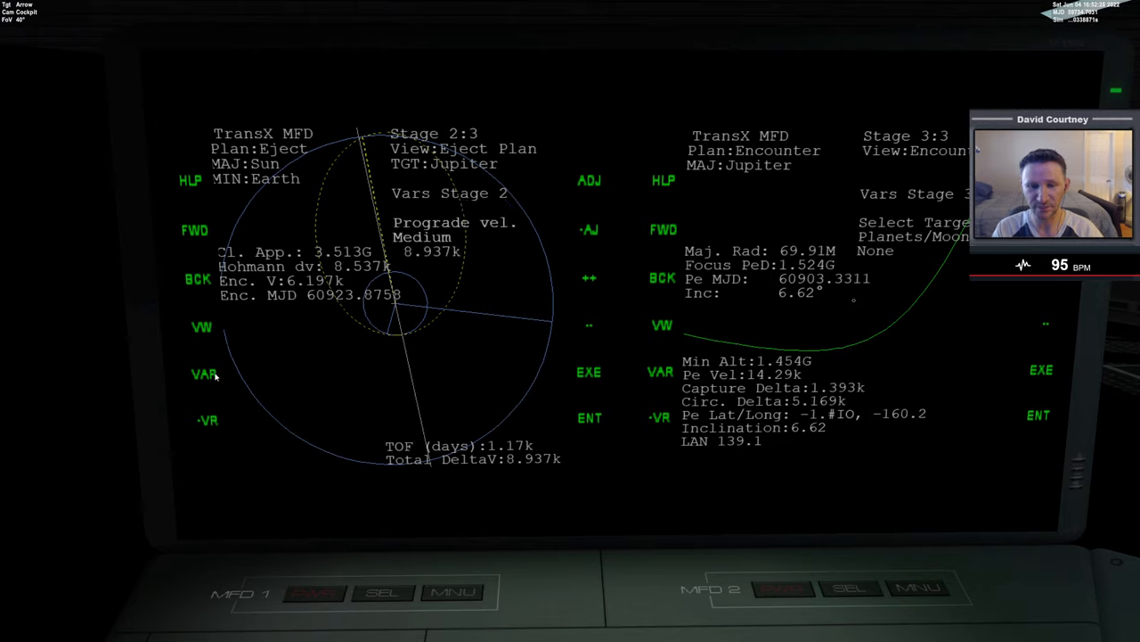
pyautogui.moveTo(597, 280)
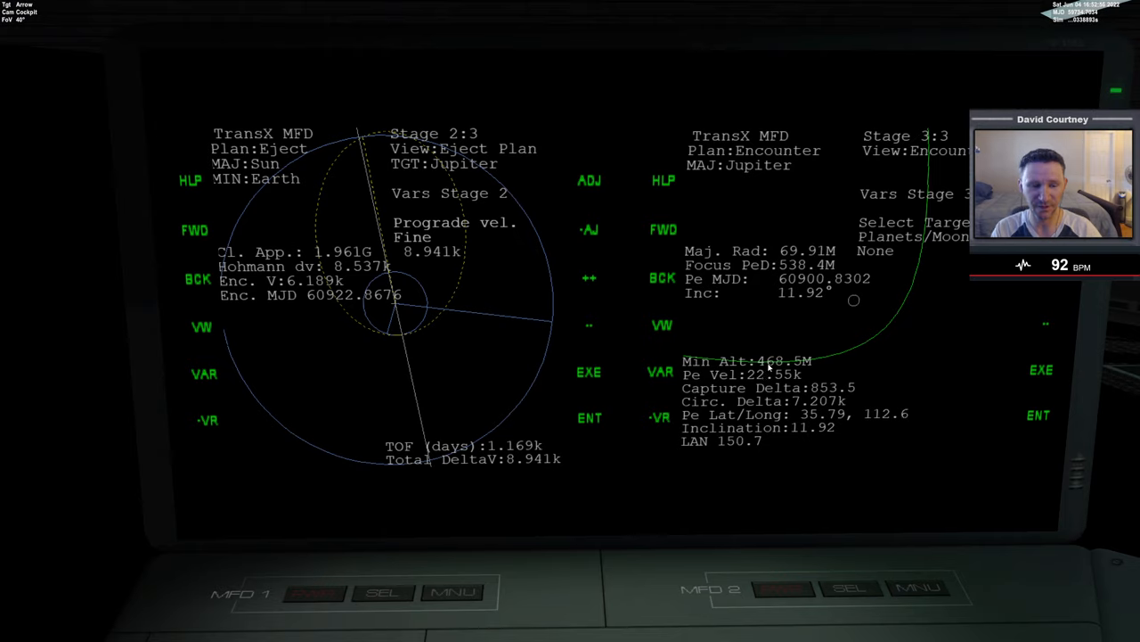
pyautogui.moveTo(871, 384)
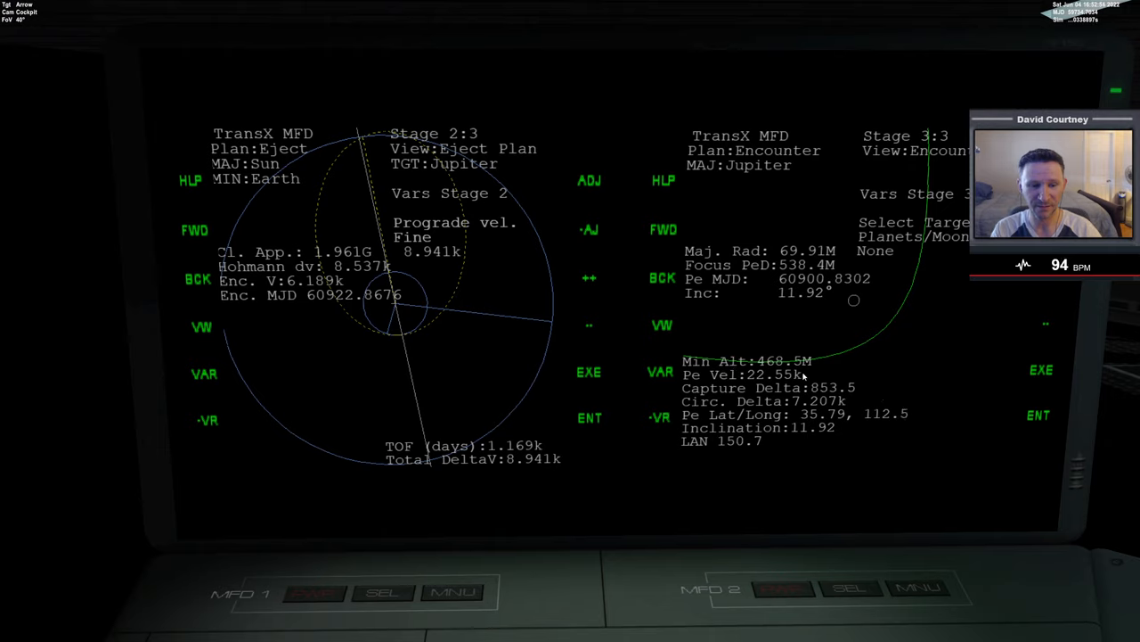
pyautogui.moveTo(638, 322)
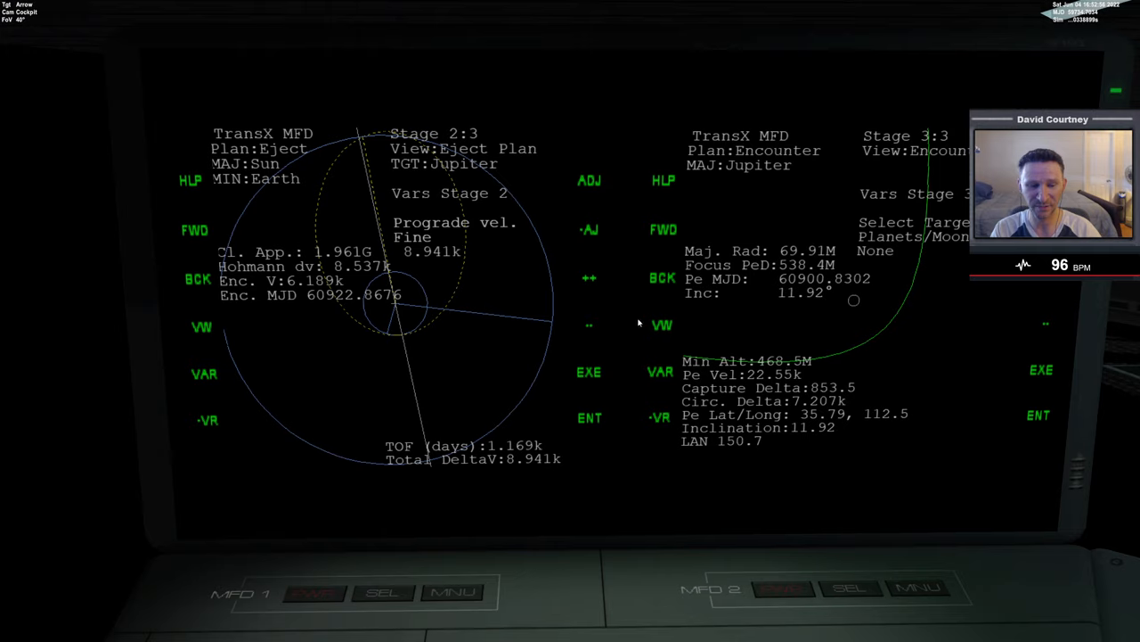
pyautogui.moveTo(607, 339)
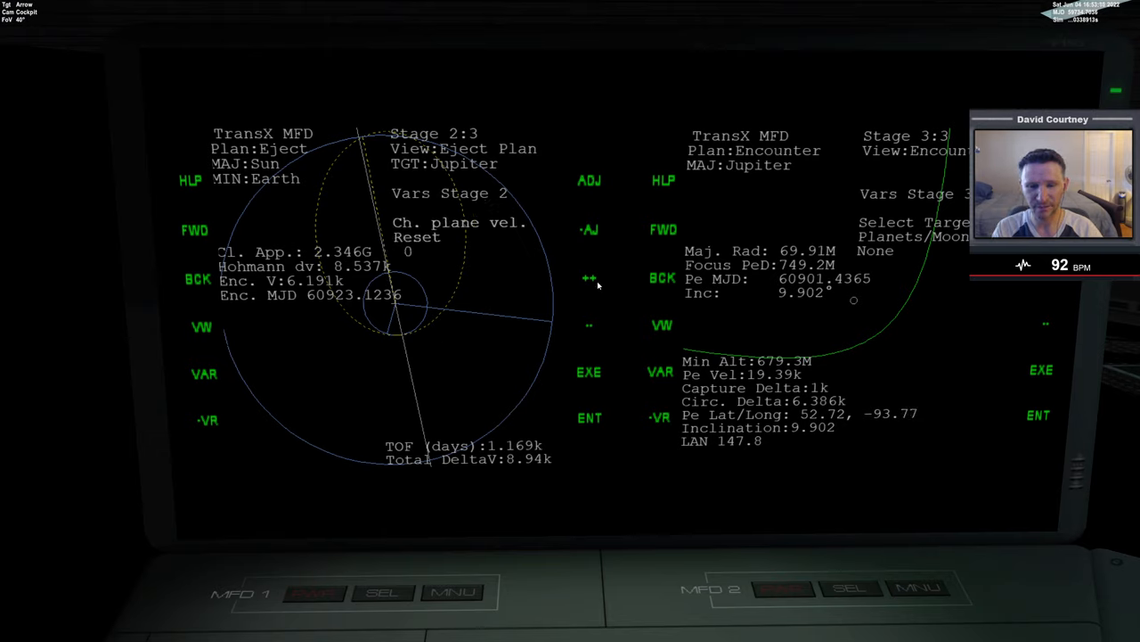
# Step: Set Ch. plane vel. to about -207, then check prograde velocity and eject date for inclination ~4.2
pyautogui.click(589, 182)
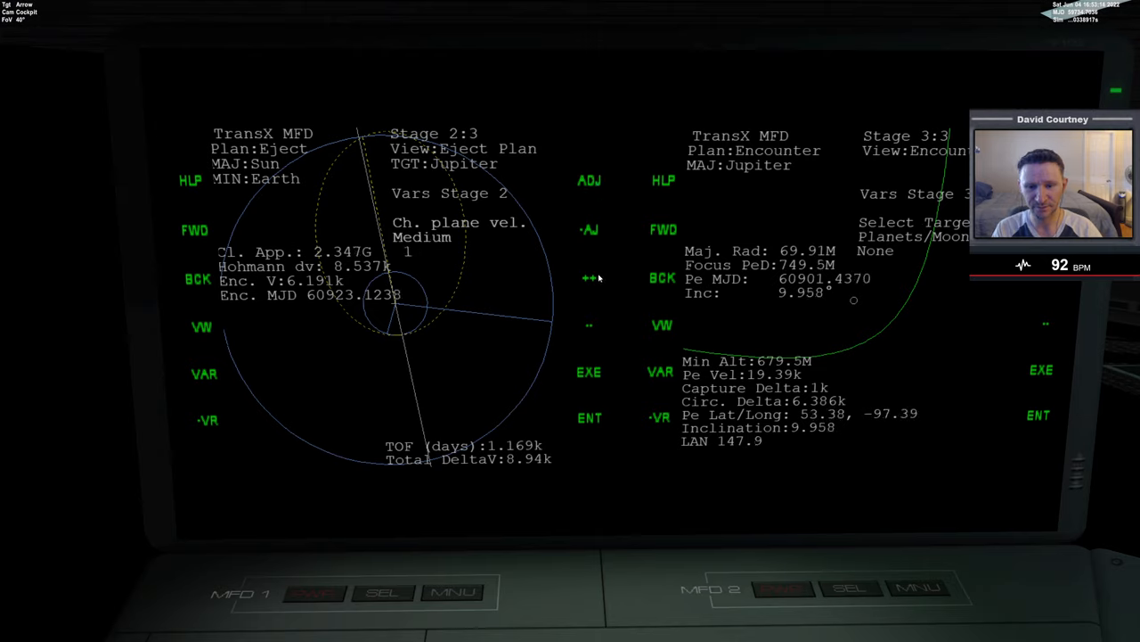
pyautogui.click(588, 278)
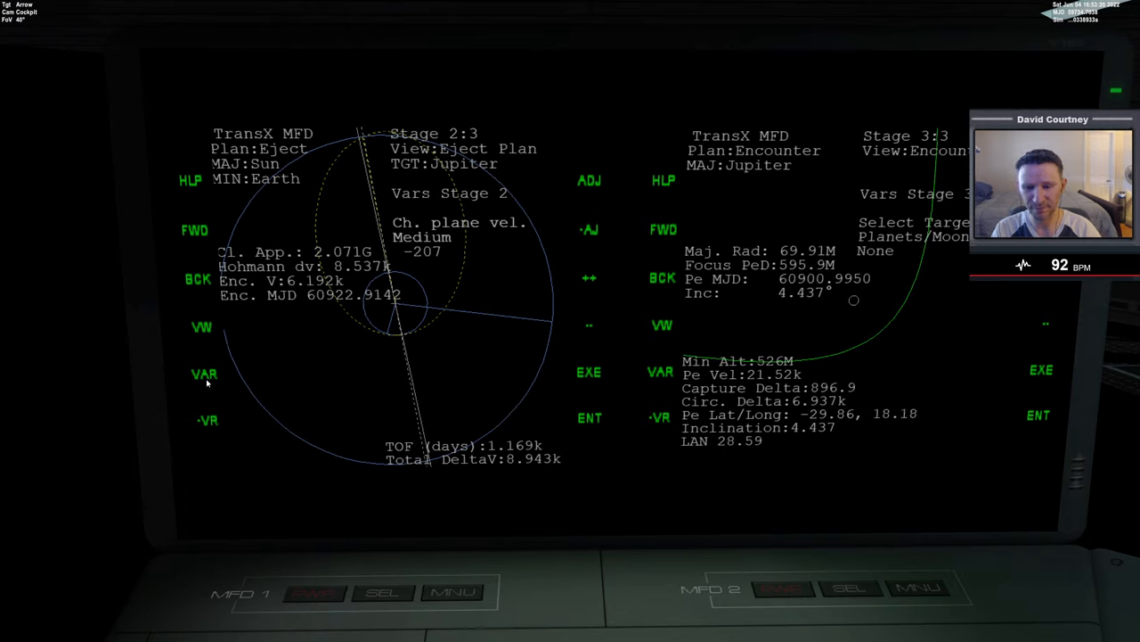
pyautogui.click(588, 278)
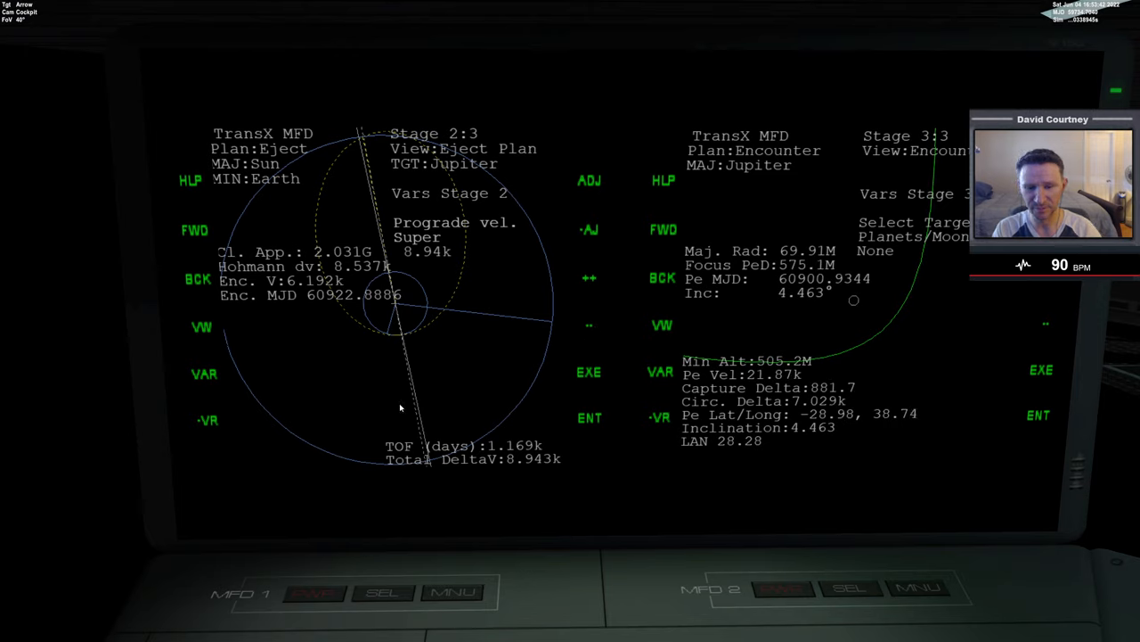
pyautogui.click(588, 182)
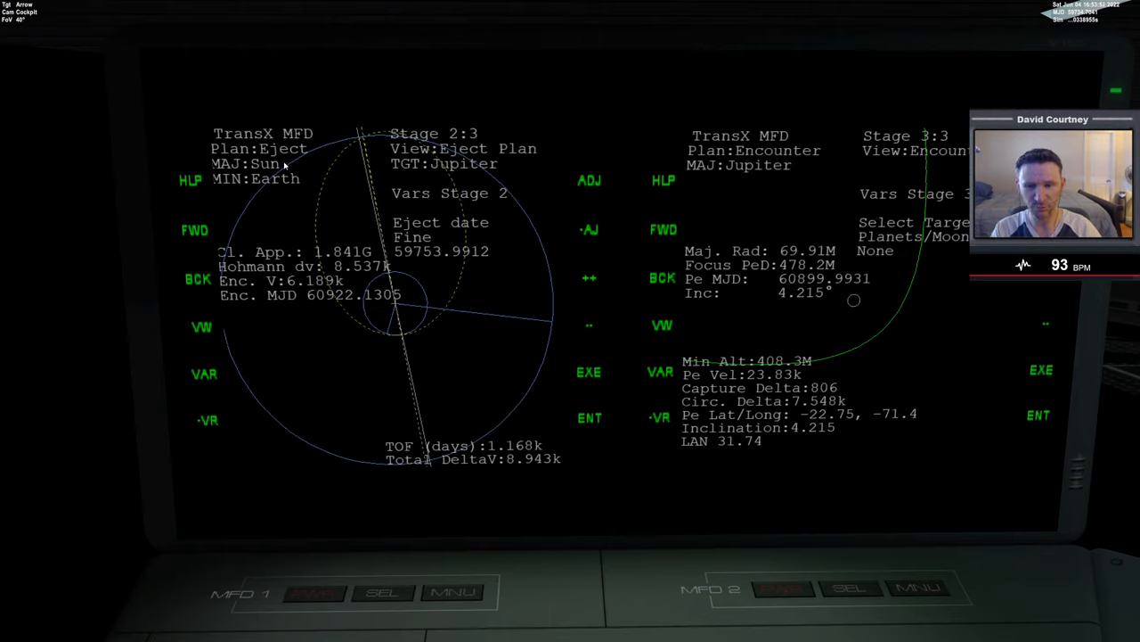
pyautogui.moveTo(645, 415)
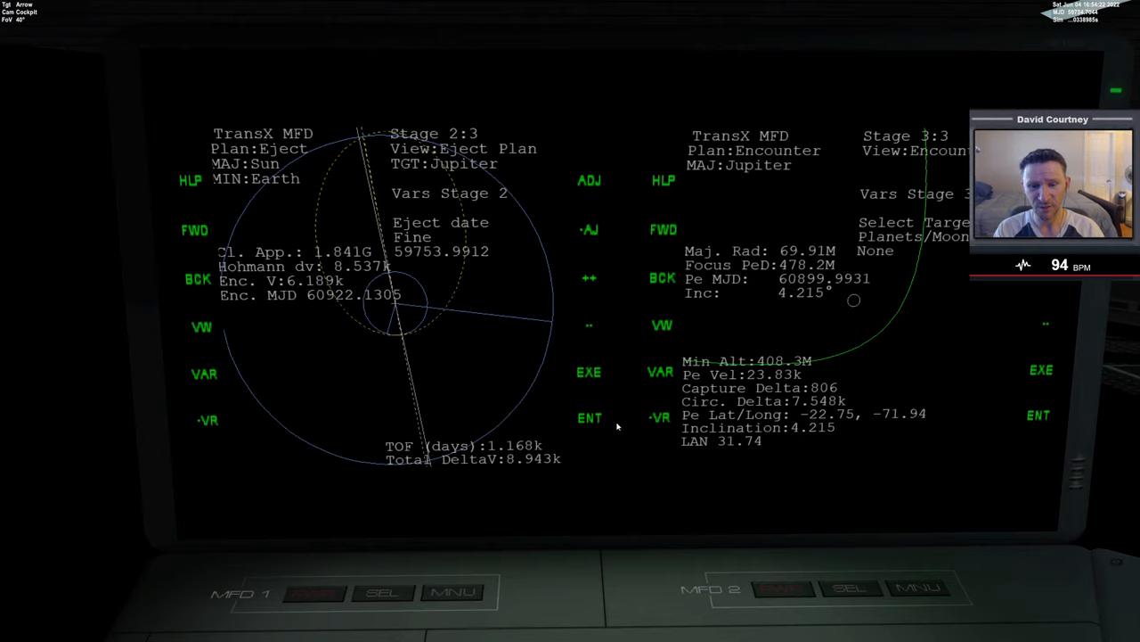
pyautogui.moveTo(610, 441)
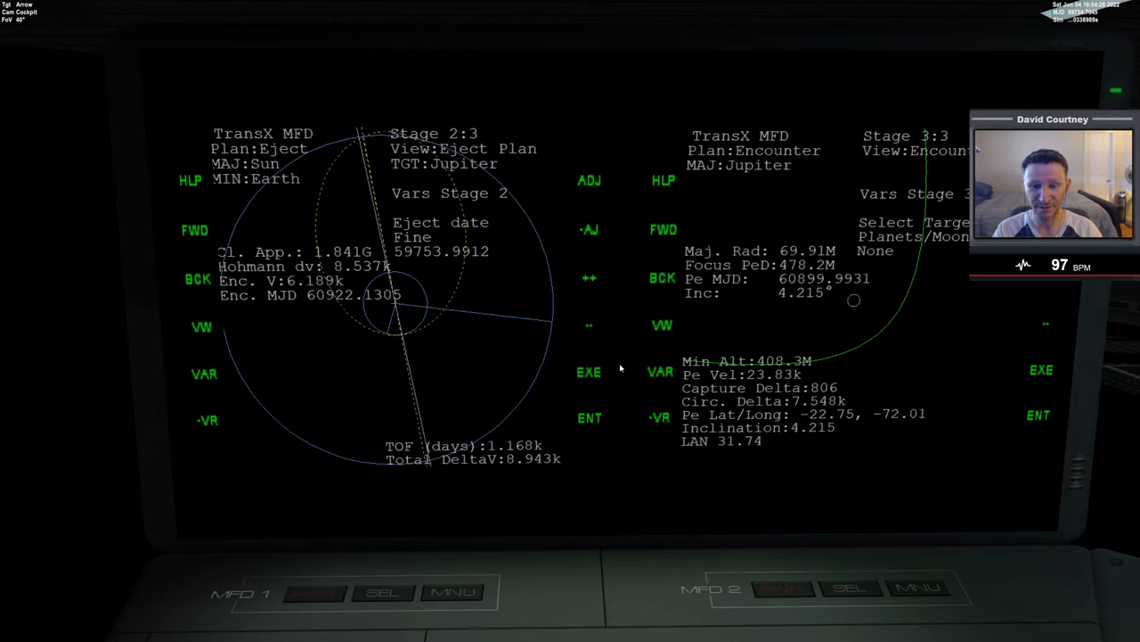
pyautogui.moveTo(464, 462)
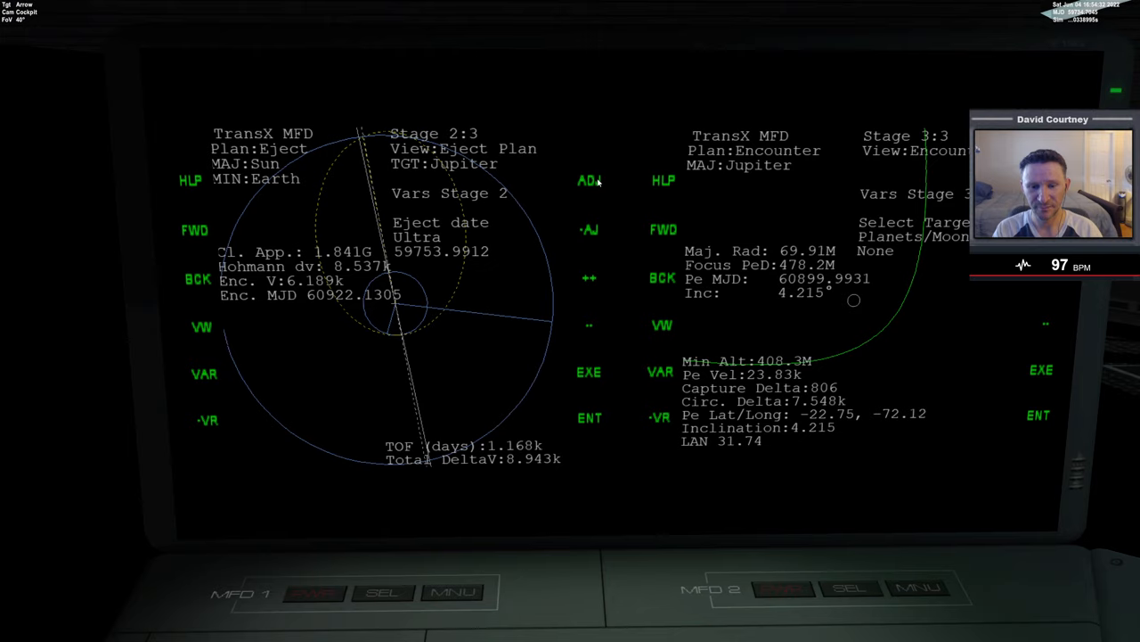
# Step: Step the eject date out at Rough increments to the next window near MJD 60138.99
pyautogui.click(588, 180)
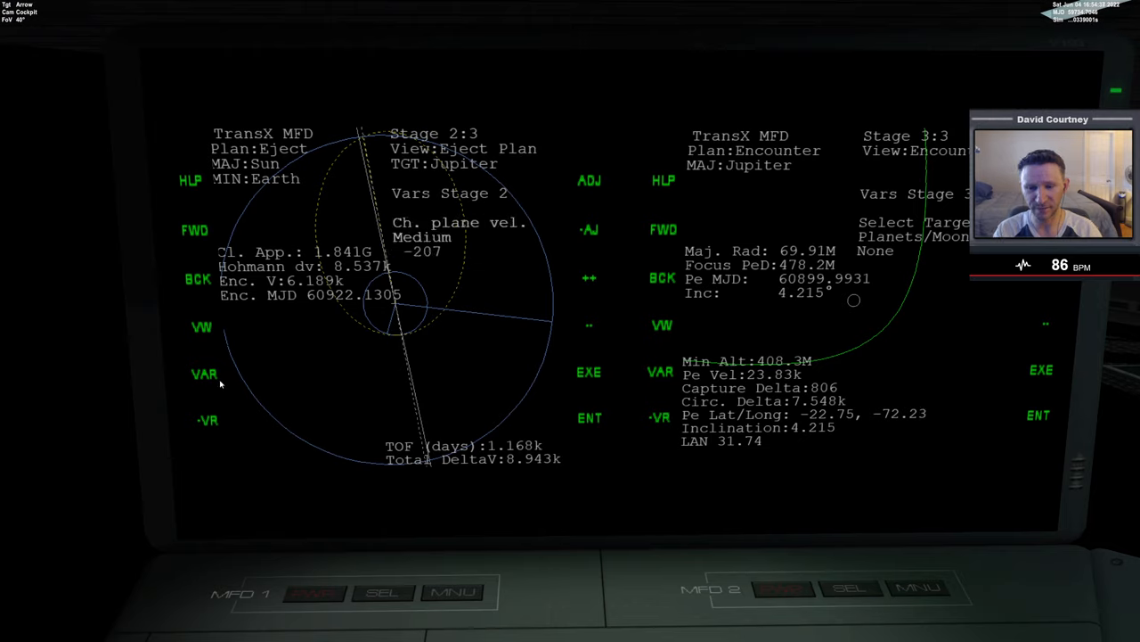
pyautogui.click(588, 182)
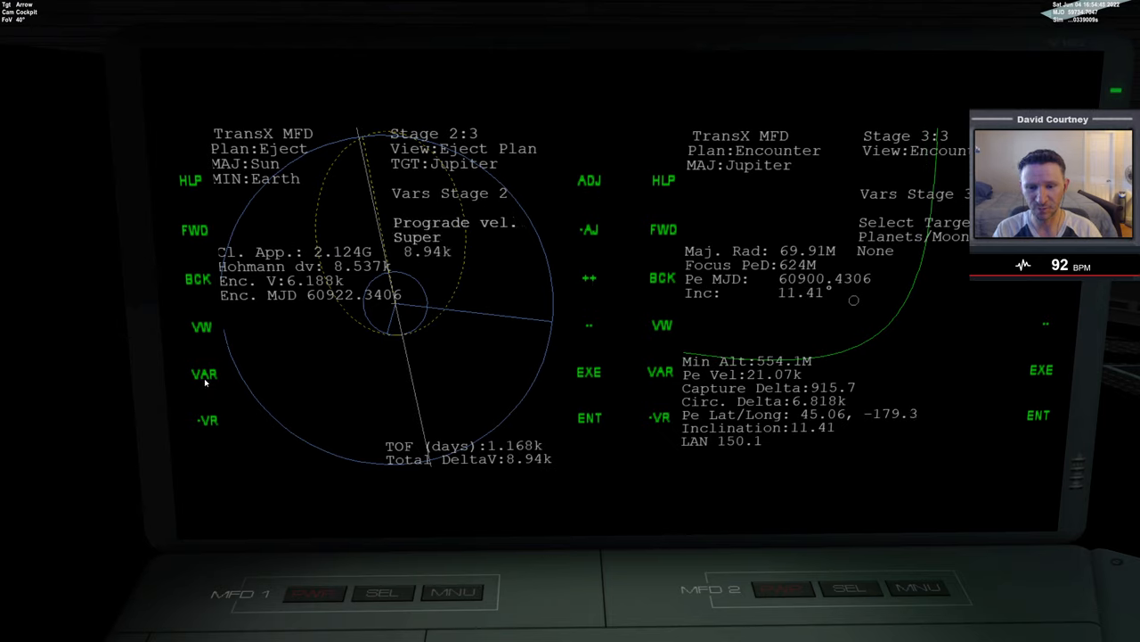
pyautogui.click(203, 375)
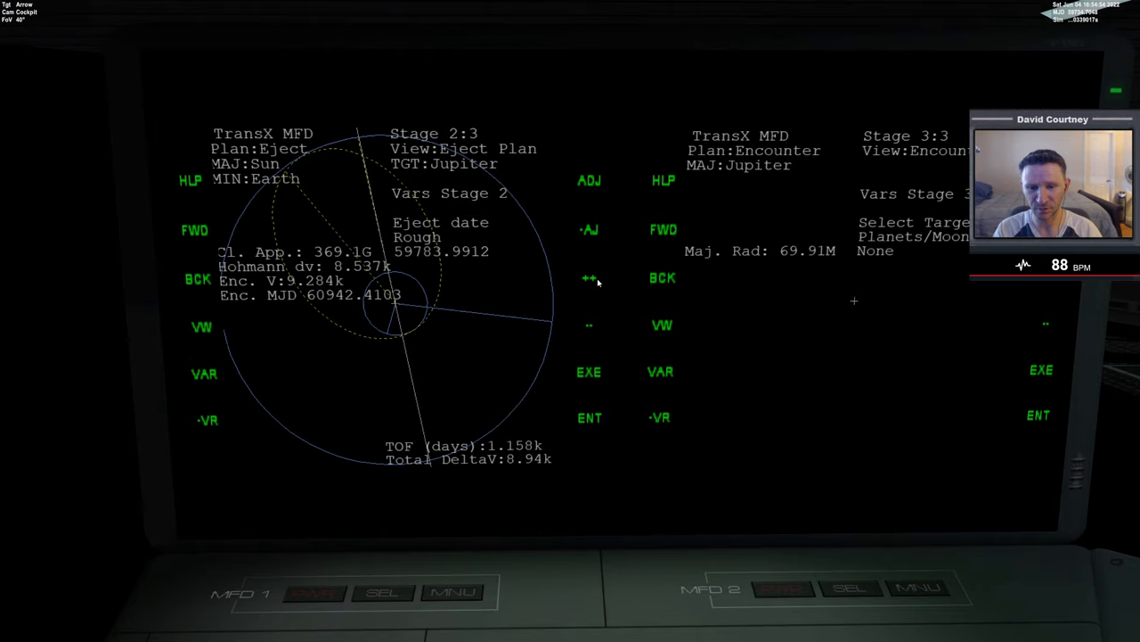
pyautogui.click(588, 278)
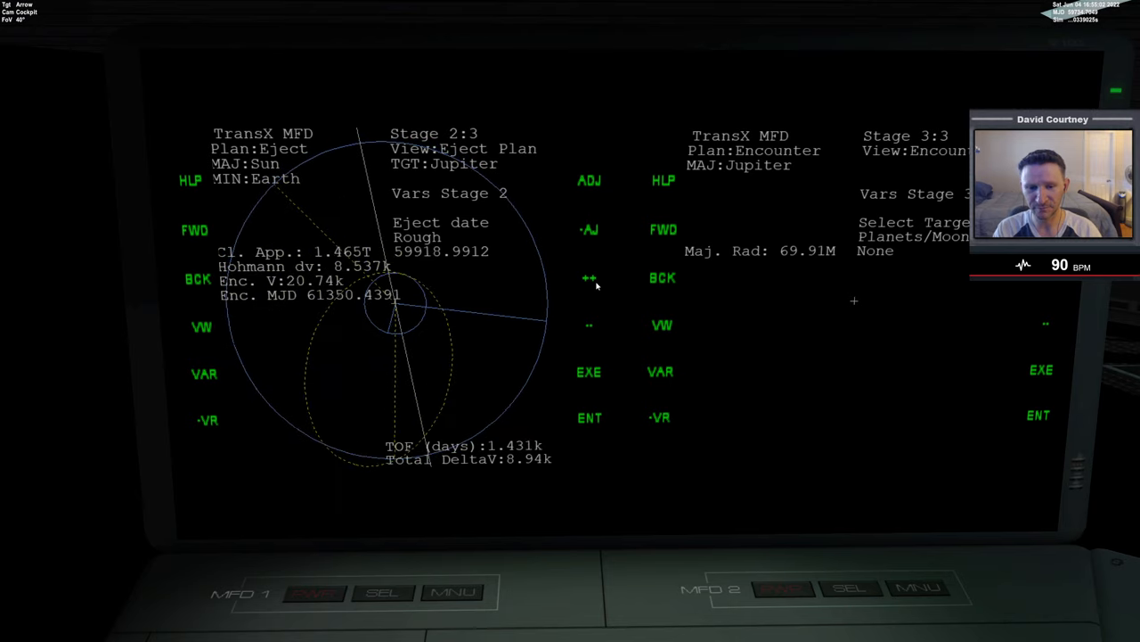
pyautogui.click(588, 278)
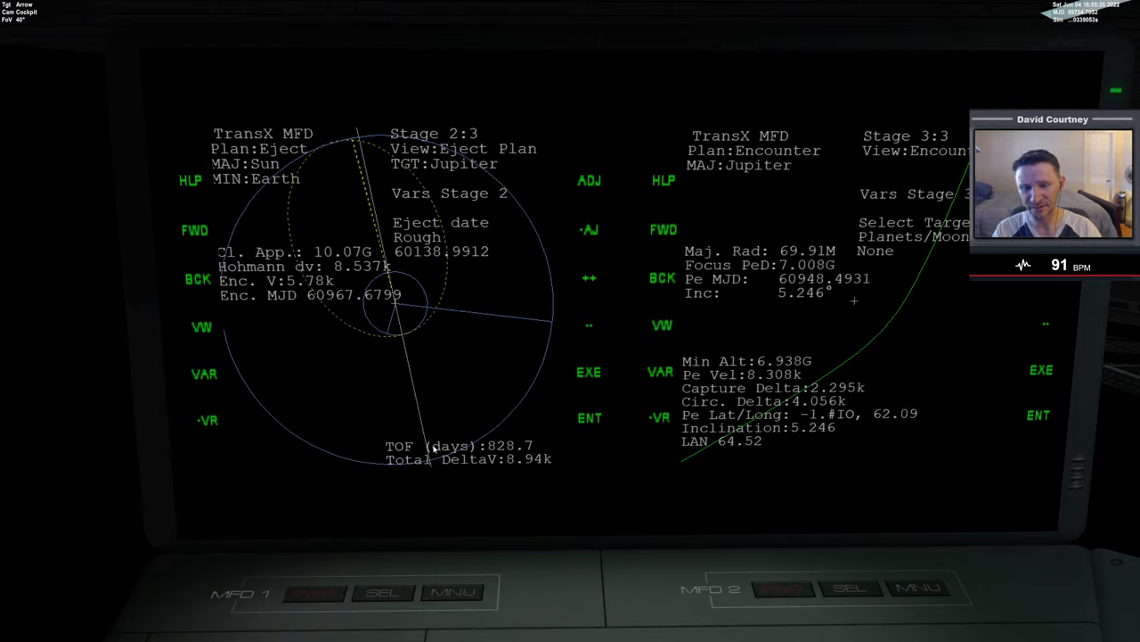
pyautogui.moveTo(374, 164)
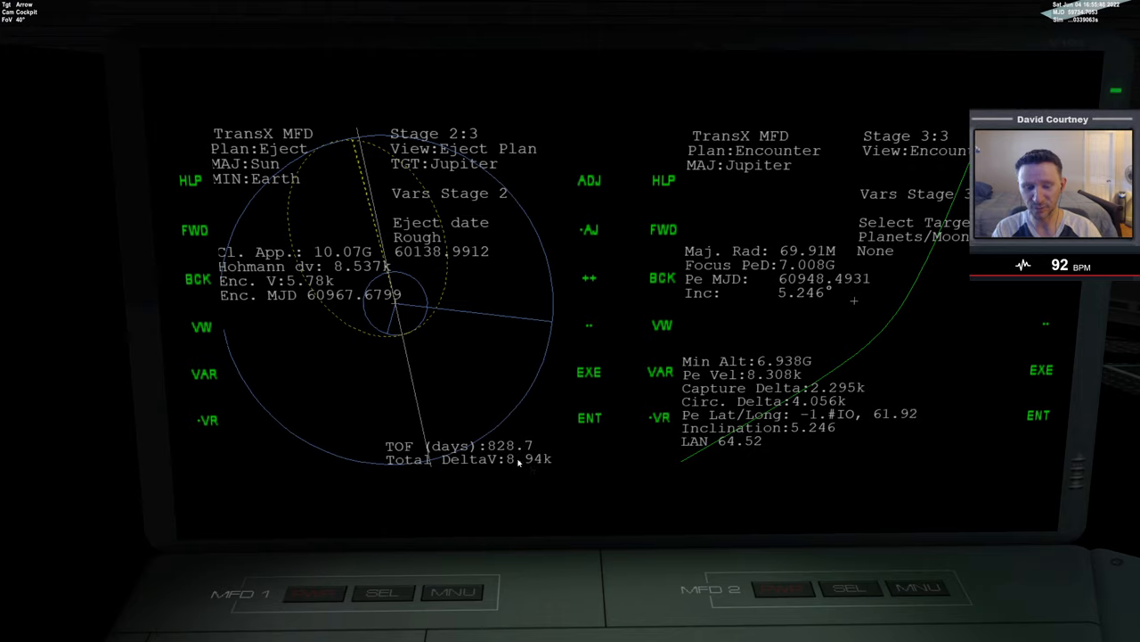
pyautogui.moveTo(526, 472)
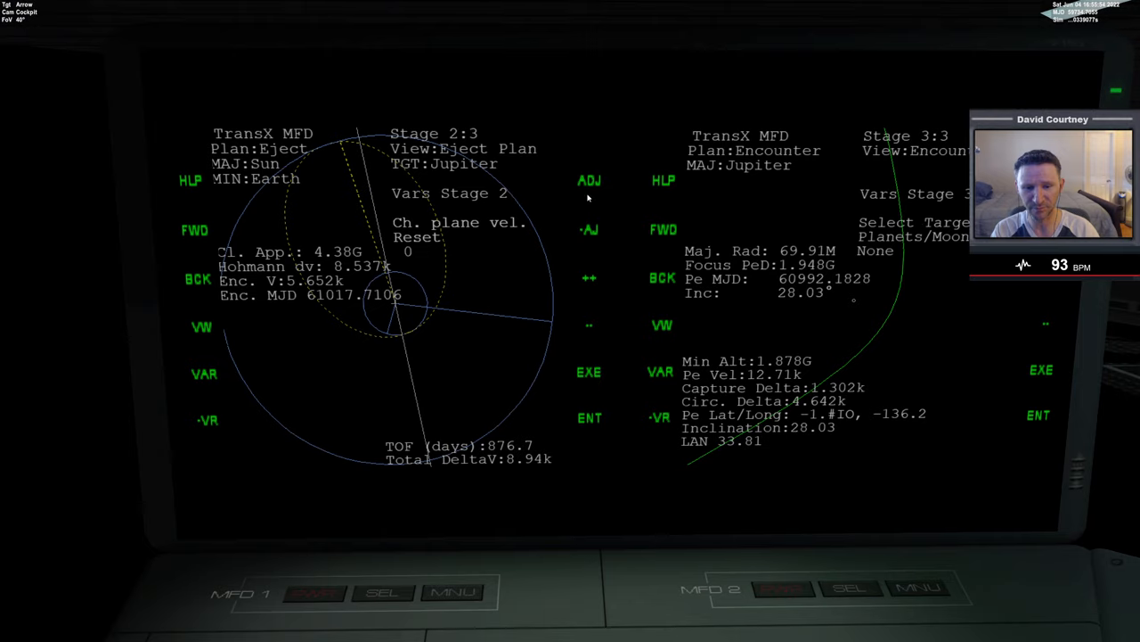
pyautogui.moveTo(588, 187)
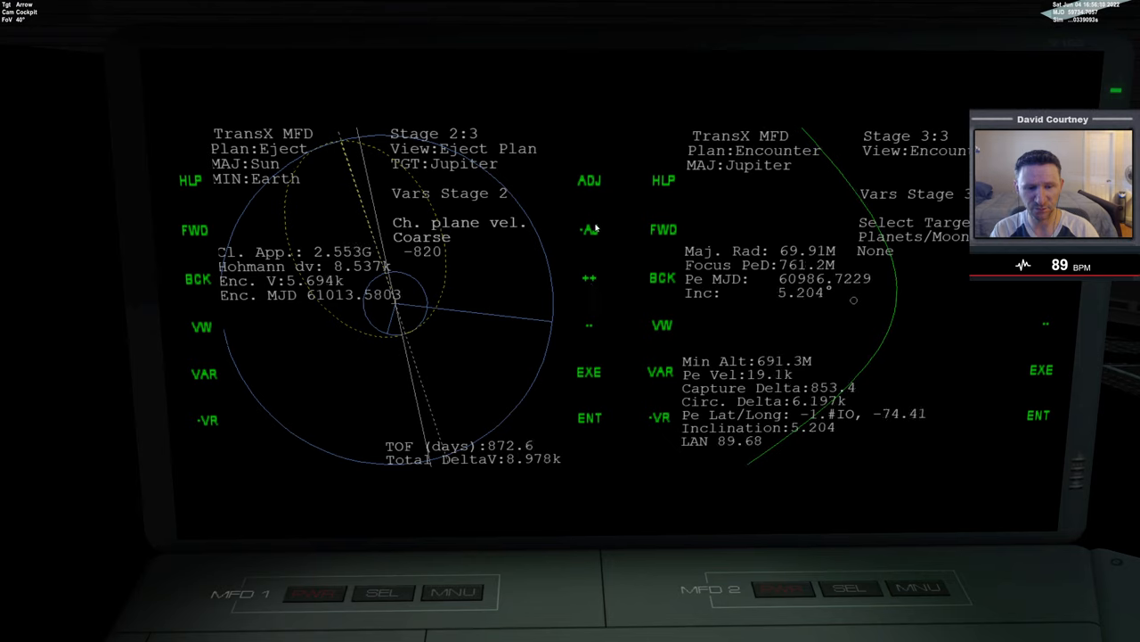
# Step: Nudge the plane-change velocity so encounter inclination reads about 4.6
pyautogui.click(588, 228)
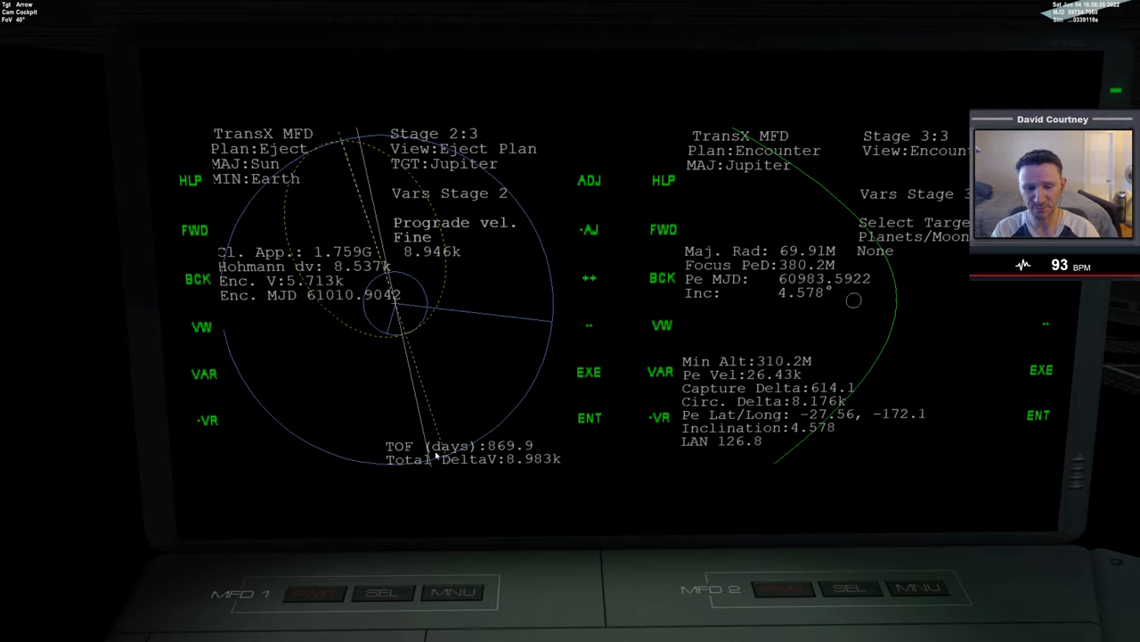
pyautogui.moveTo(508, 464)
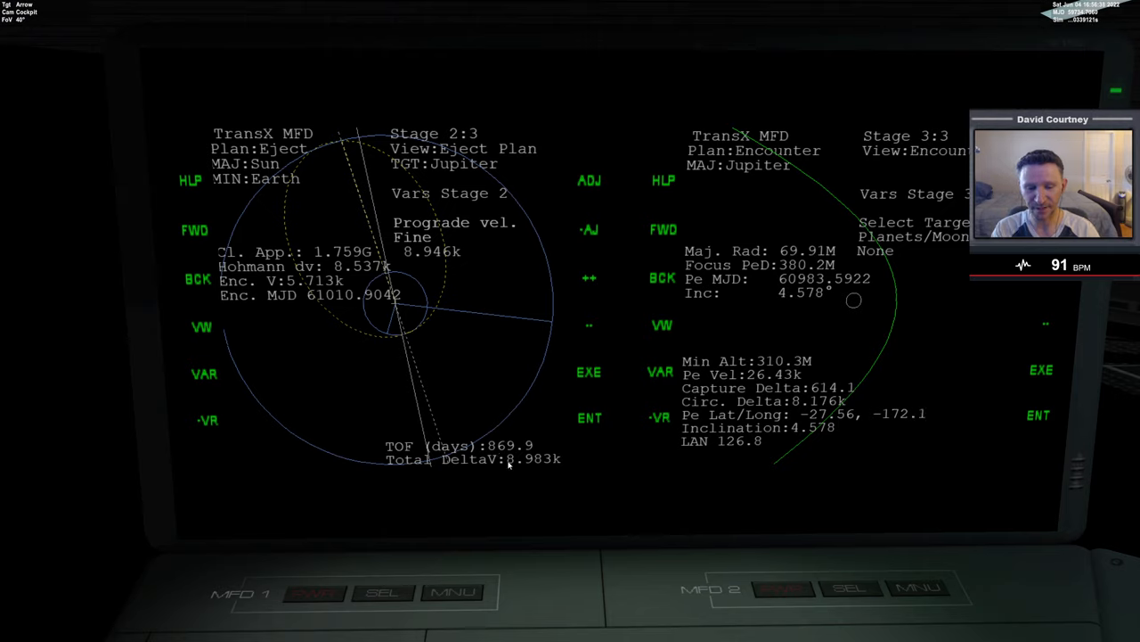
pyautogui.moveTo(556, 438)
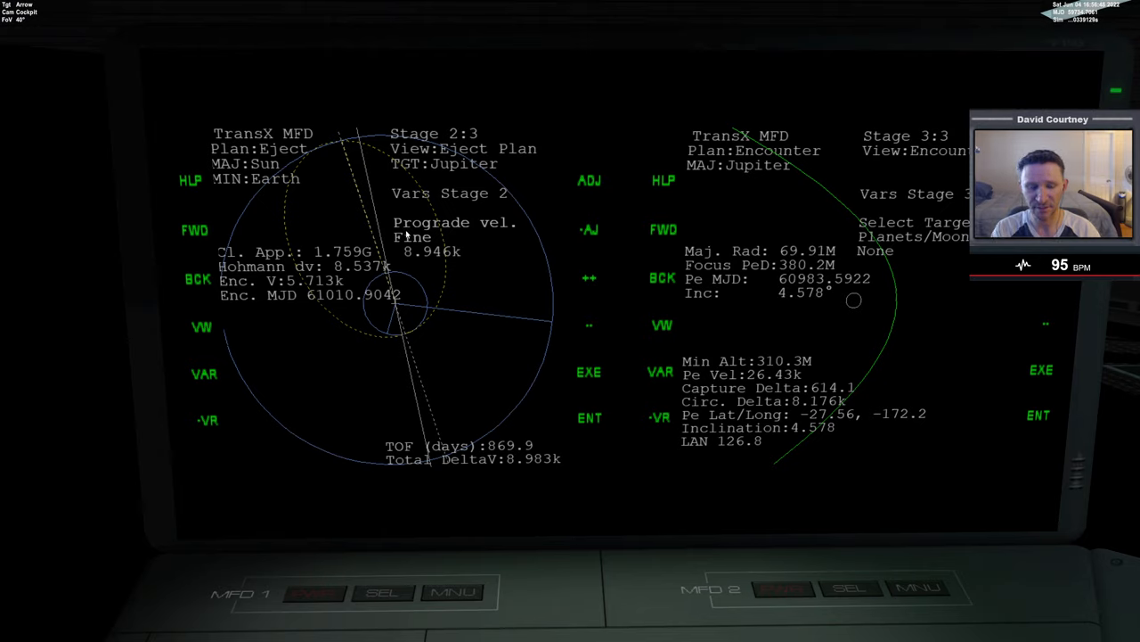
pyautogui.moveTo(615, 303)
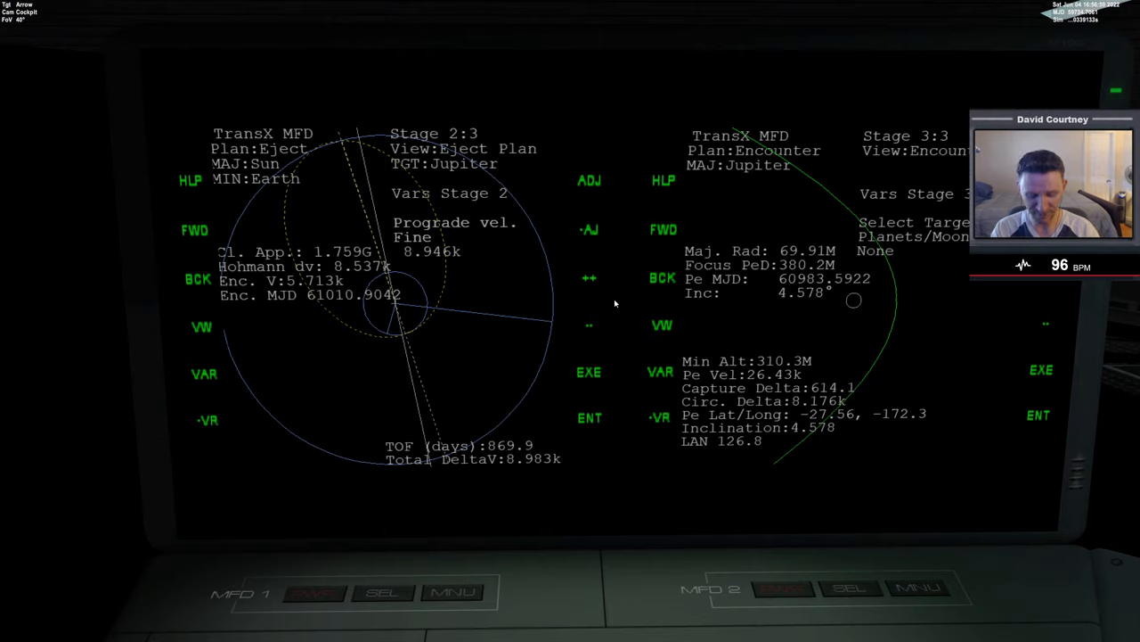
pyautogui.moveTo(596, 321)
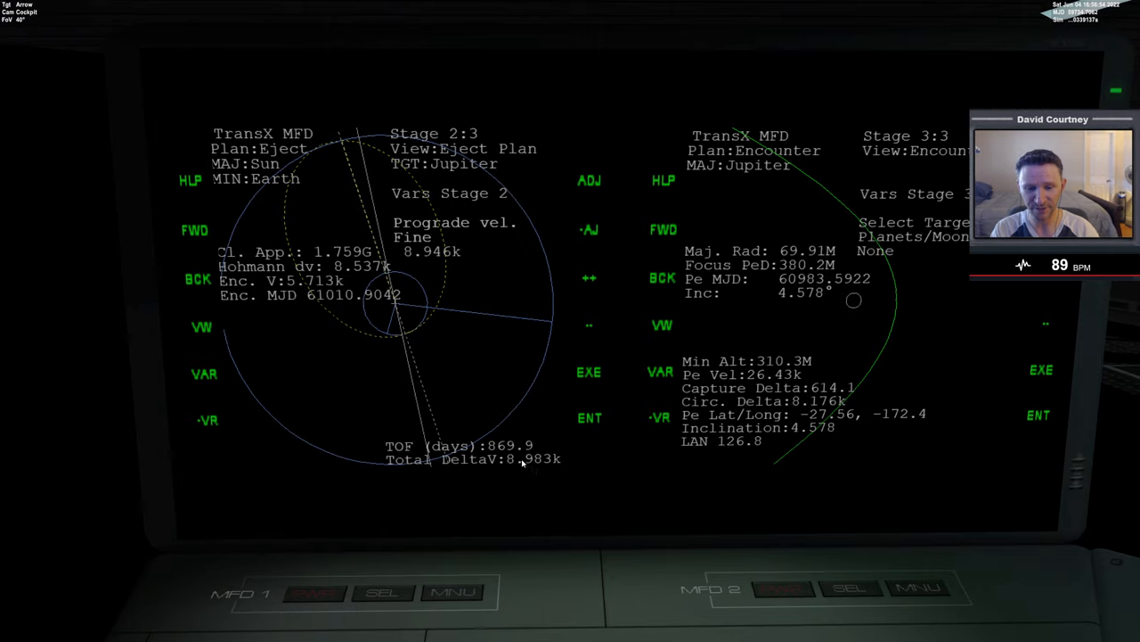
pyautogui.moveTo(553, 447)
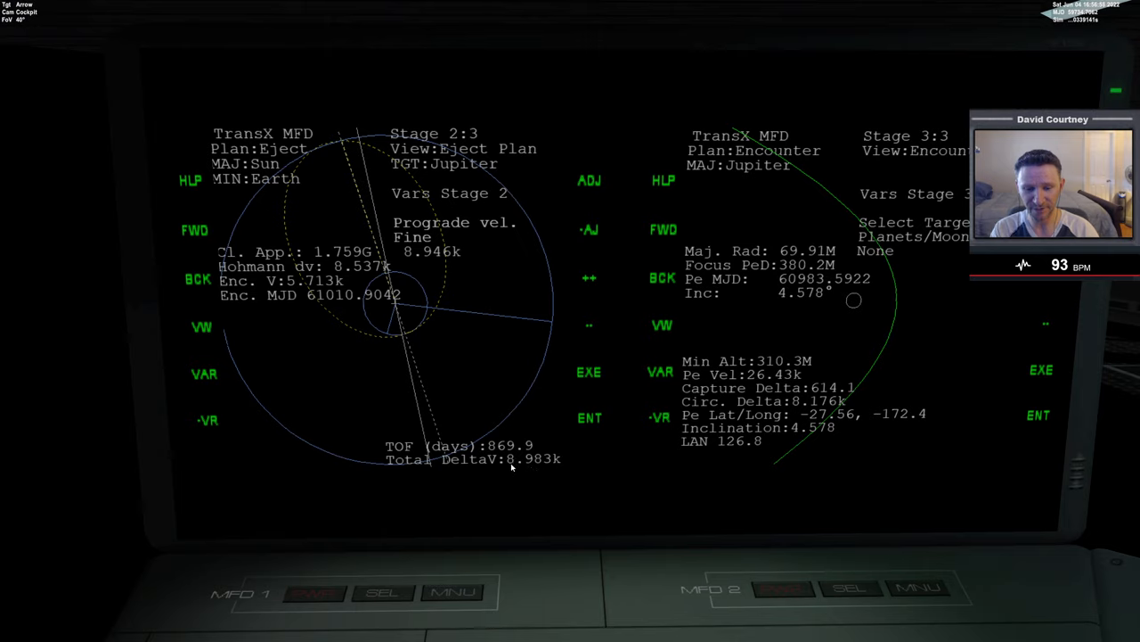
pyautogui.moveTo(535, 471)
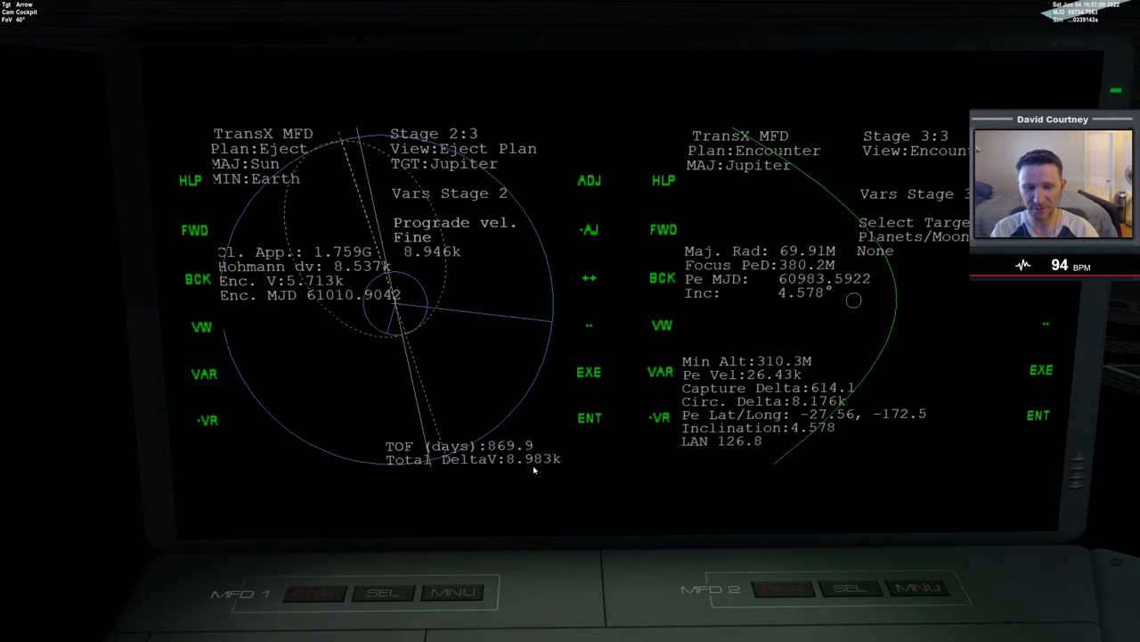
pyautogui.moveTo(524, 435)
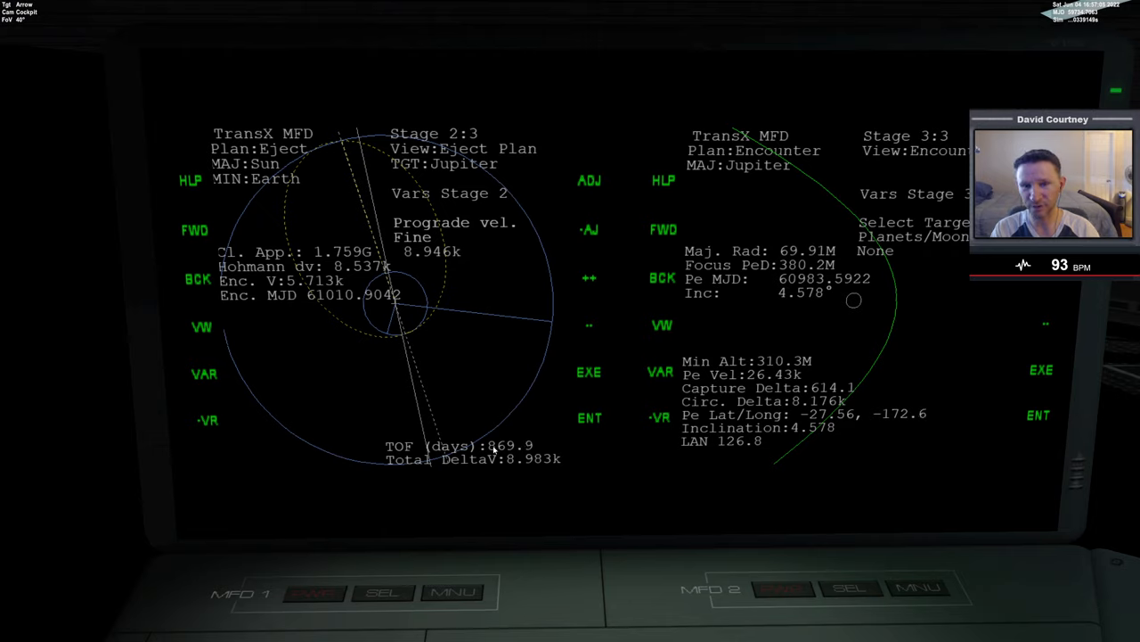
pyautogui.moveTo(495, 453)
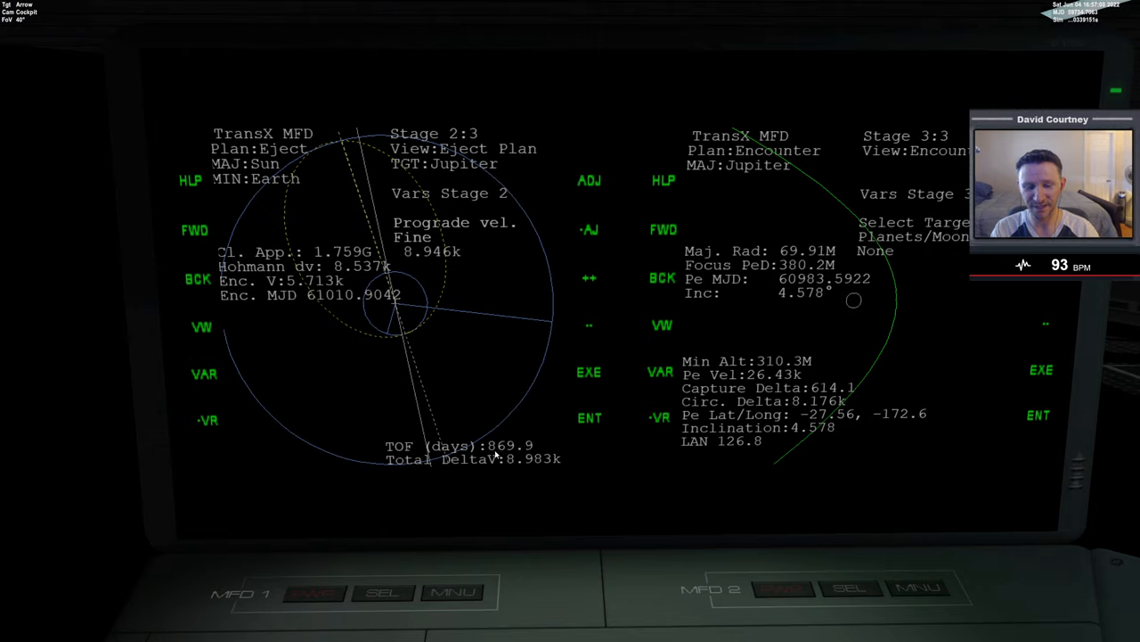
pyautogui.moveTo(538, 463)
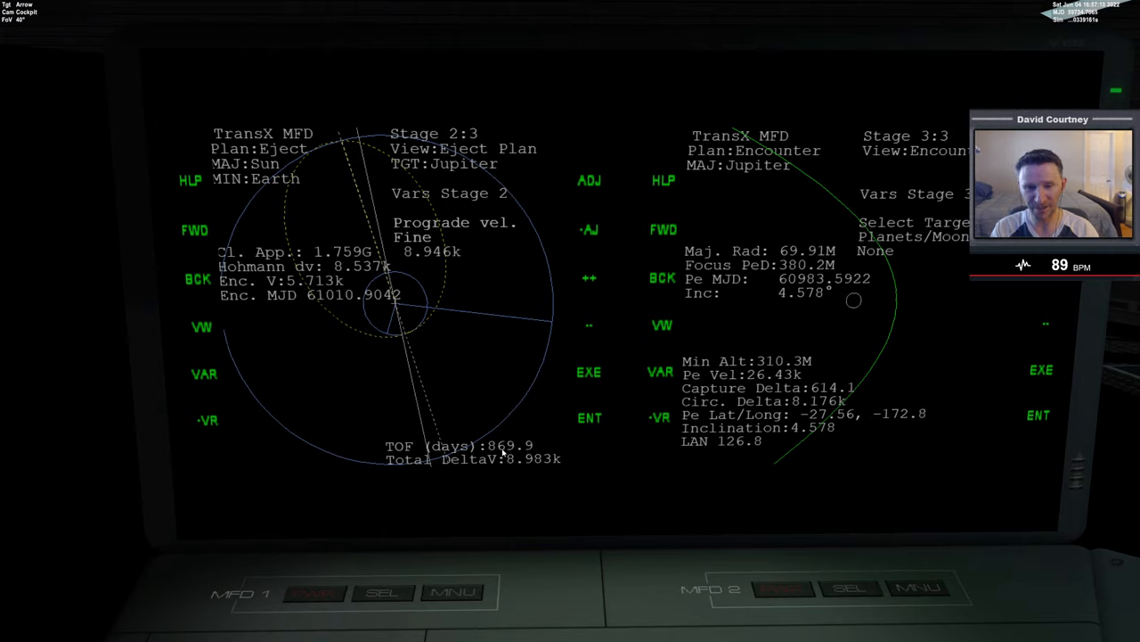
pyautogui.moveTo(554, 426)
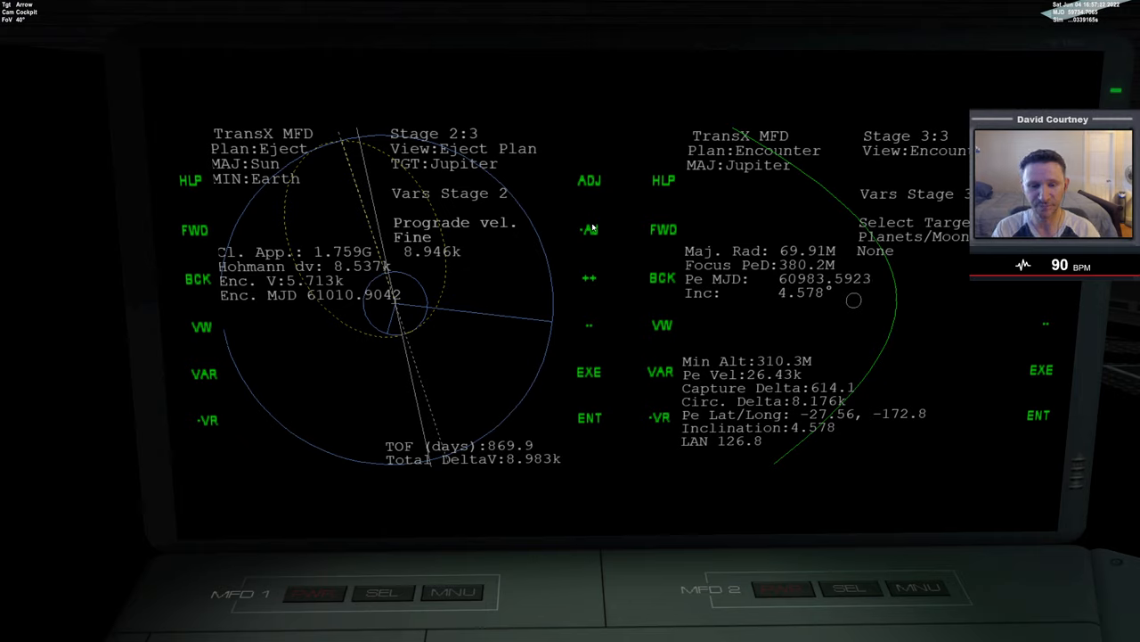
# Step: Cycle the Stage 2 variable to Outward vel. after reviewing delta-V 8.983k and inclination 4.578
pyautogui.click(588, 228)
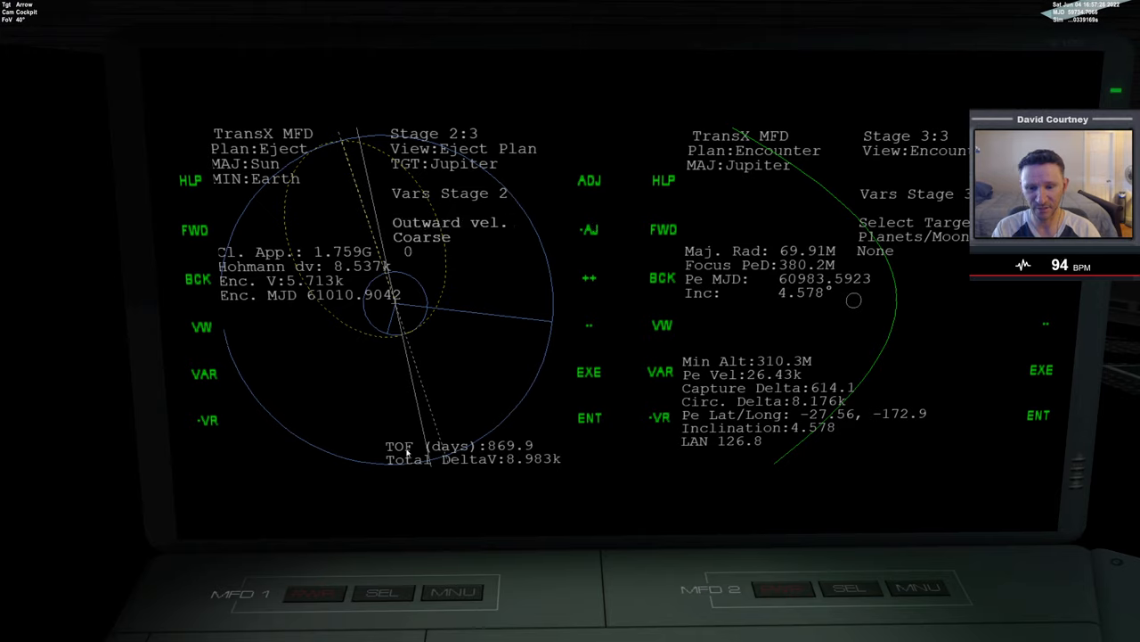
pyautogui.click(590, 229)
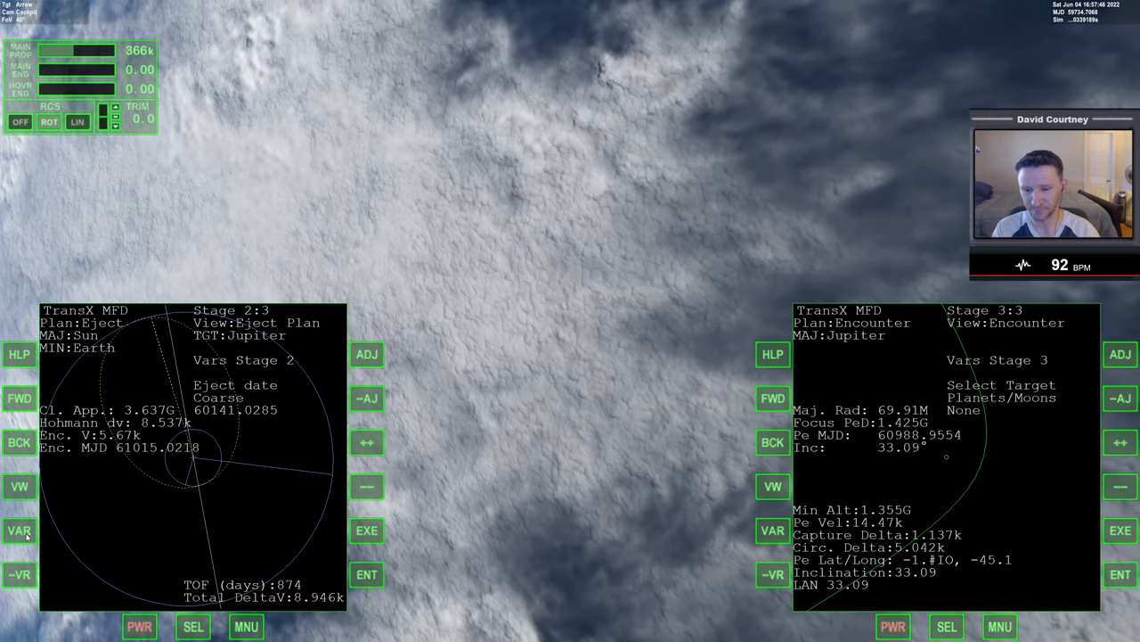
# Step: Advance the eject date to the later window near MJD 61756.9 and fine-tune it
pyautogui.click(367, 442)
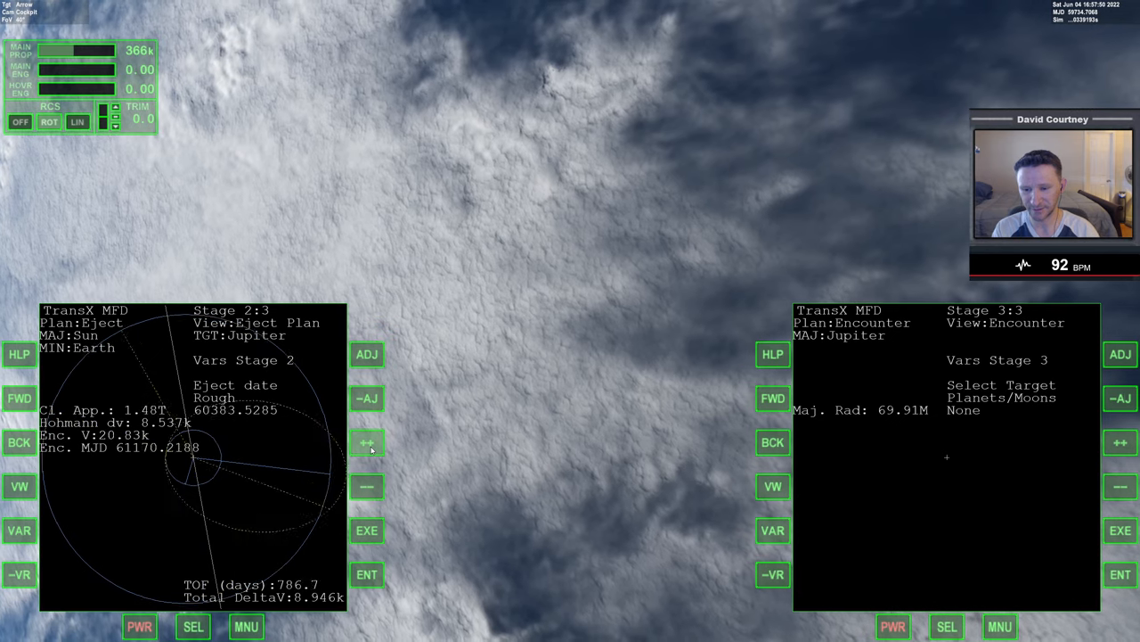
pyautogui.click(367, 441)
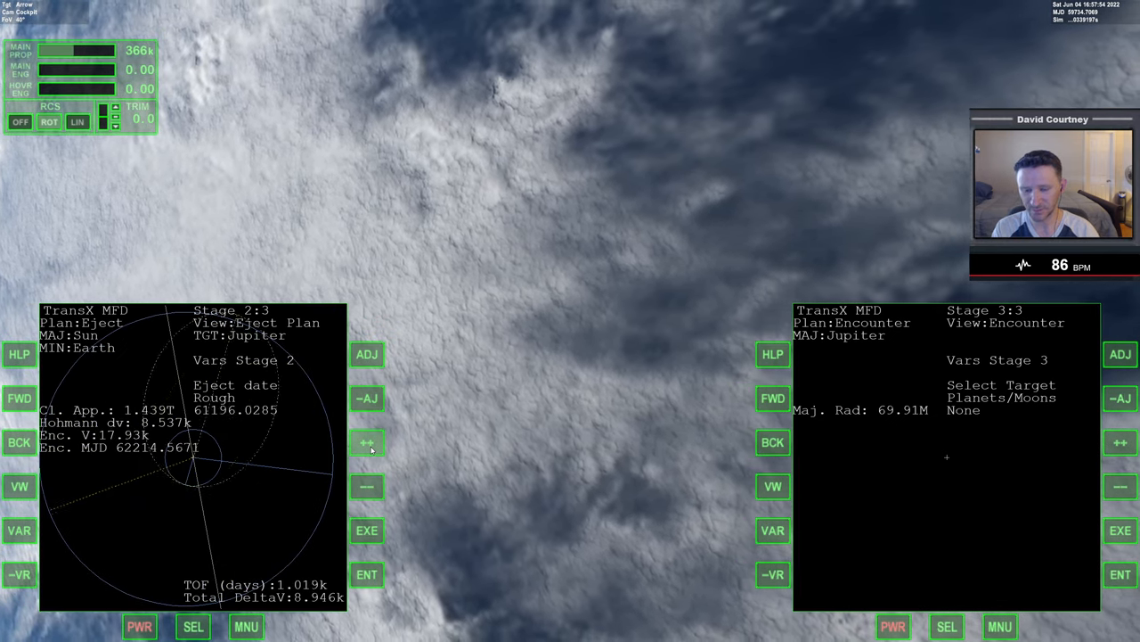
pyautogui.click(367, 442)
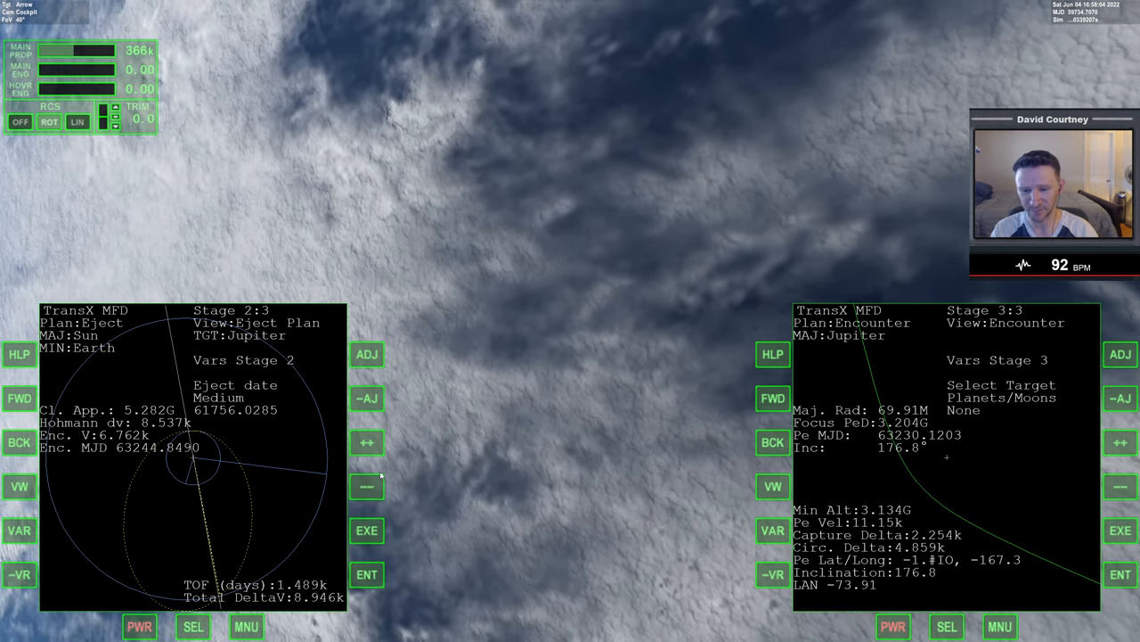
pyautogui.click(368, 442)
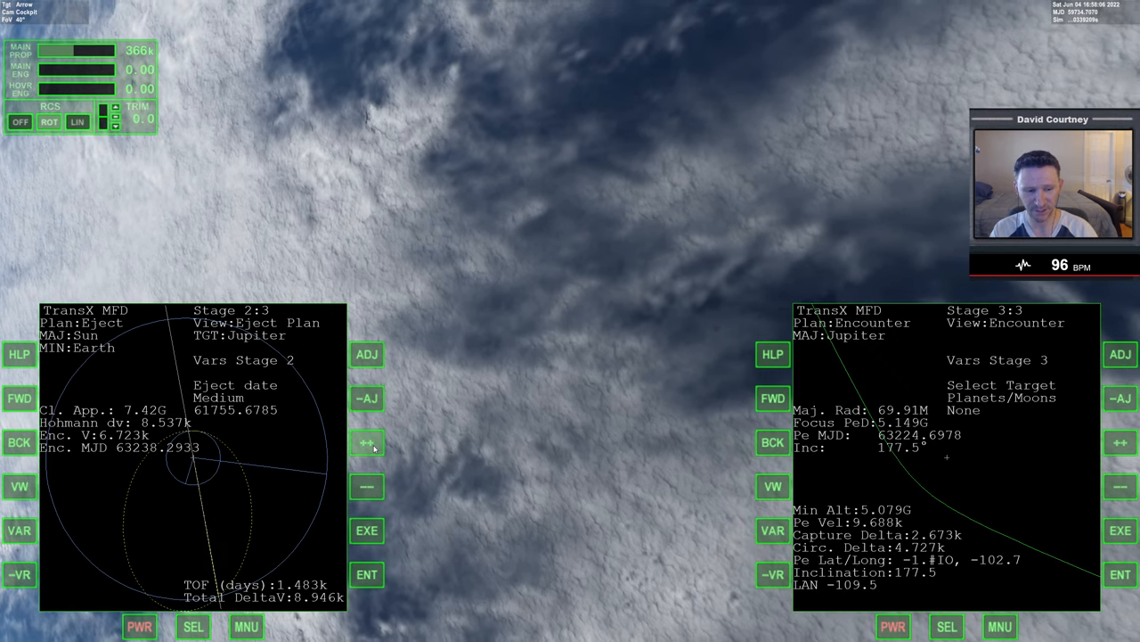
pyautogui.click(367, 442)
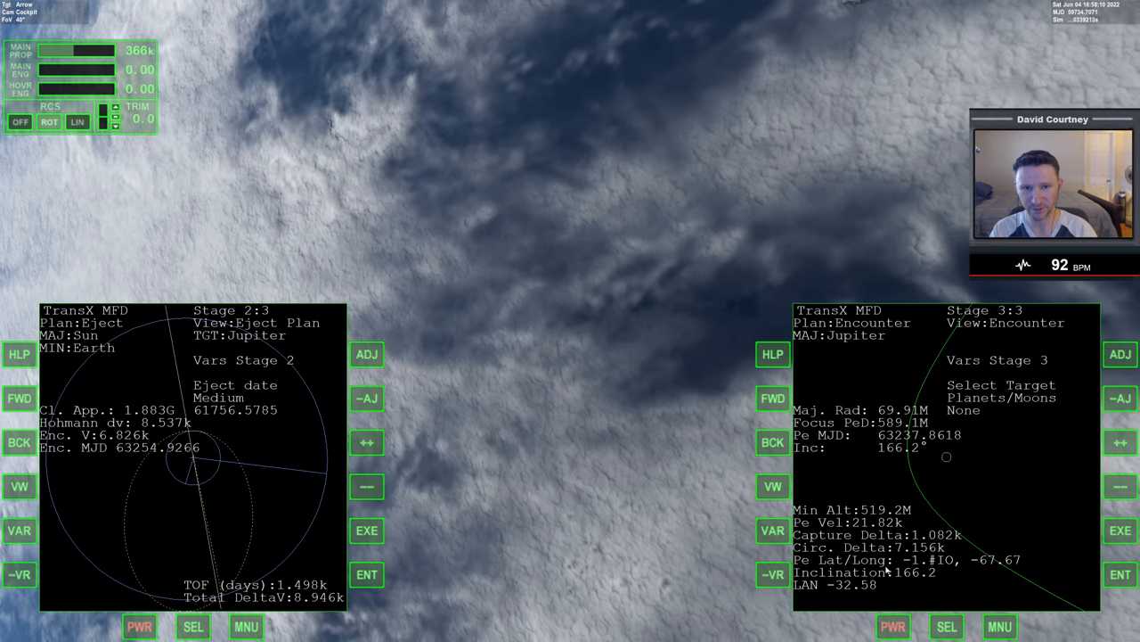
pyautogui.click(367, 442)
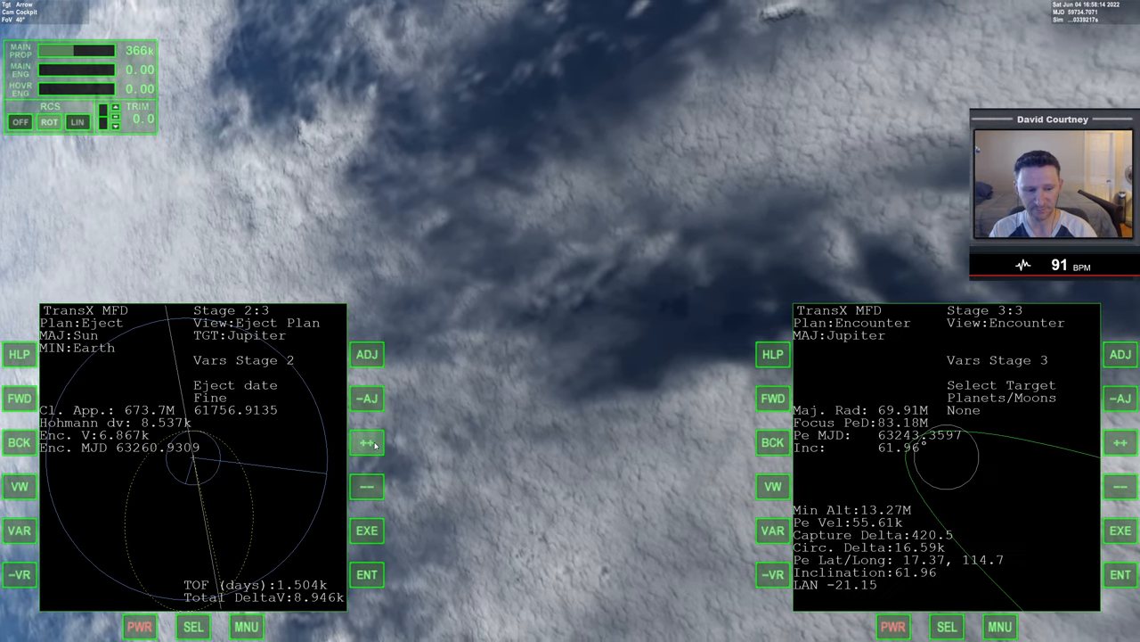
pyautogui.click(367, 442)
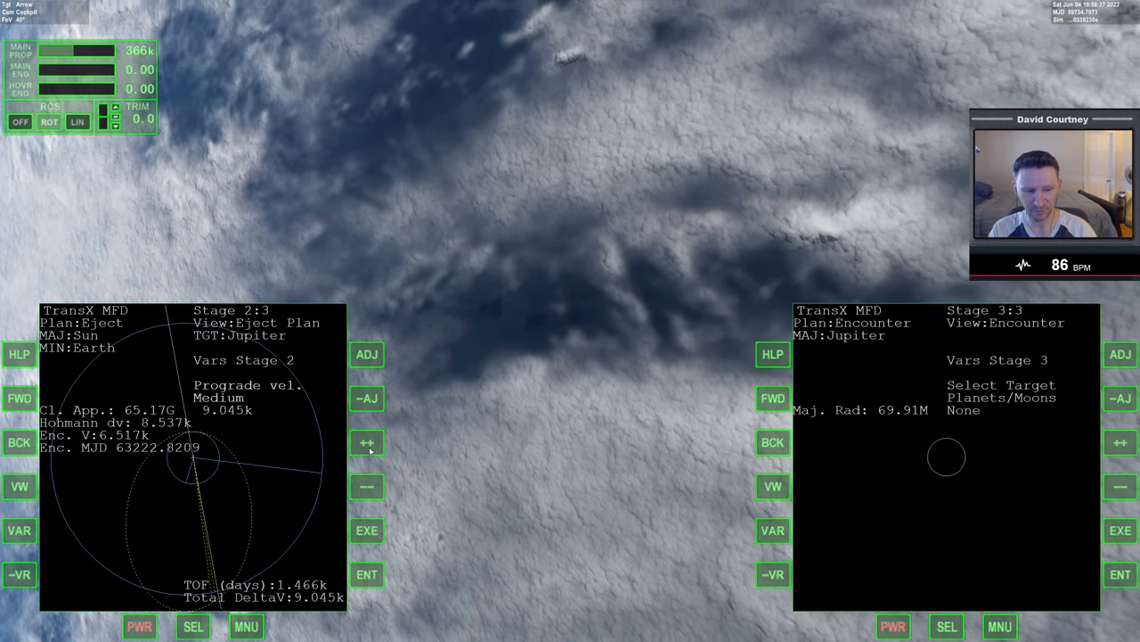
# Step: Retune prograde and plane-change velocity (about -109.3) for inclination 2.427 at 8.945k delta-V
pyautogui.click(367, 352)
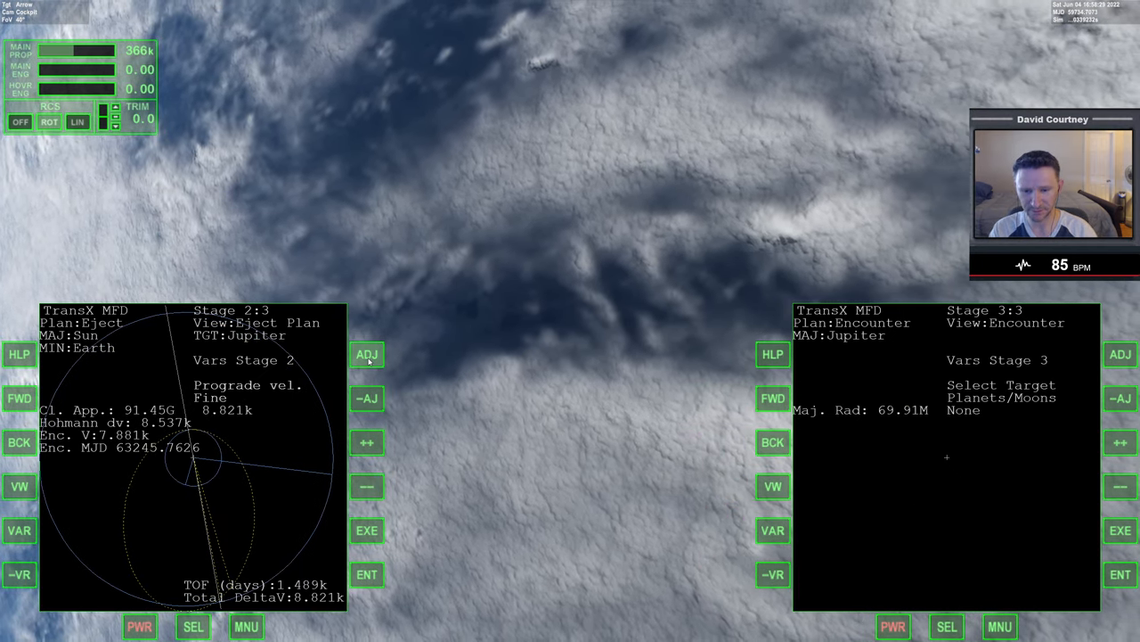
pyautogui.click(367, 442)
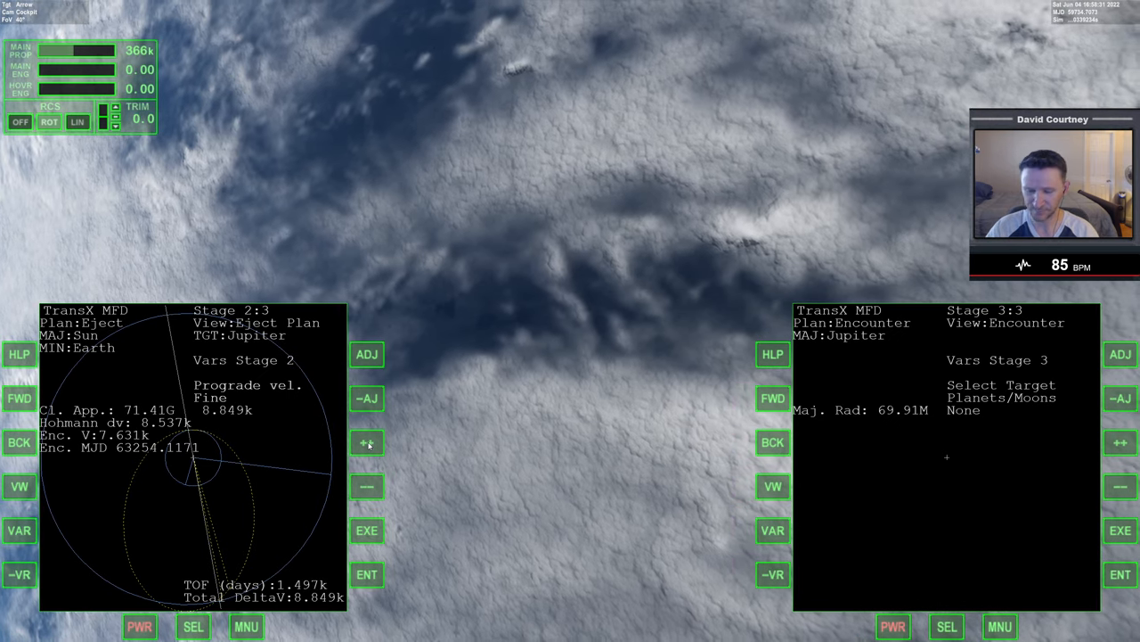
pyautogui.click(367, 442)
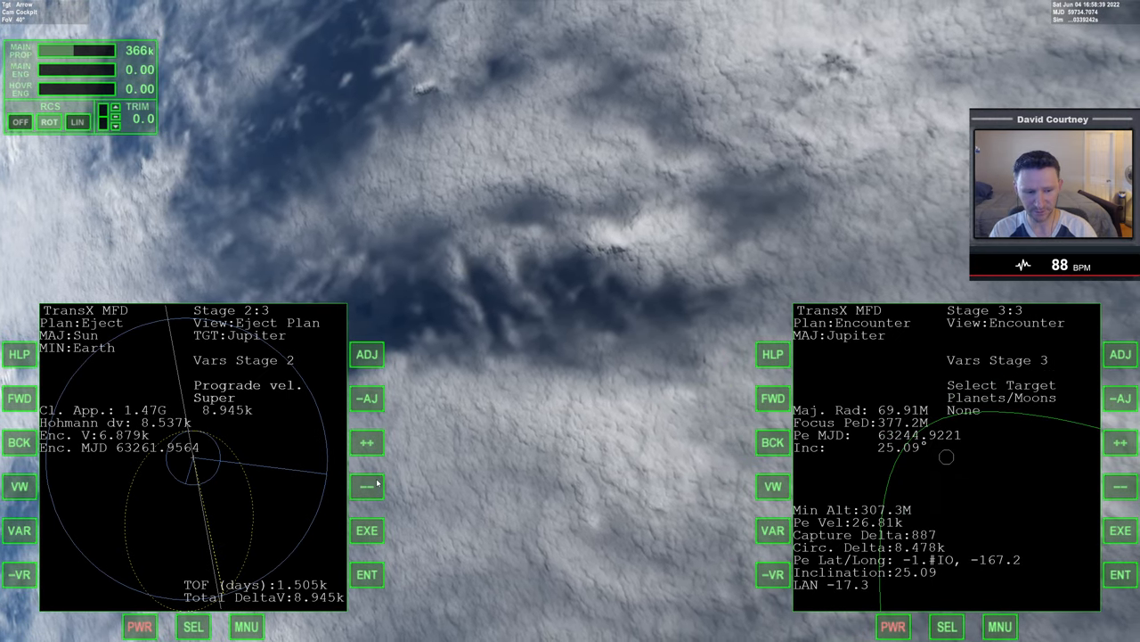
pyautogui.click(18, 531)
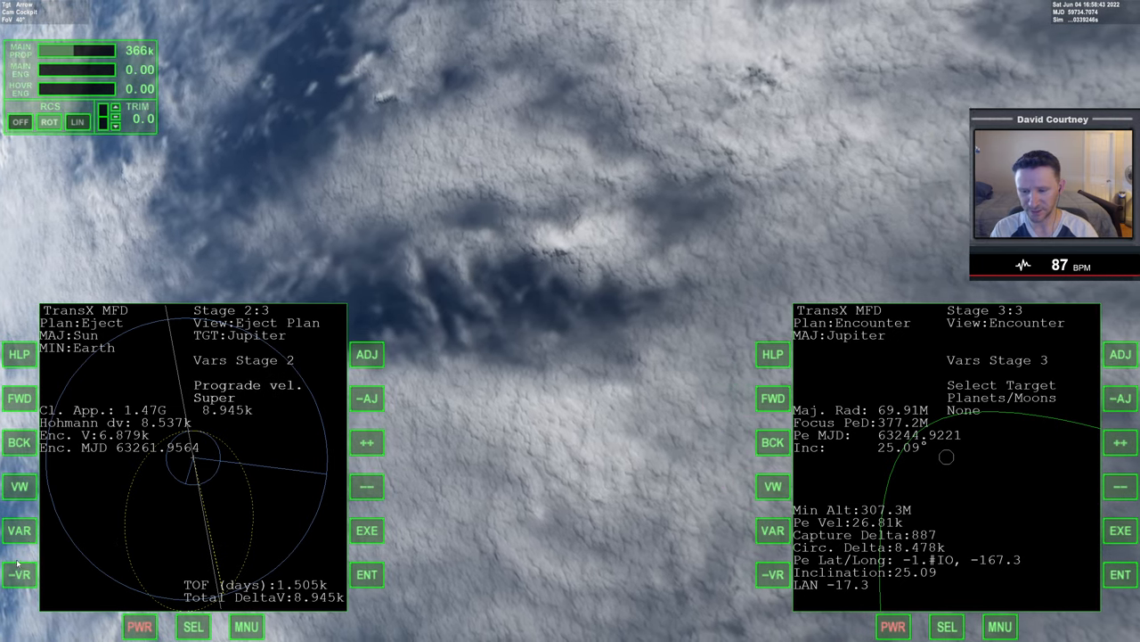
pyautogui.click(368, 353)
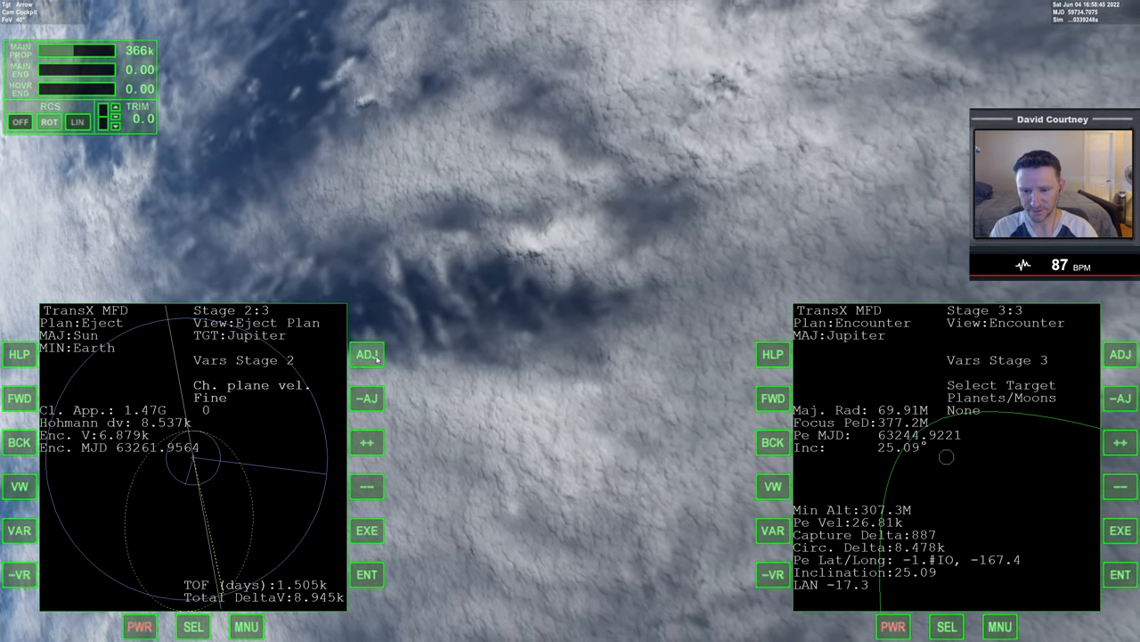
pyautogui.click(367, 442)
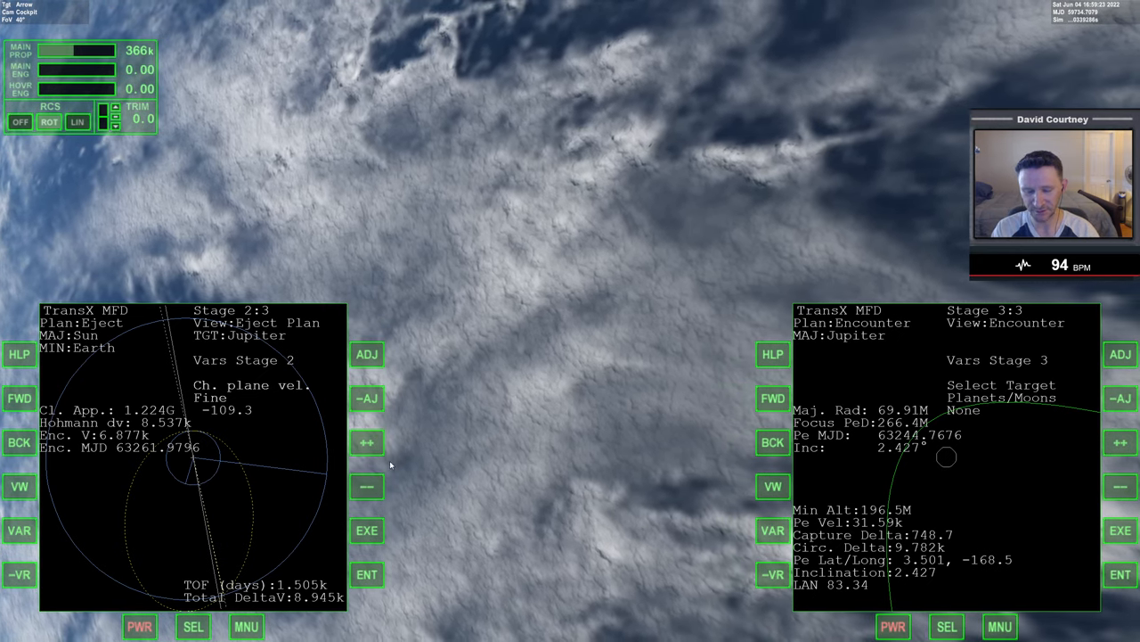
# Step: Move the eject date forward at Medium step to about MJD 62125, total delta-V 8.733k
pyautogui.click(367, 352)
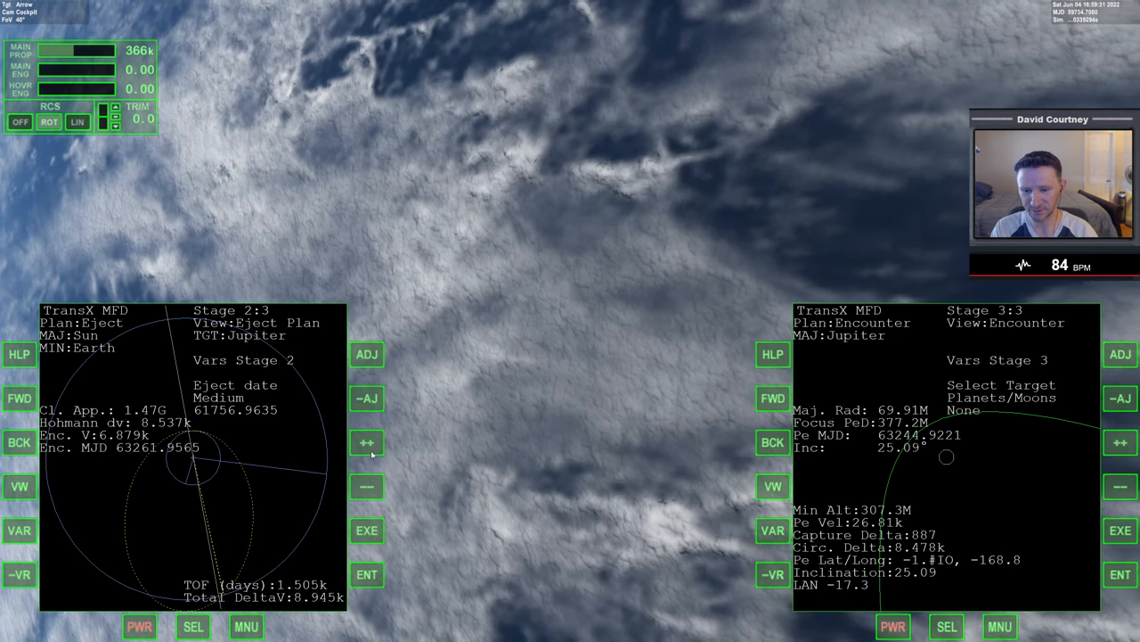
pyautogui.click(367, 399)
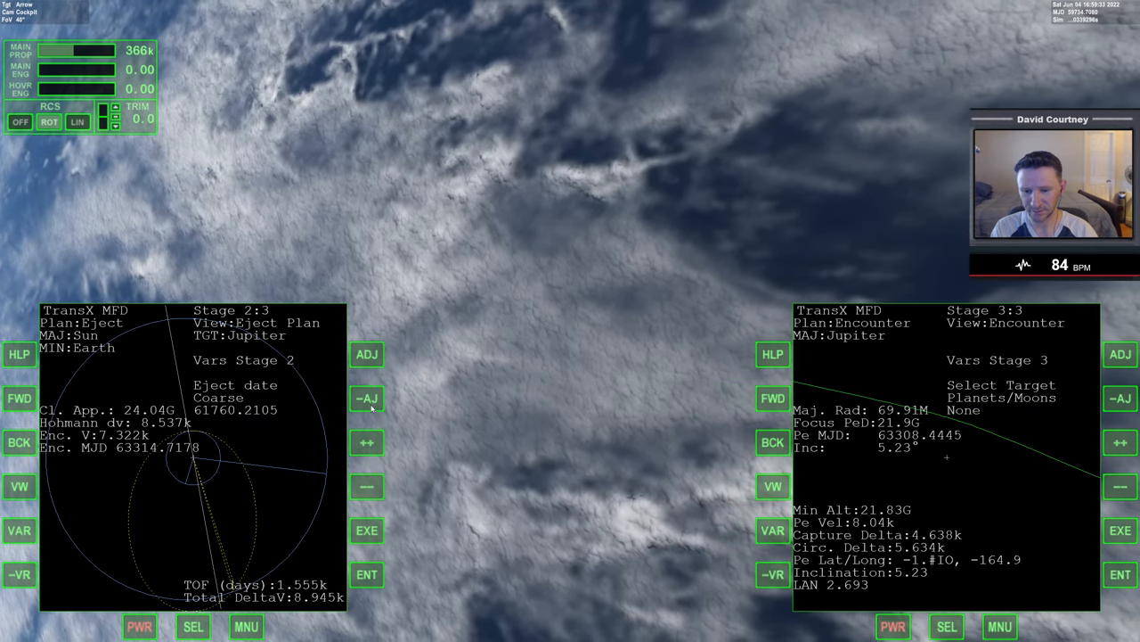
pyautogui.click(367, 442)
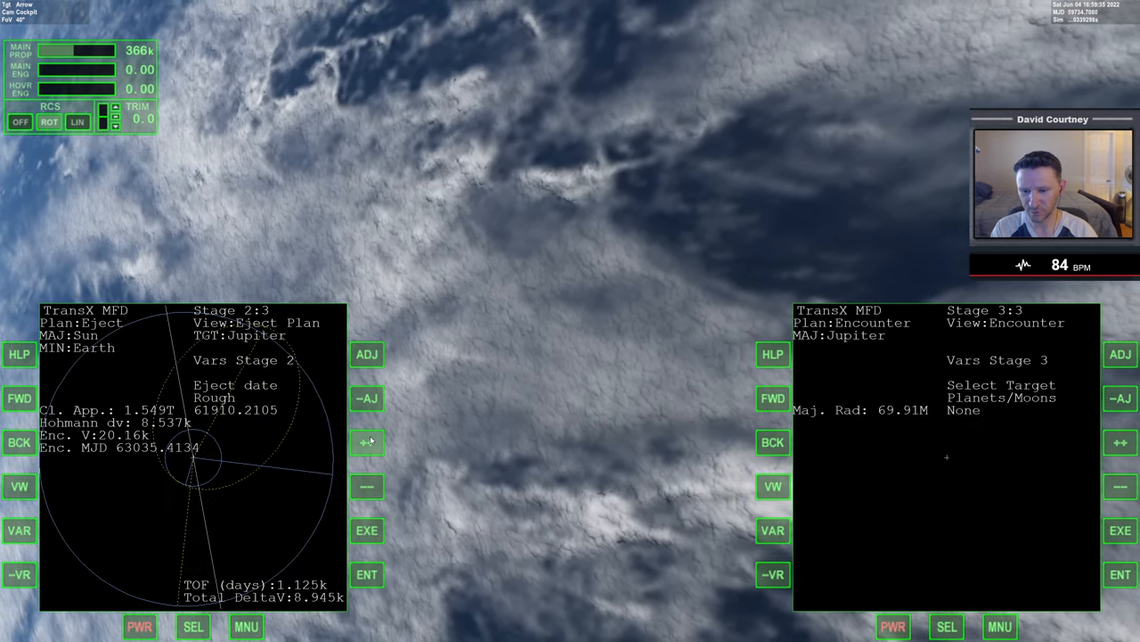
pyautogui.click(367, 442)
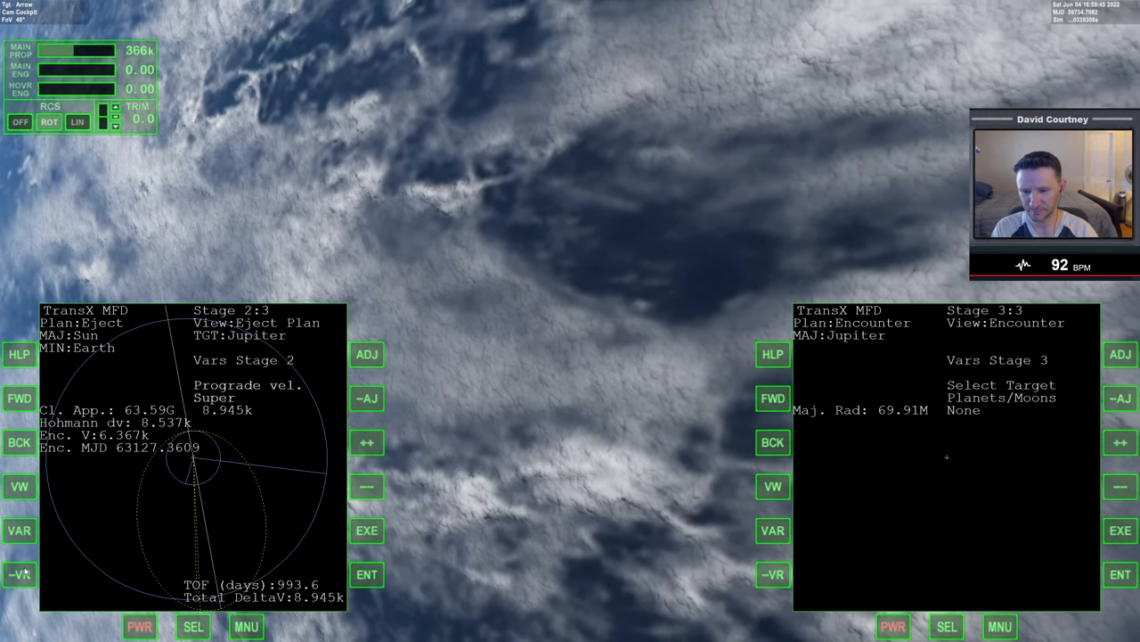
pyautogui.click(367, 487)
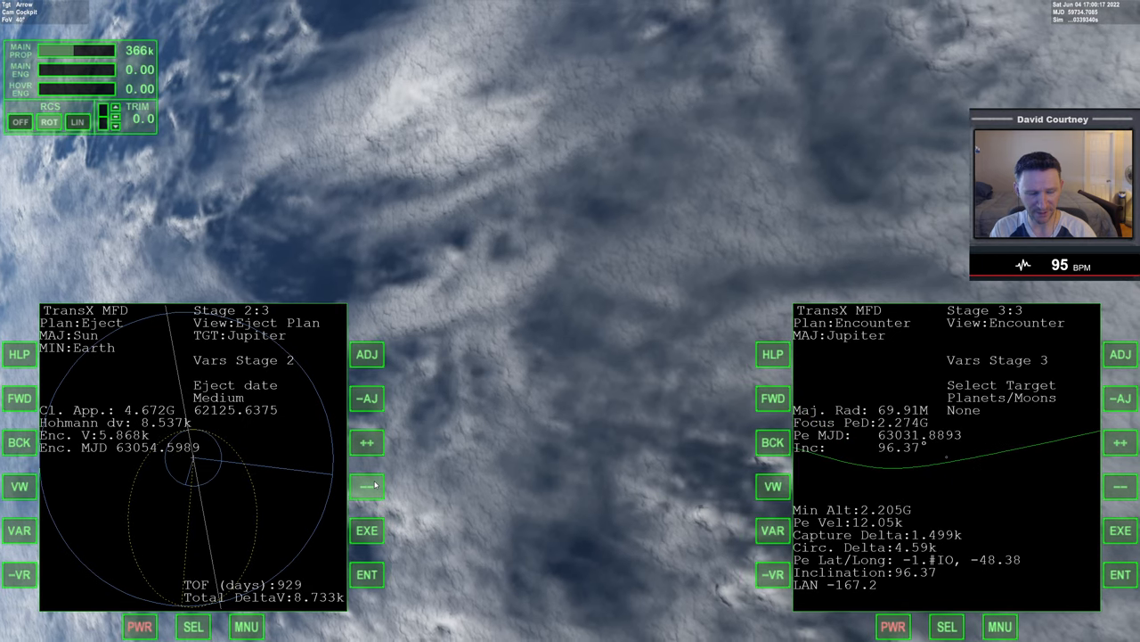
# Step: Raise Ch. plane vel. to about 1.85k on Coarse, then retune eject date to 62125.0105 for Inc 60.67
pyautogui.click(367, 486)
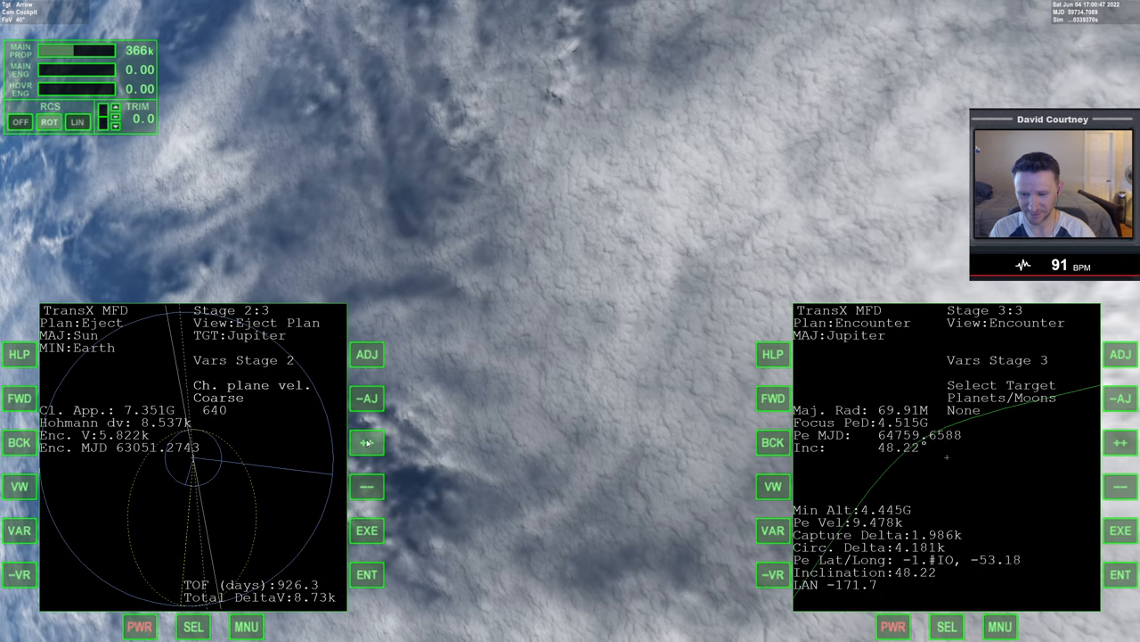
pyautogui.click(367, 442)
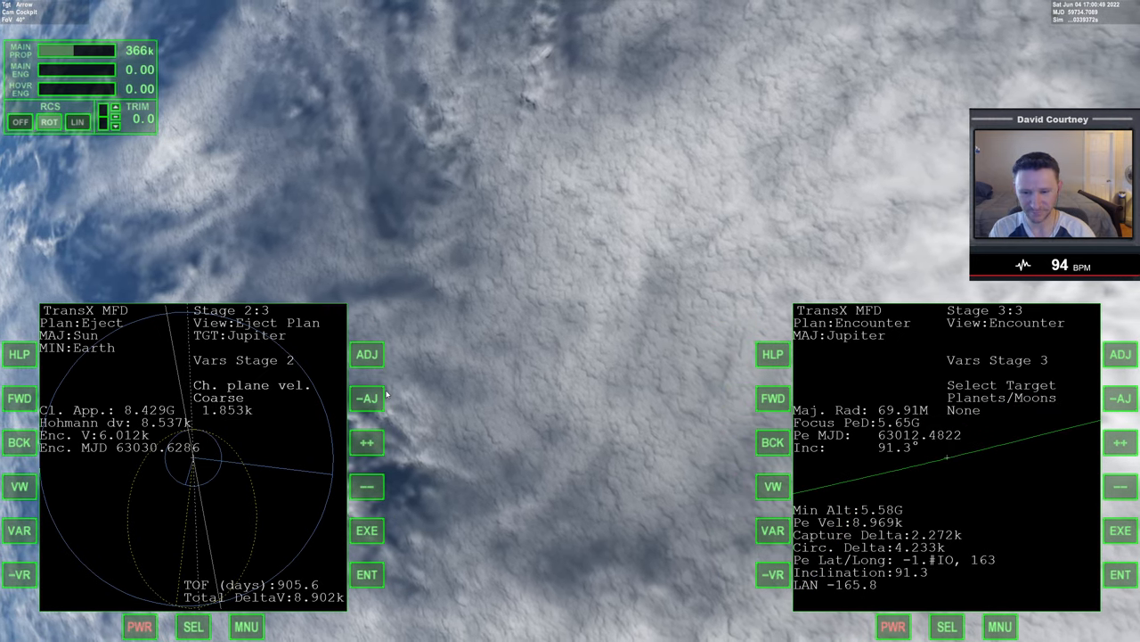
pyautogui.click(367, 485)
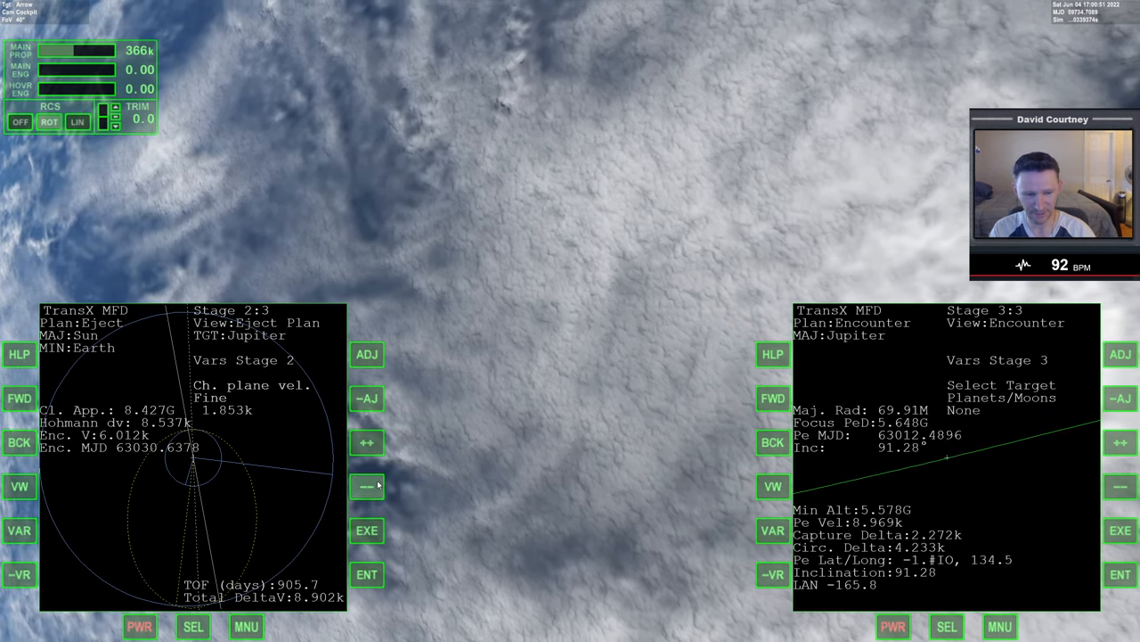
pyautogui.click(367, 486)
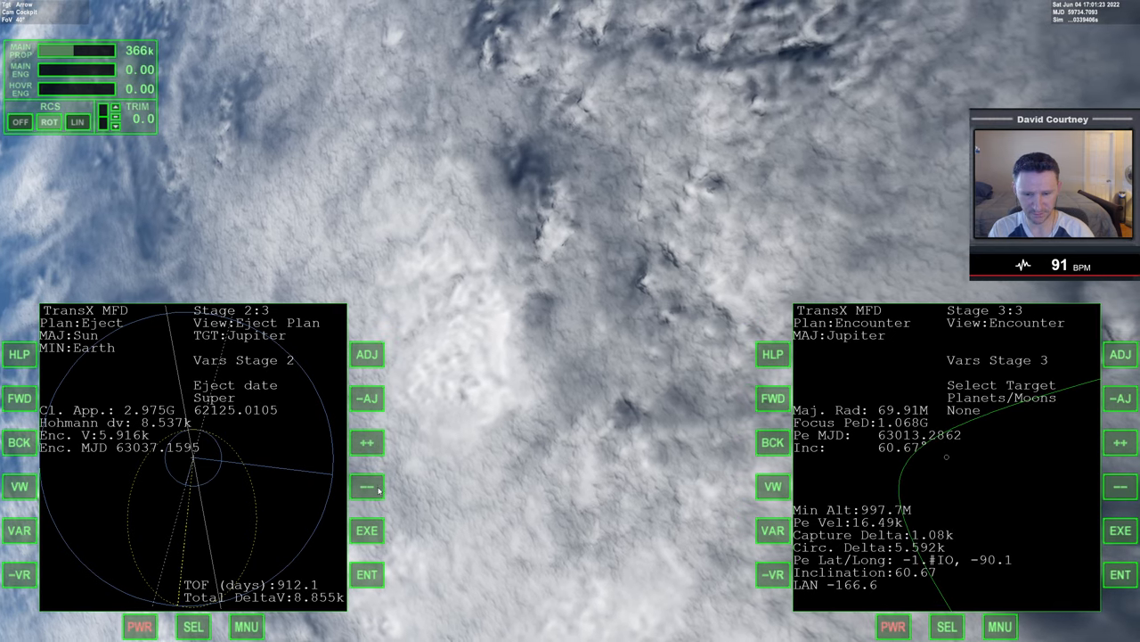
# Step: Nudge the eject date later and the prograde velocity at Fine increments
pyautogui.click(367, 487)
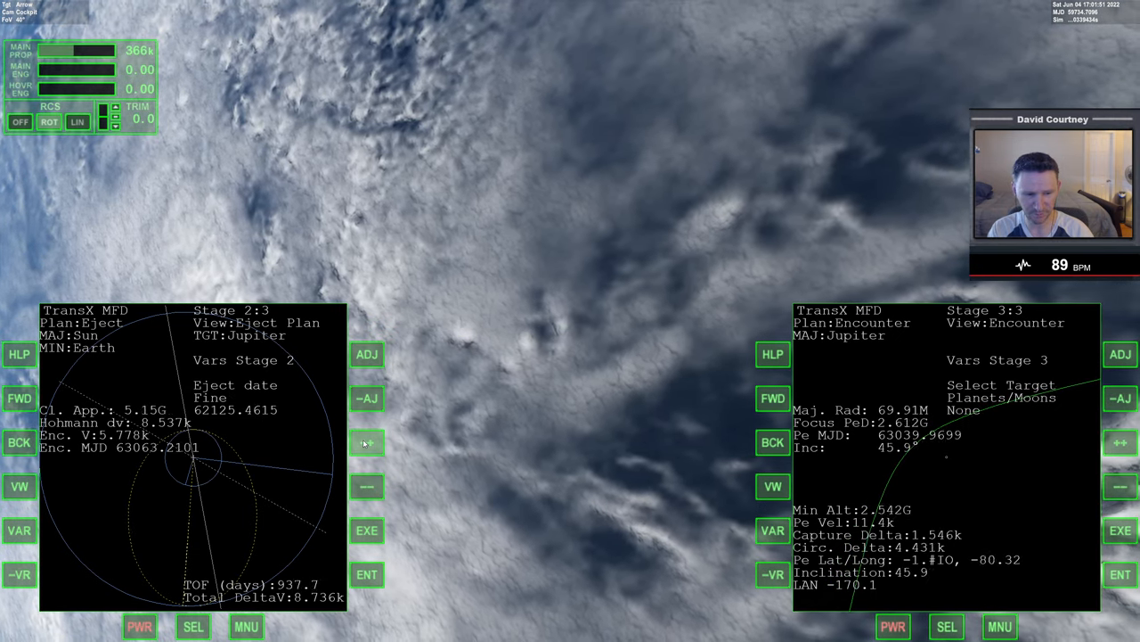
pyautogui.click(367, 442)
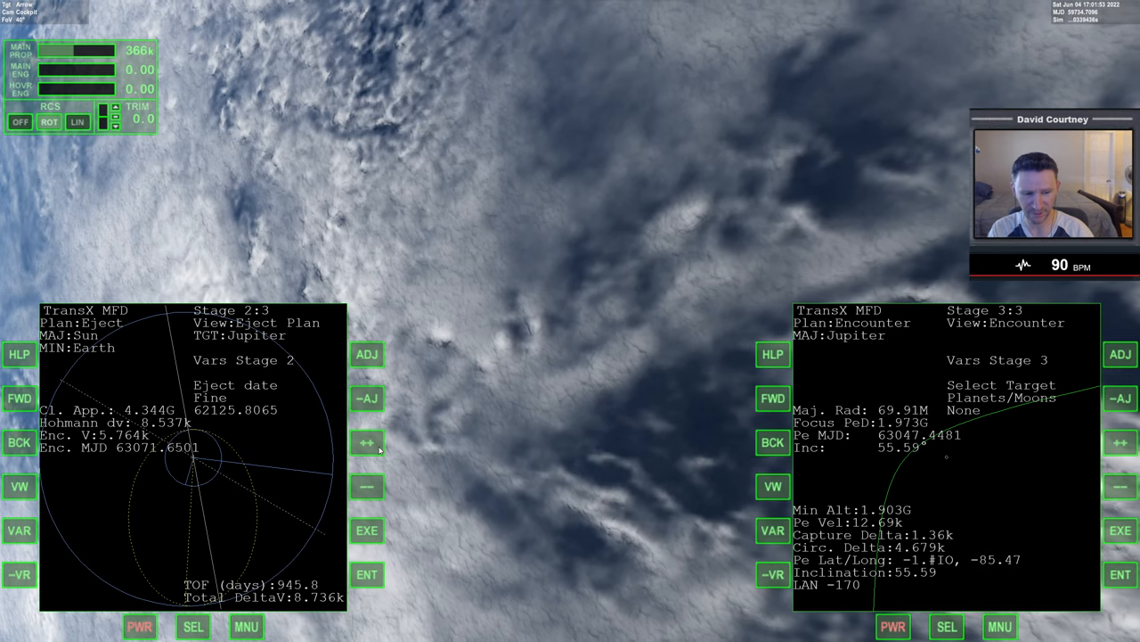
pyautogui.click(367, 442)
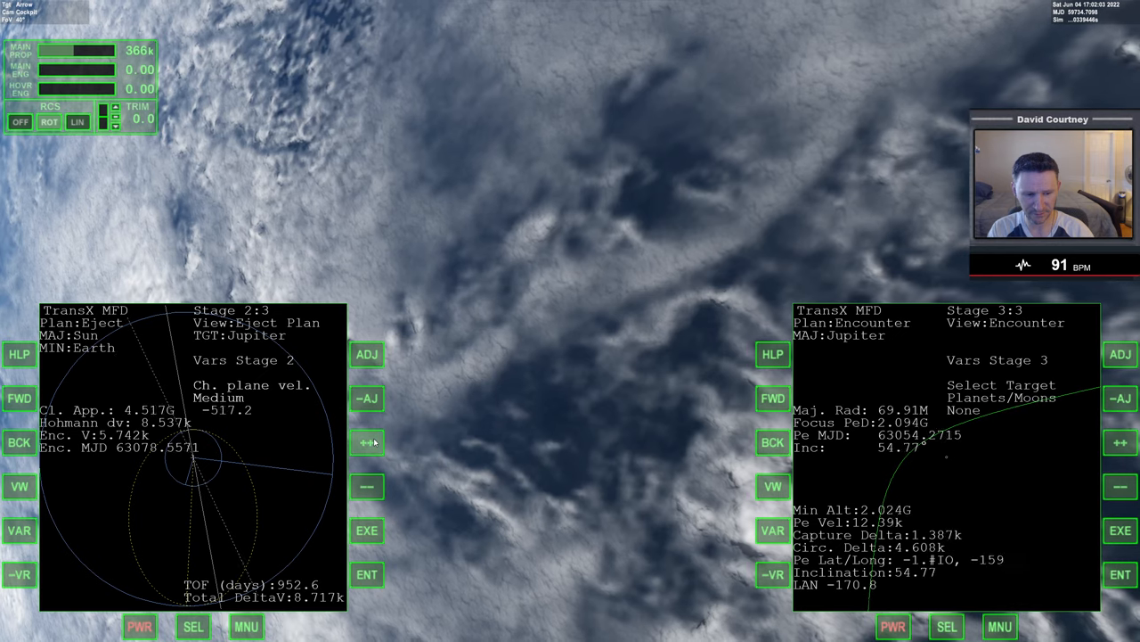
pyautogui.click(368, 442)
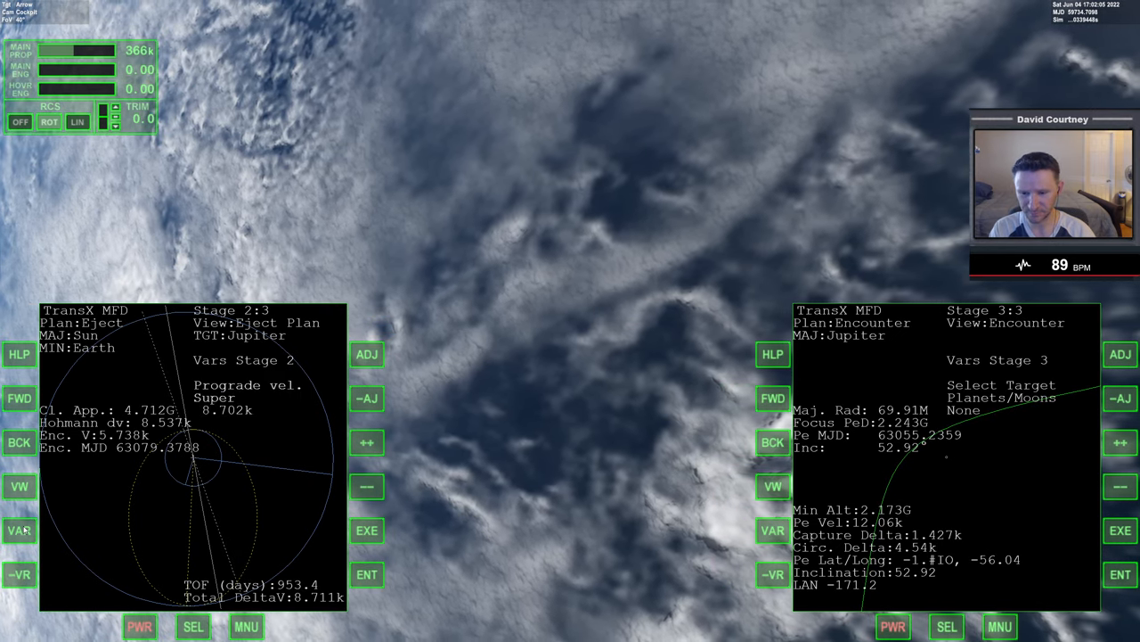
pyautogui.click(367, 442)
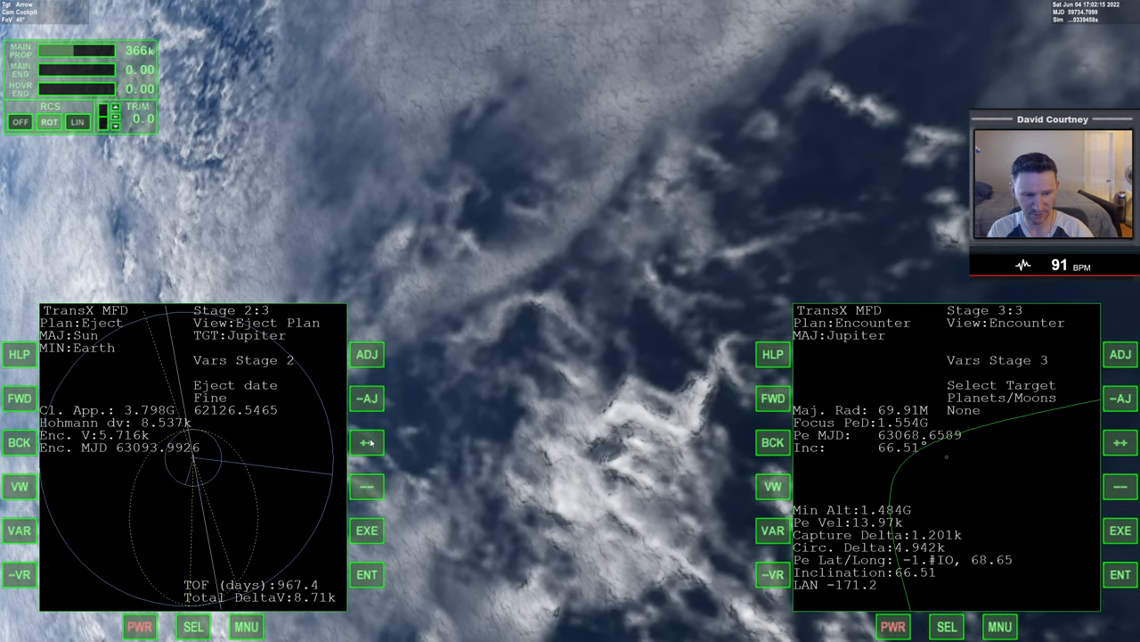
# Step: Raise Ch. plane vel. toward zero to -134.2 on Medium, bringing total delta-V to 8.702k
pyautogui.click(18, 531)
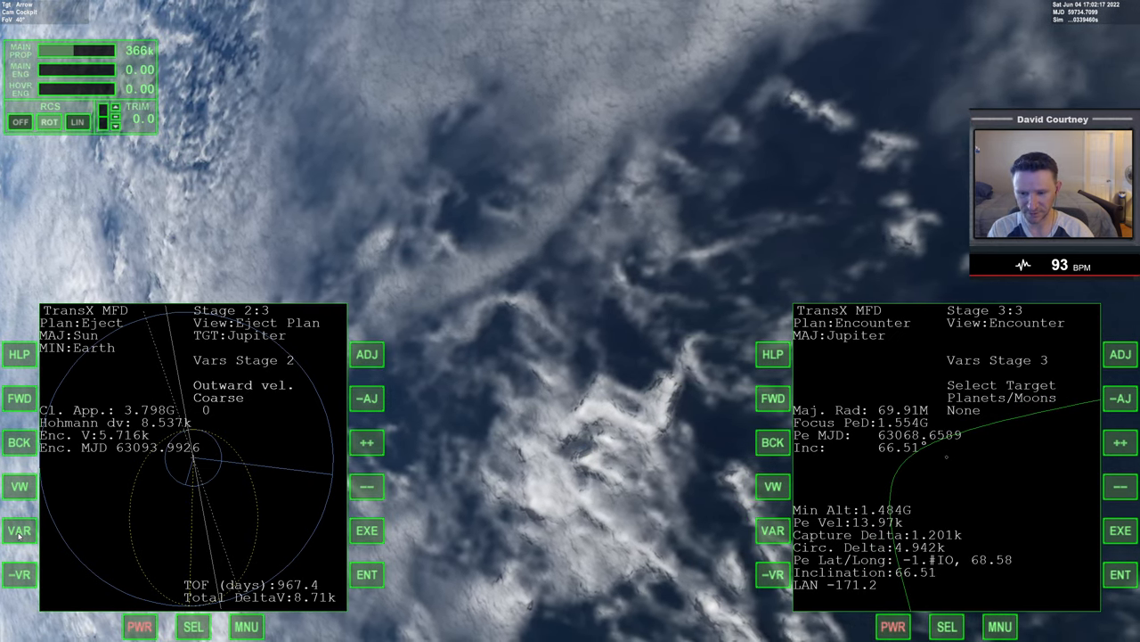
pyautogui.click(19, 531)
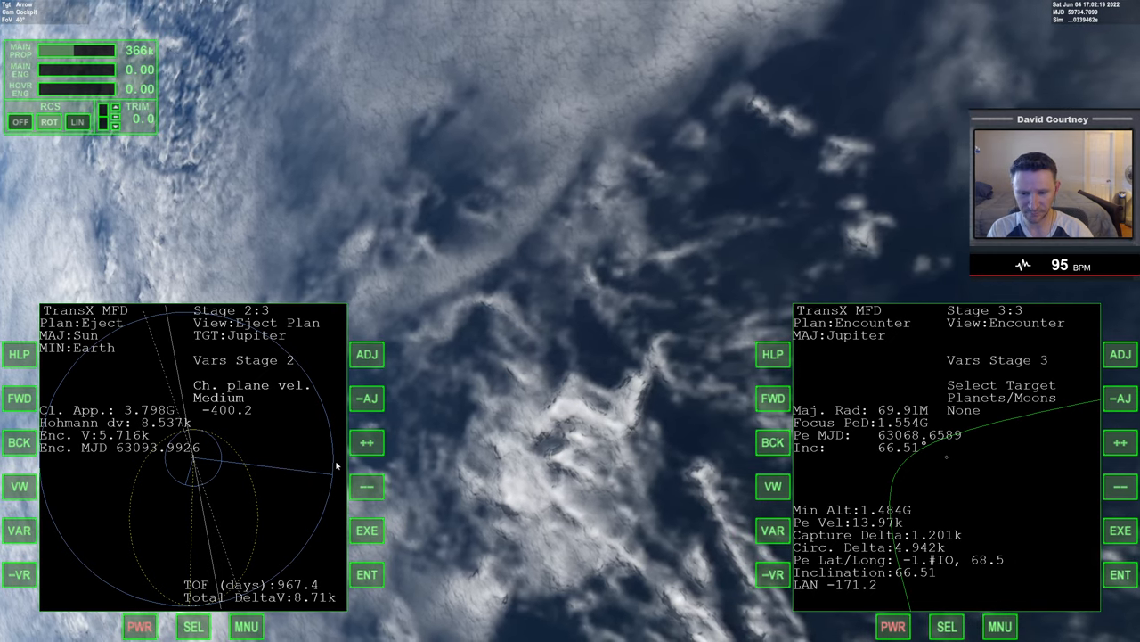
pyautogui.click(367, 442)
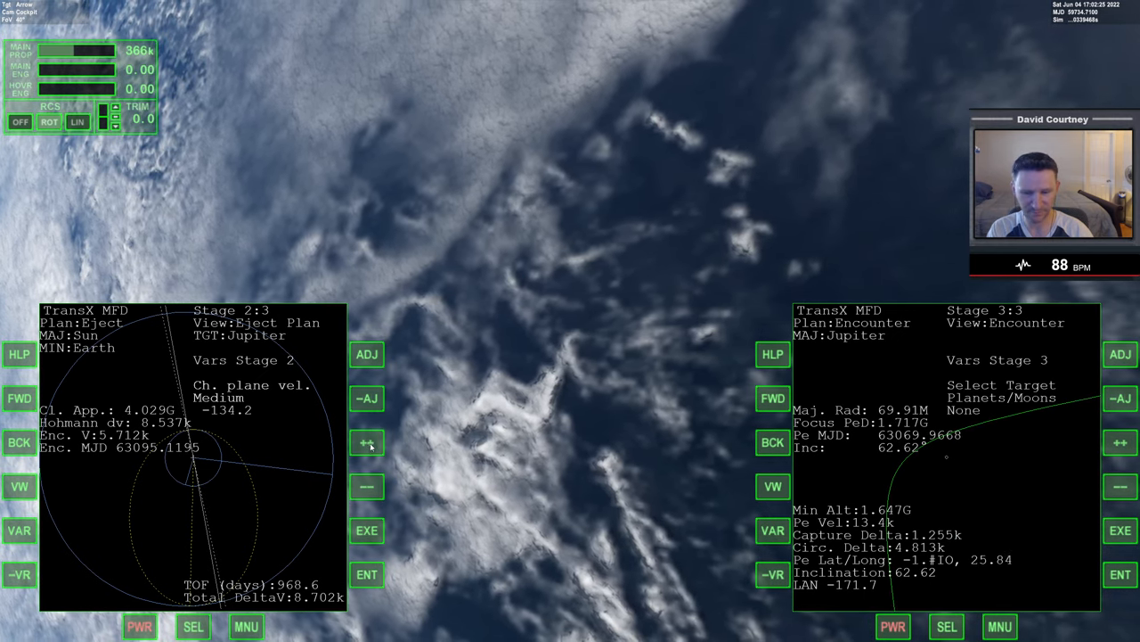
# Step: Push eject date to 62127.0315 and trim Ch. plane vel., reaching Inc 30.08 and delta-V 8.679k
pyautogui.click(367, 442)
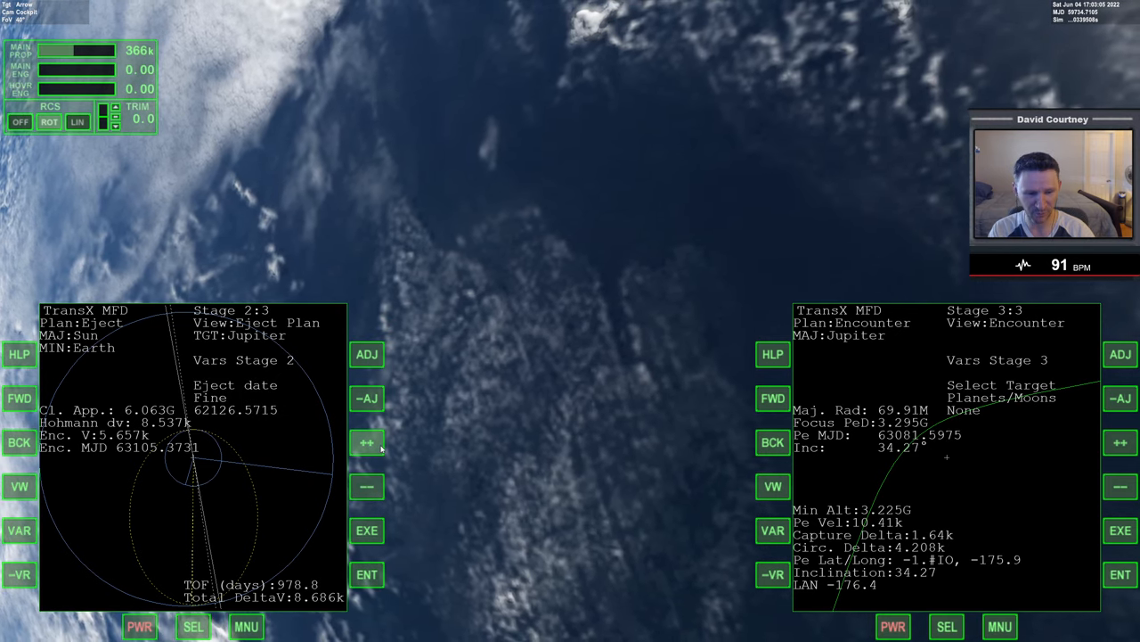
pyautogui.click(367, 442)
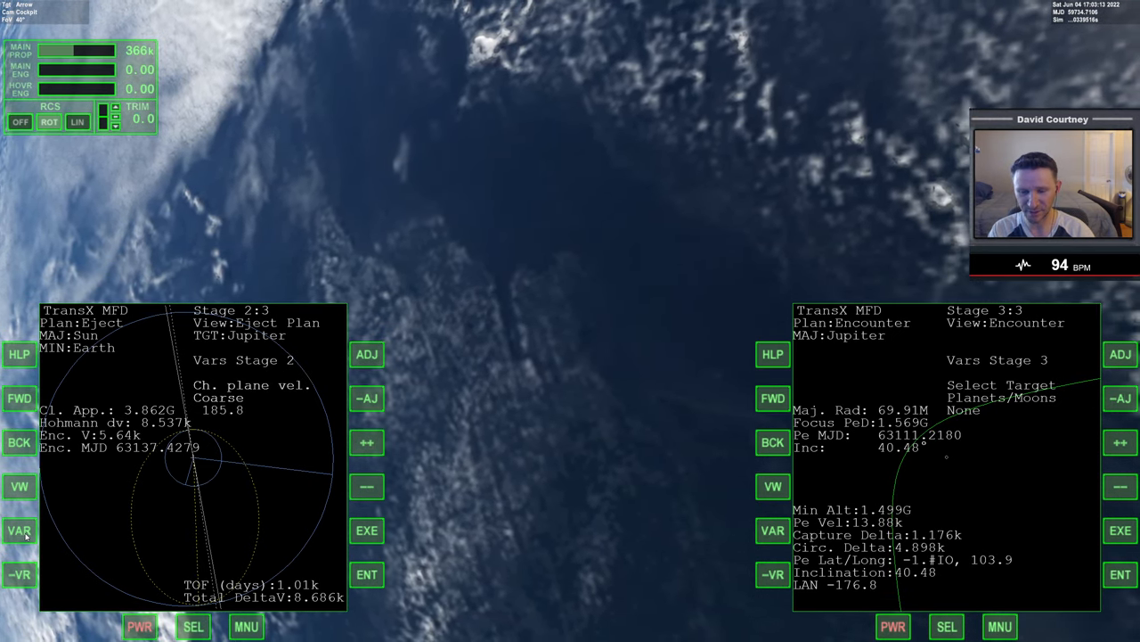
pyautogui.click(367, 442)
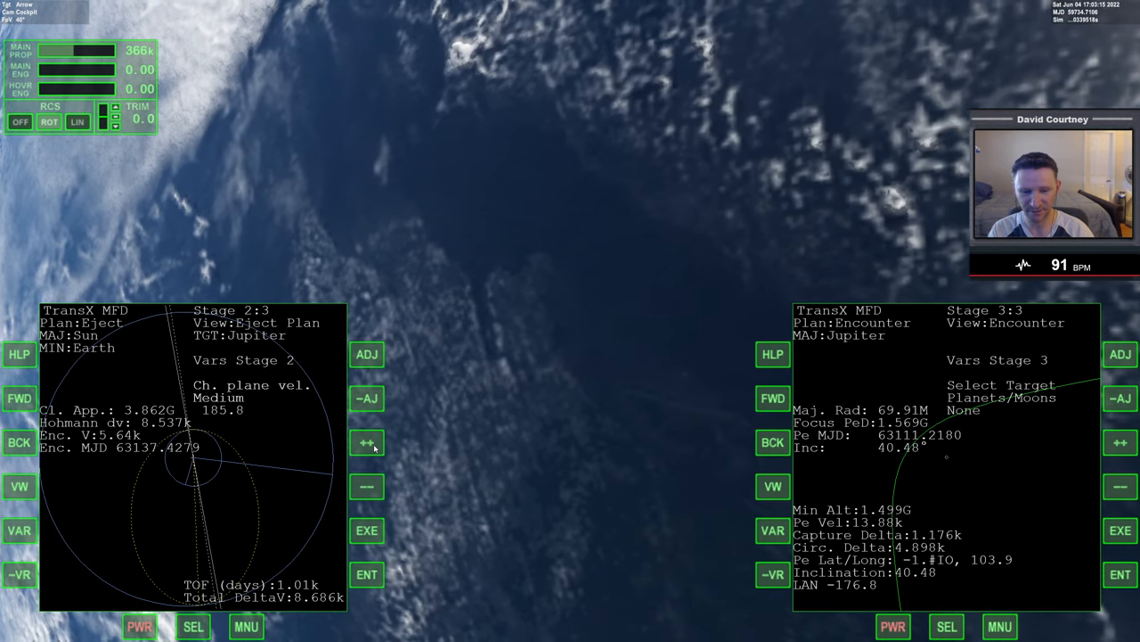
pyautogui.click(367, 486)
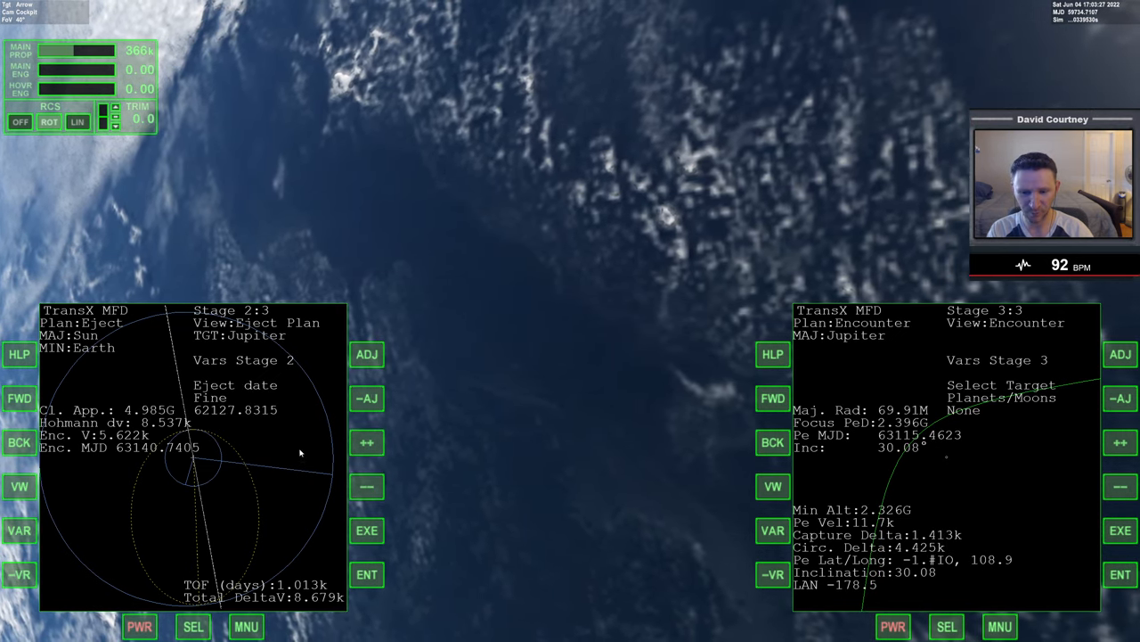
# Step: Nudge prograde velocity on Ultra and eject date to 62131.1165, giving Inc 6.87 and delta-V 8.681k
pyautogui.click(367, 442)
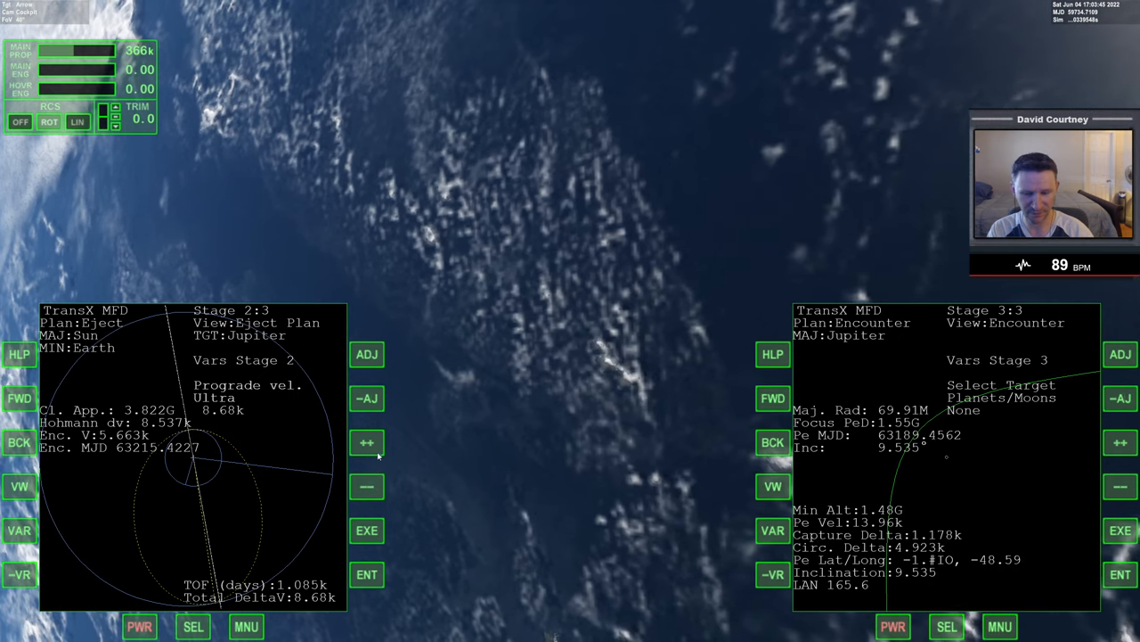
pyautogui.click(367, 442)
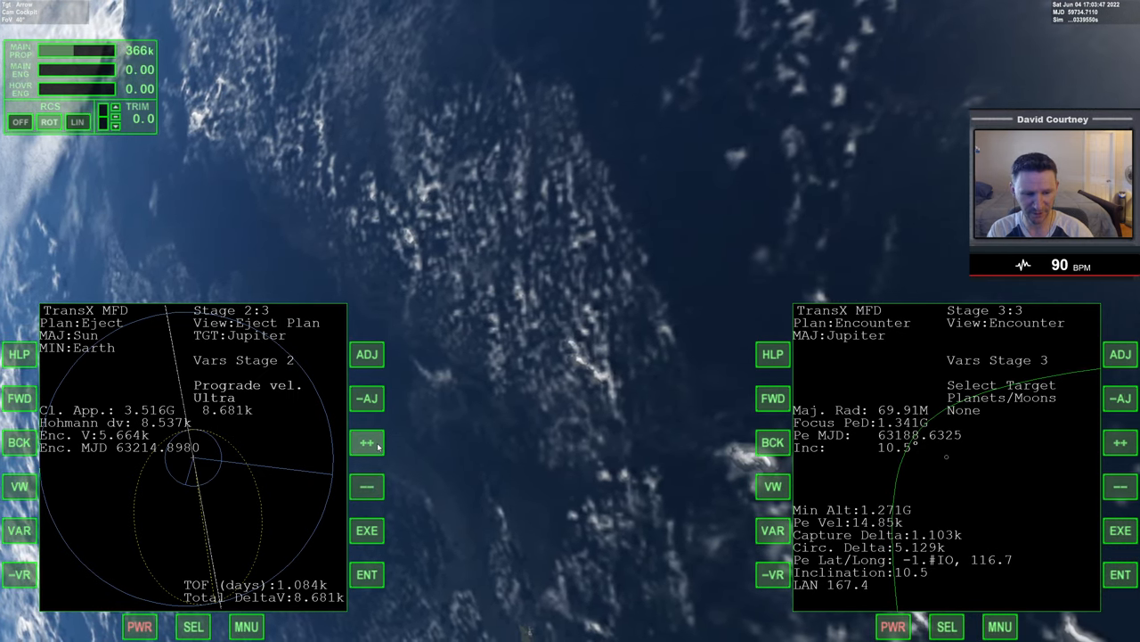
pyautogui.click(367, 442)
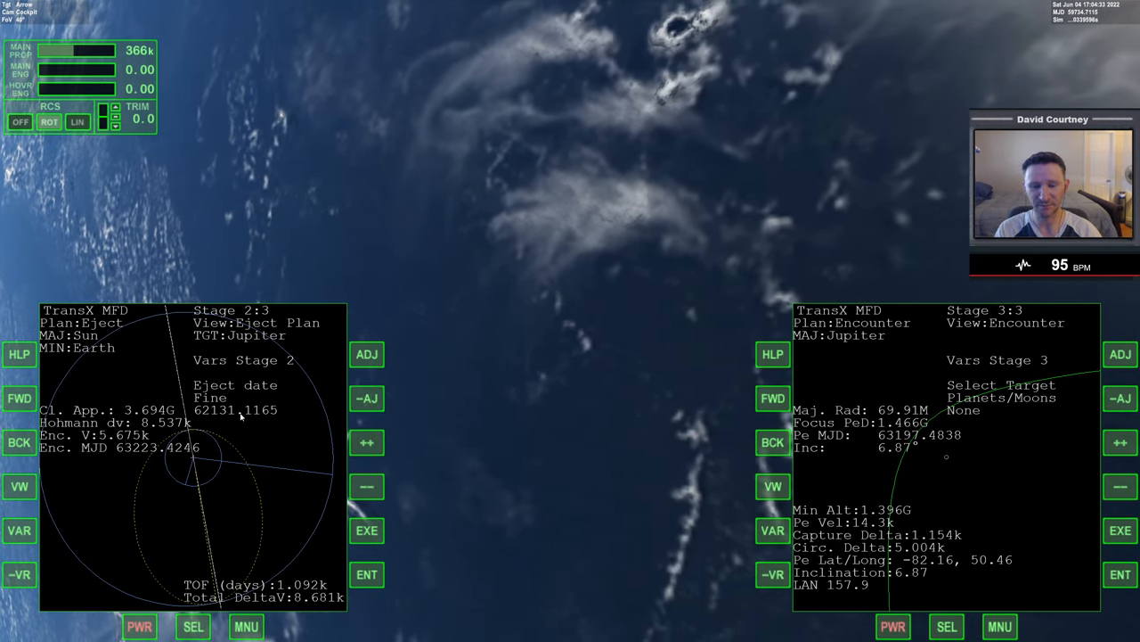
pyautogui.moveTo(551, 531)
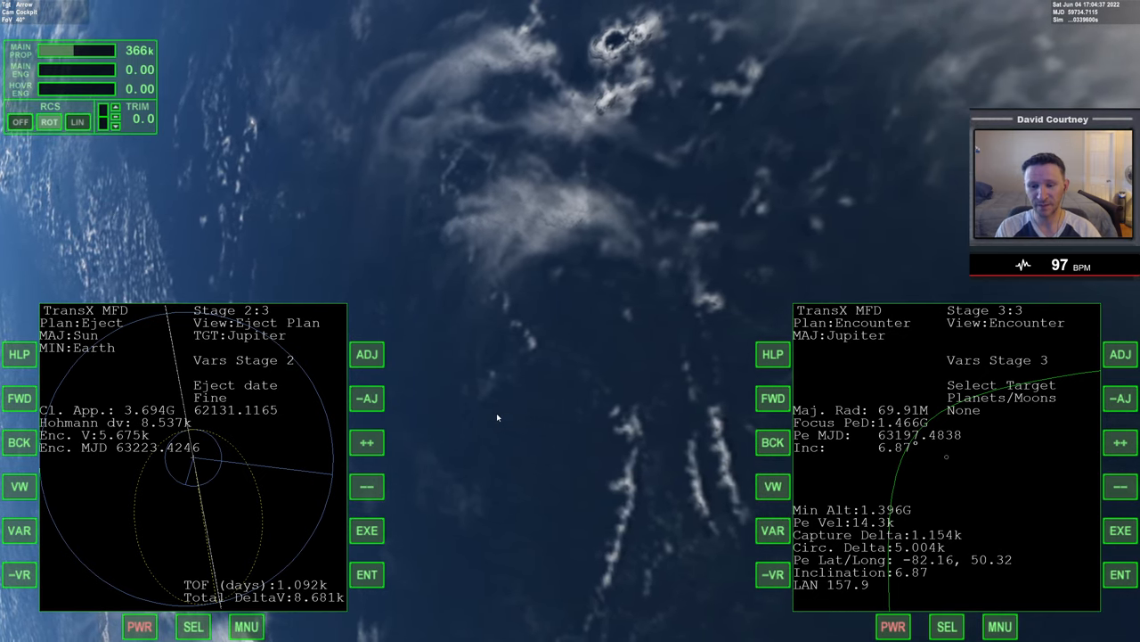
pyautogui.moveTo(442, 410)
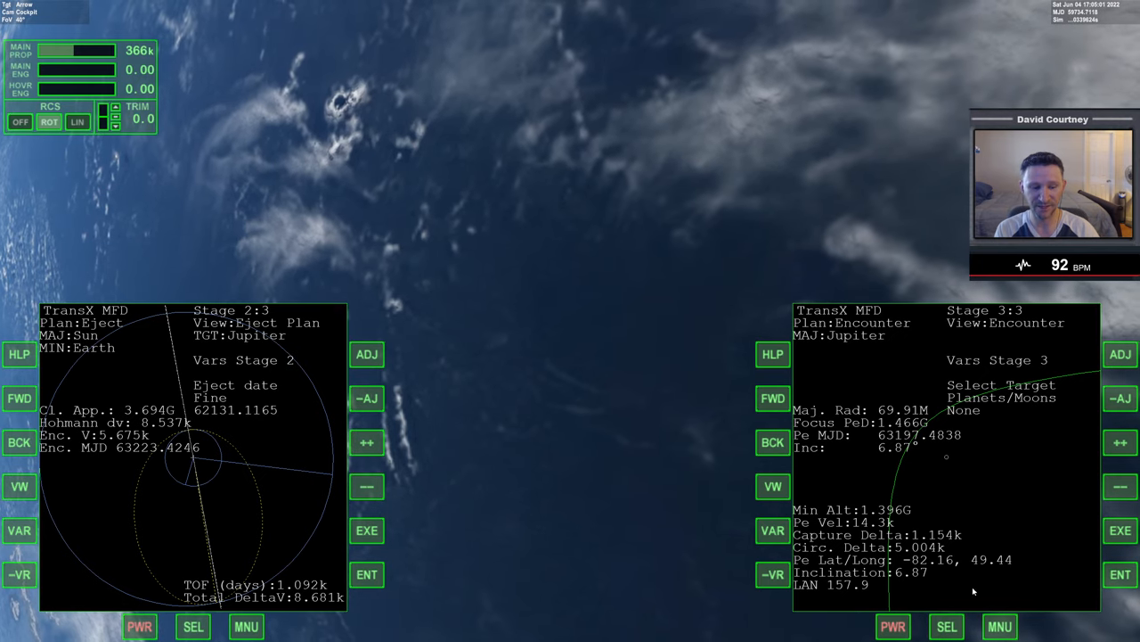
pyautogui.moveTo(687, 442)
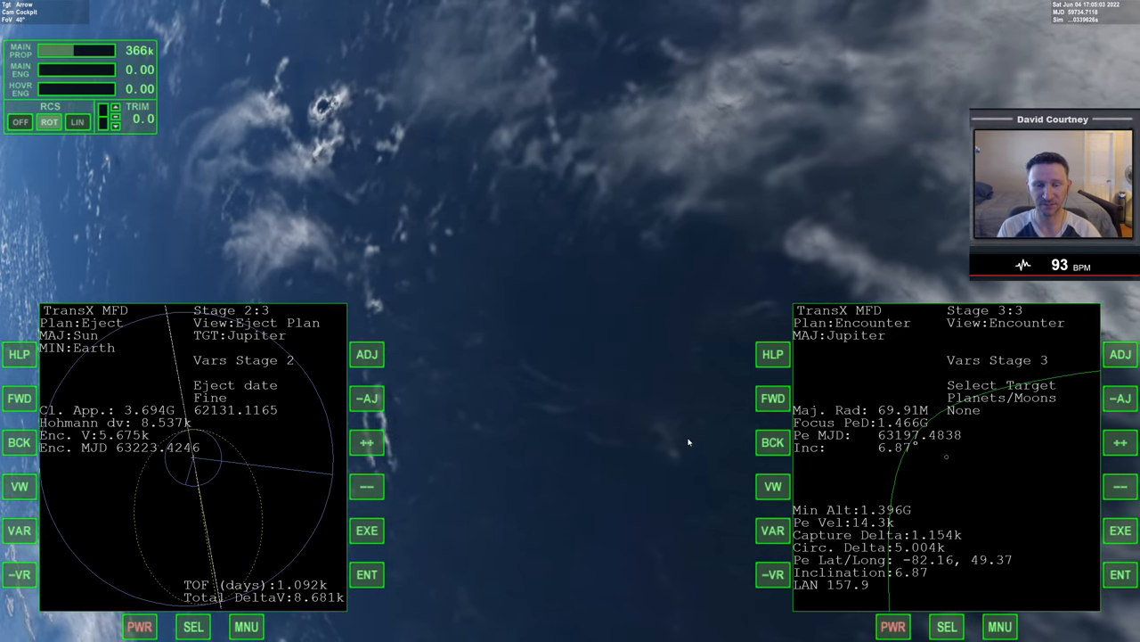